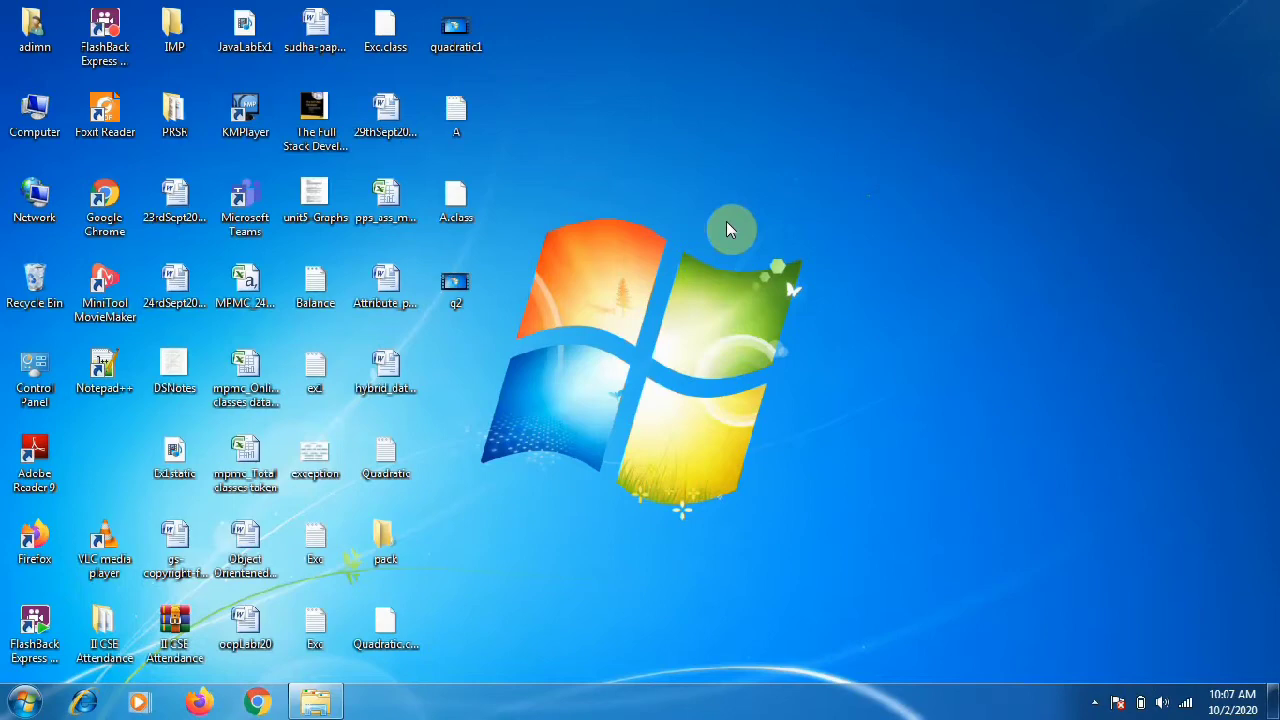
mouse_move(724, 252)
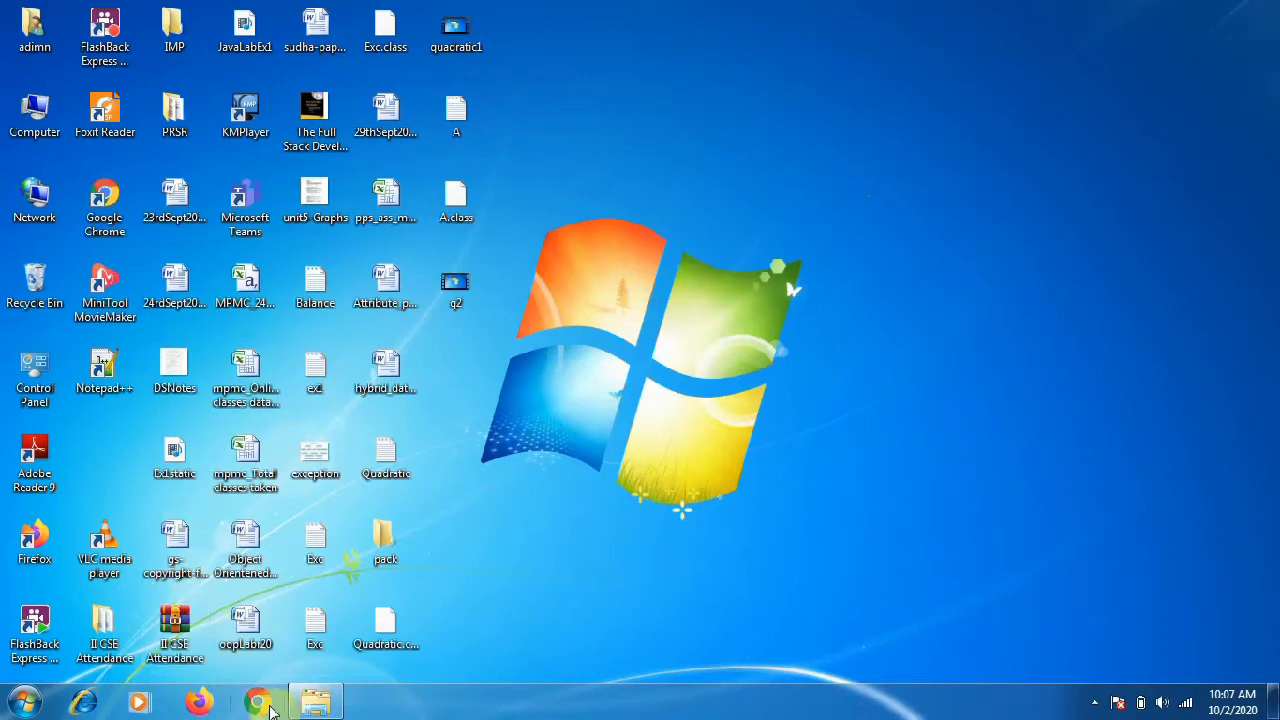
- Run a Google search for 'download tasm for windows' from Chrome
left_click(258, 700)
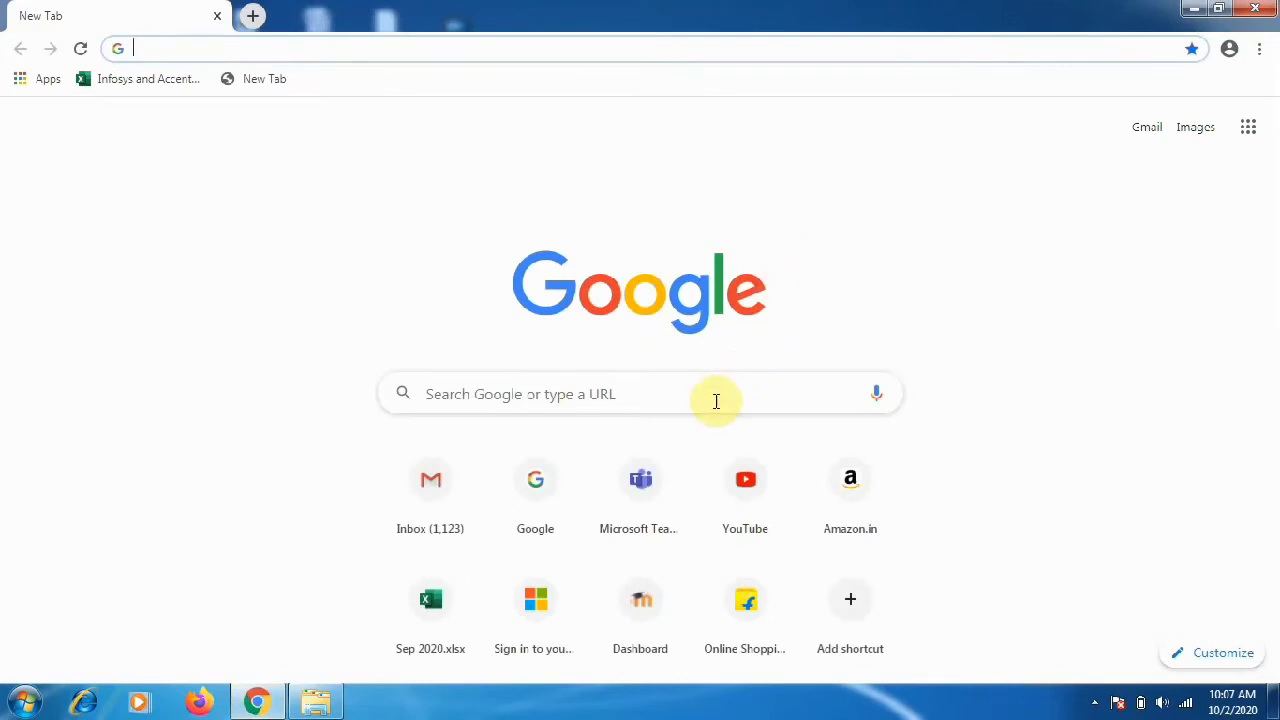
left_click(640, 392)
type("download")
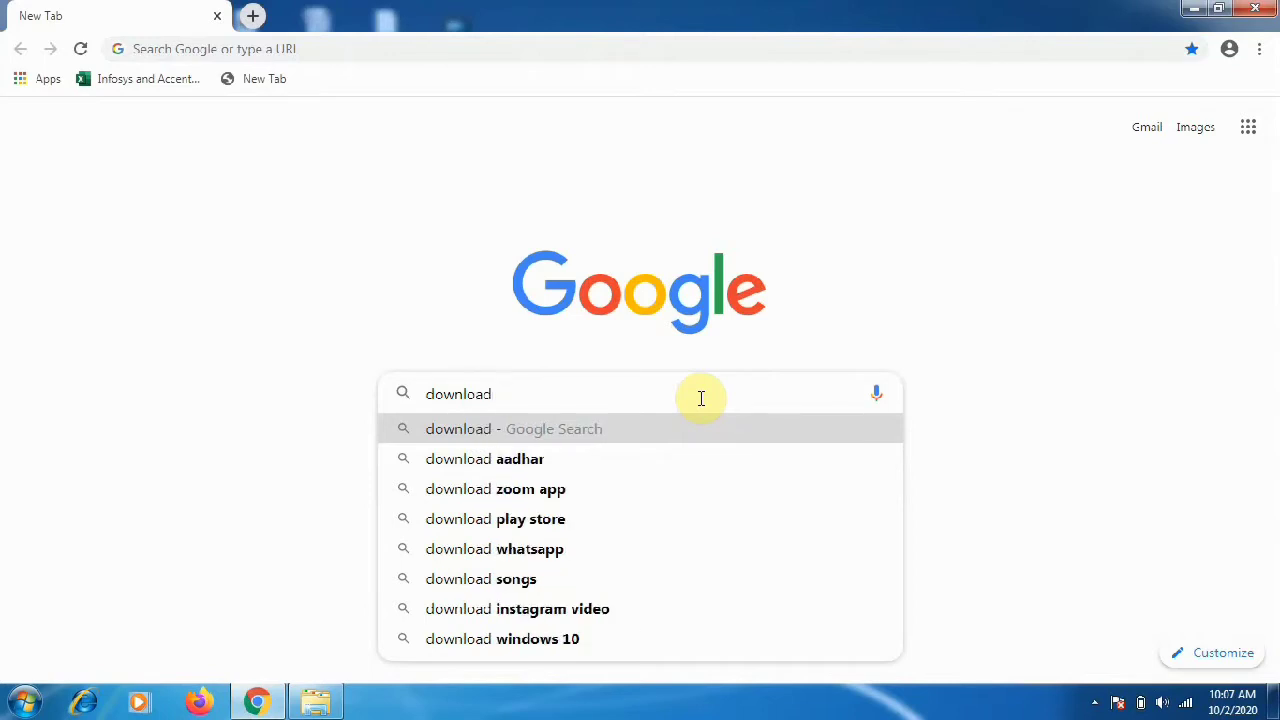
type("tas")
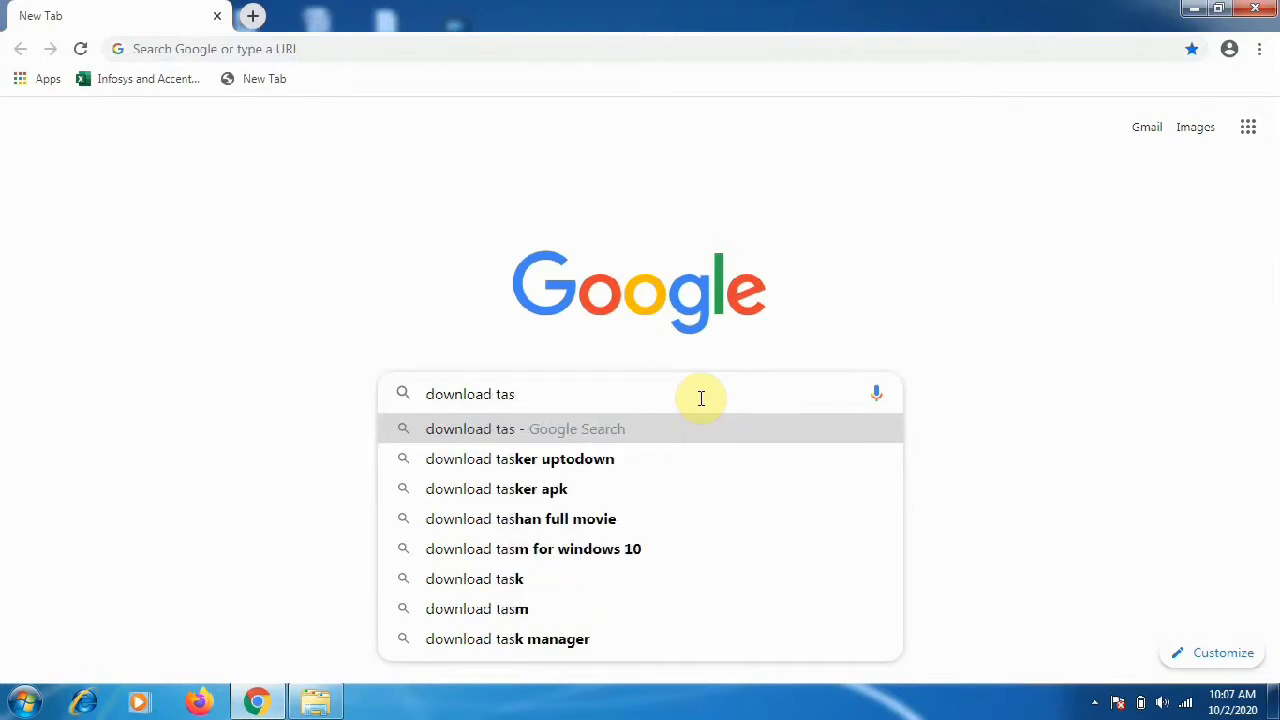
type("m")
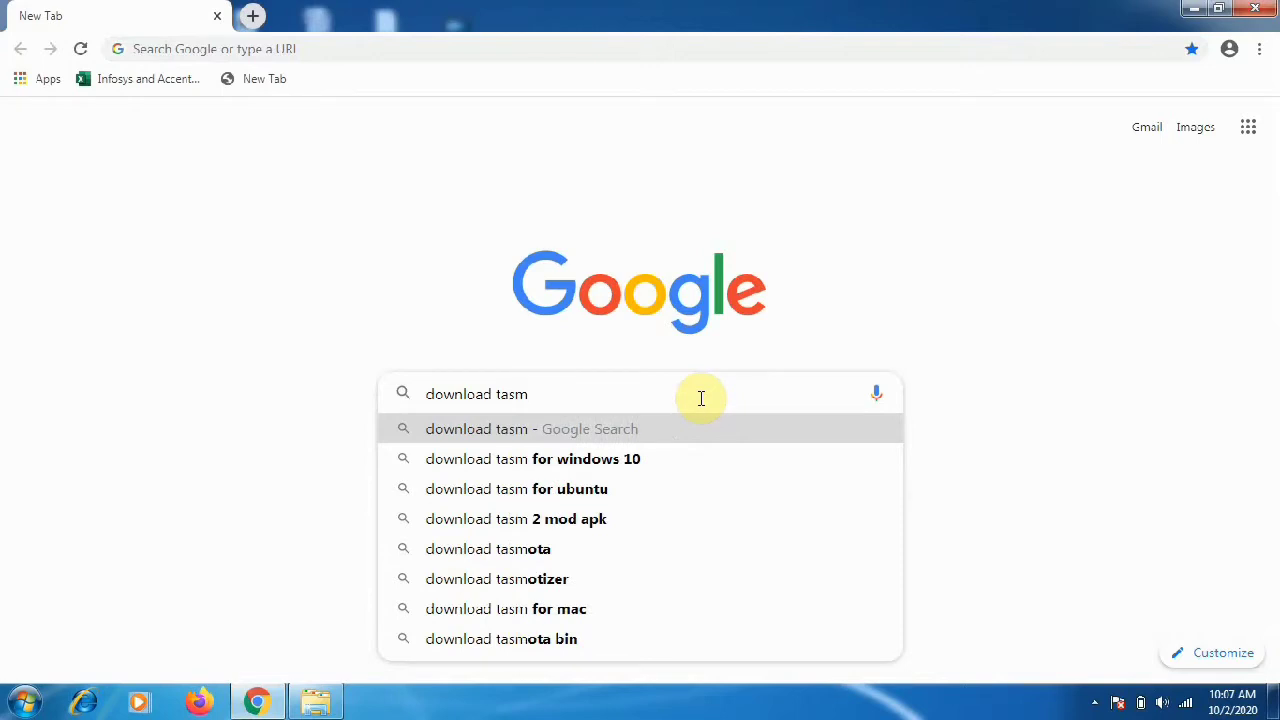
left_click(532, 458)
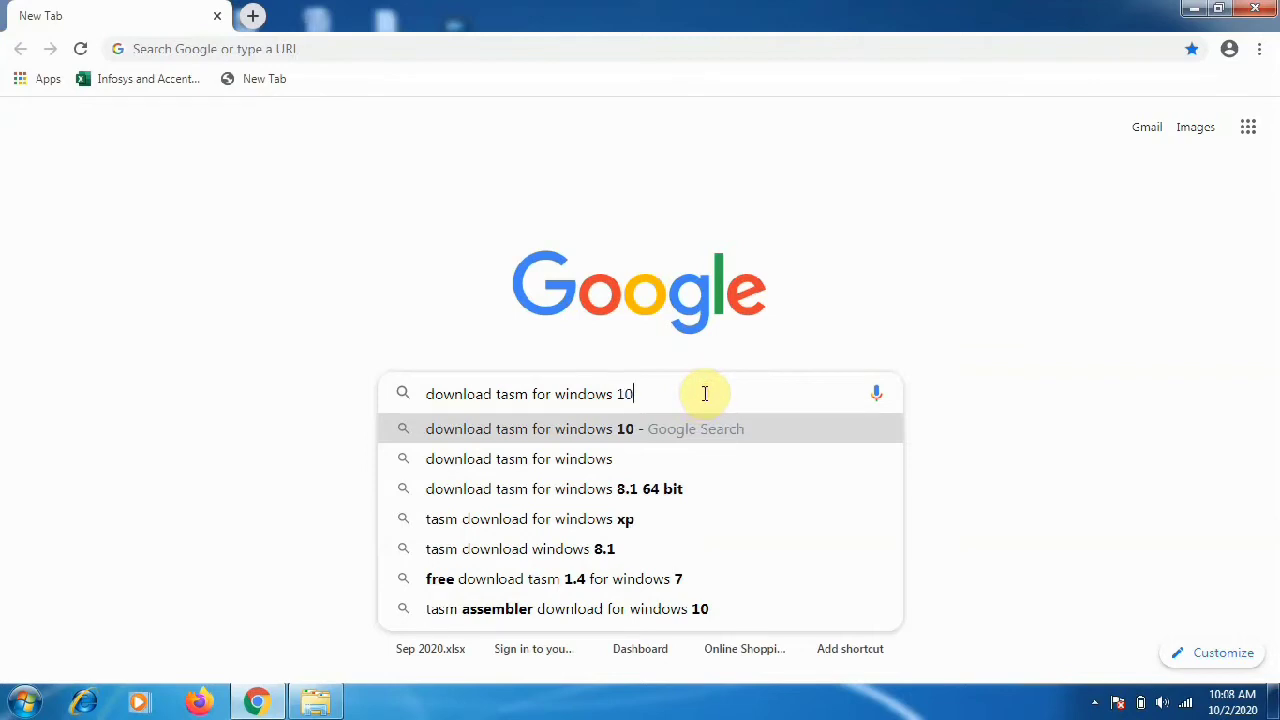
key("backspace")
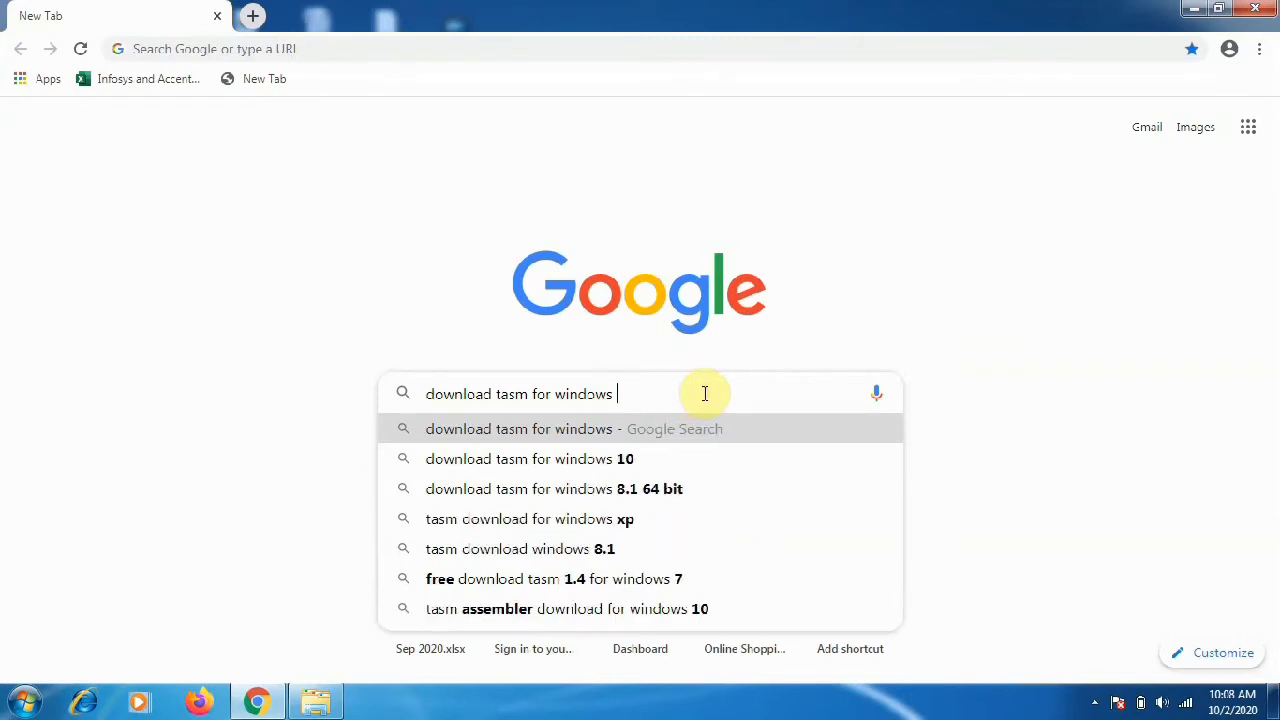
key("Return")
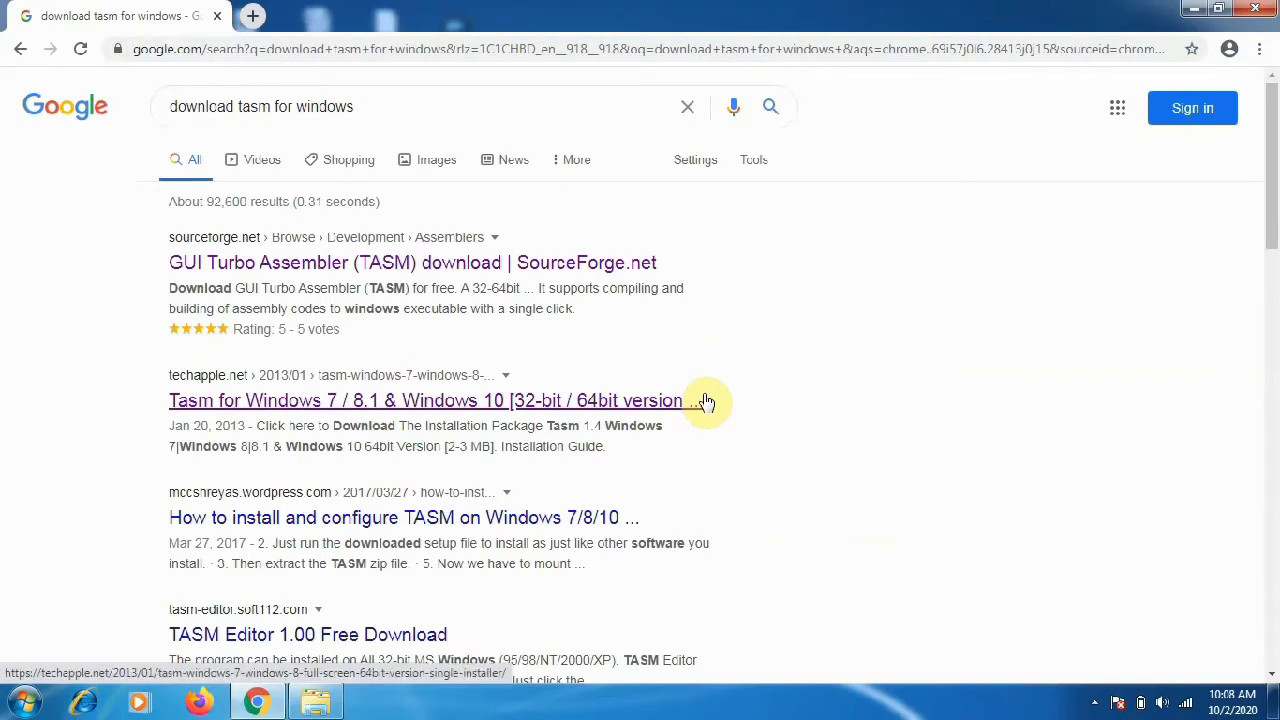
mouse_move(460, 374)
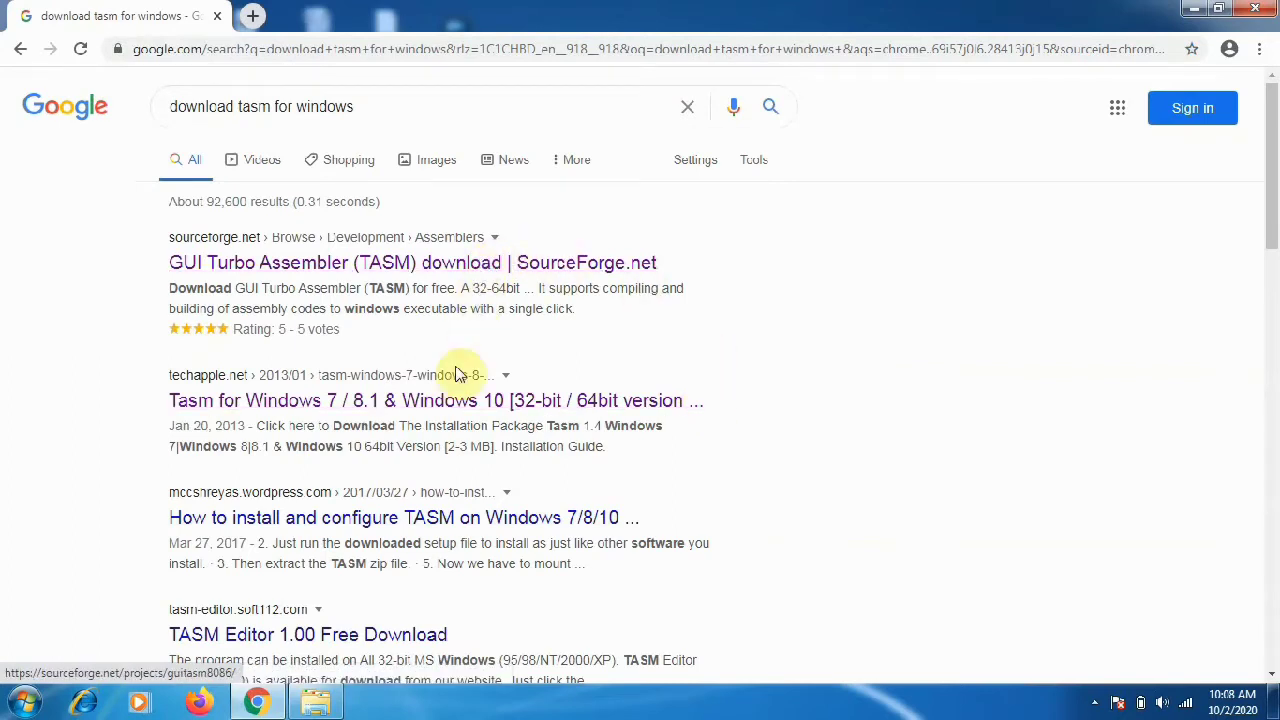
mouse_move(480, 400)
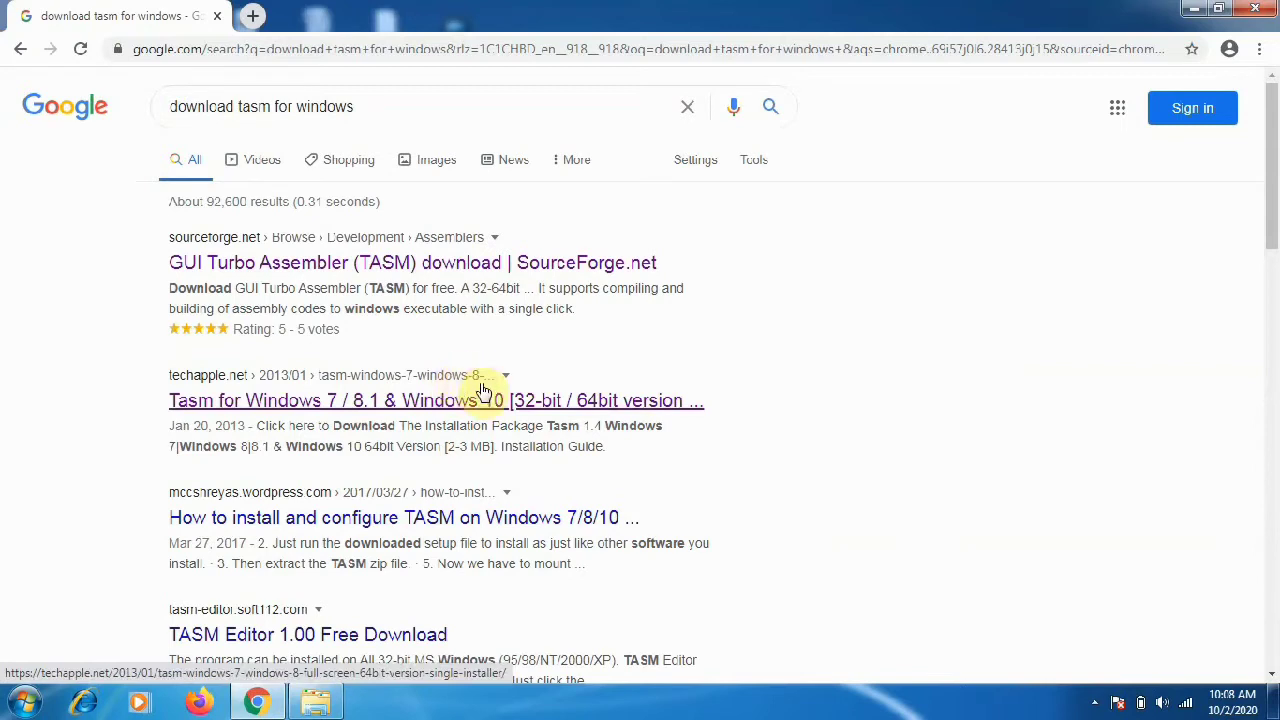
- Open the techapple.net TASM article and scroll to its TASM 1.4 download link
left_click(436, 400)
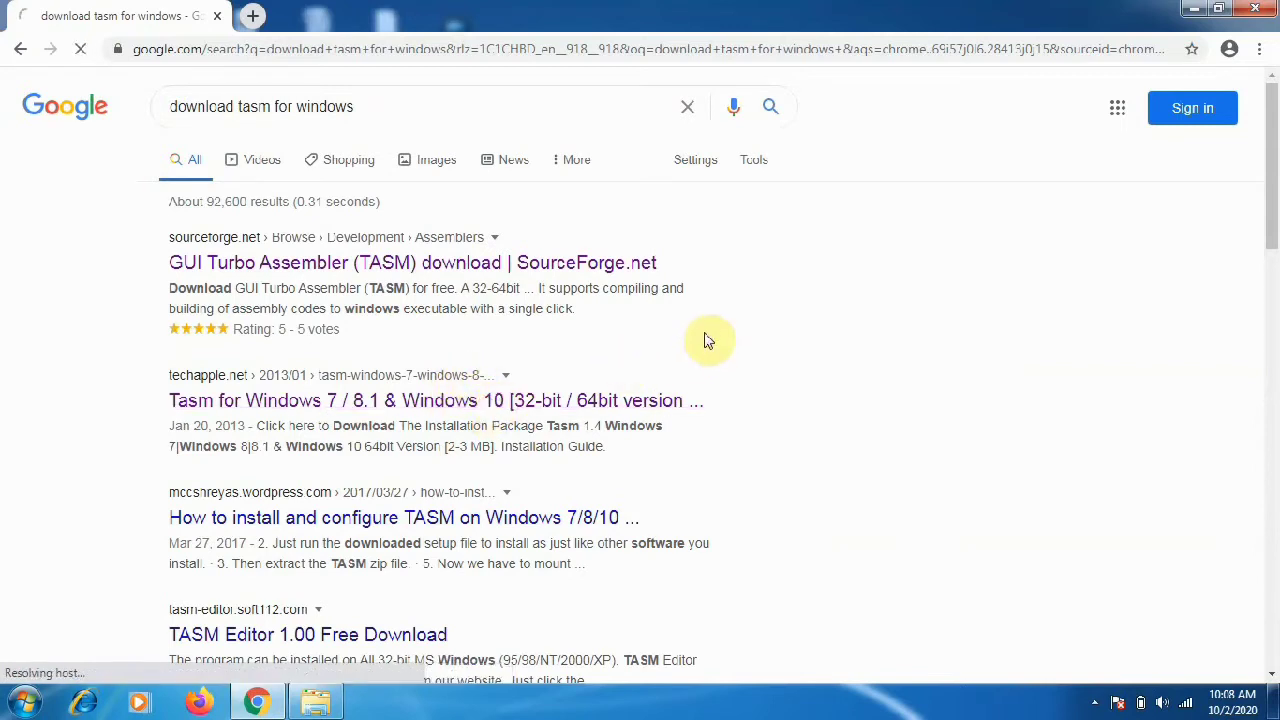
left_click(436, 400)
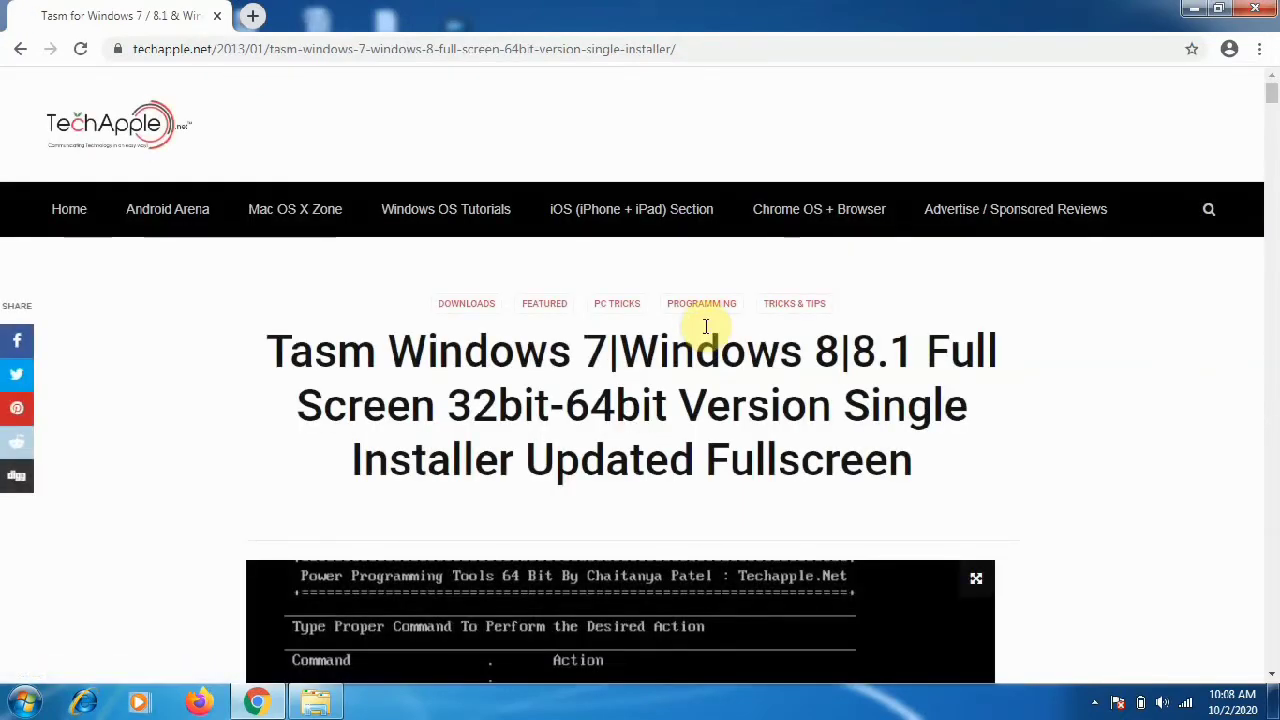
mouse_move(978, 442)
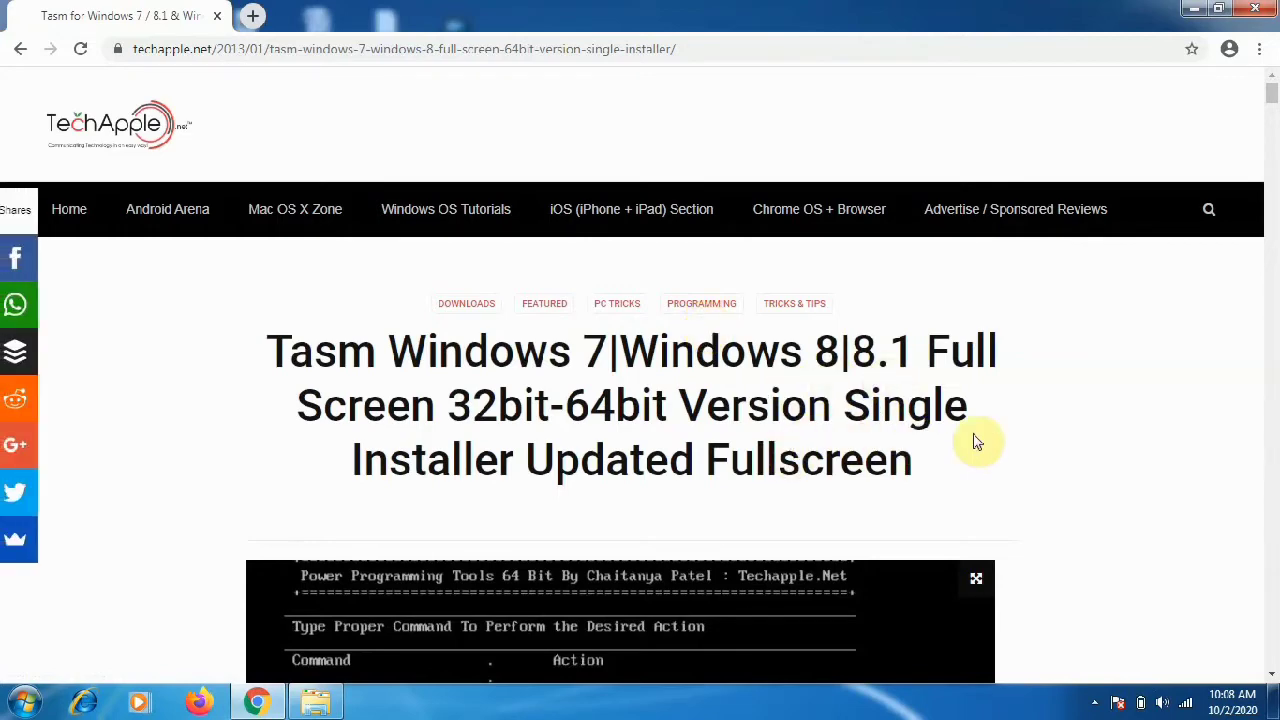
scroll("down", 3)
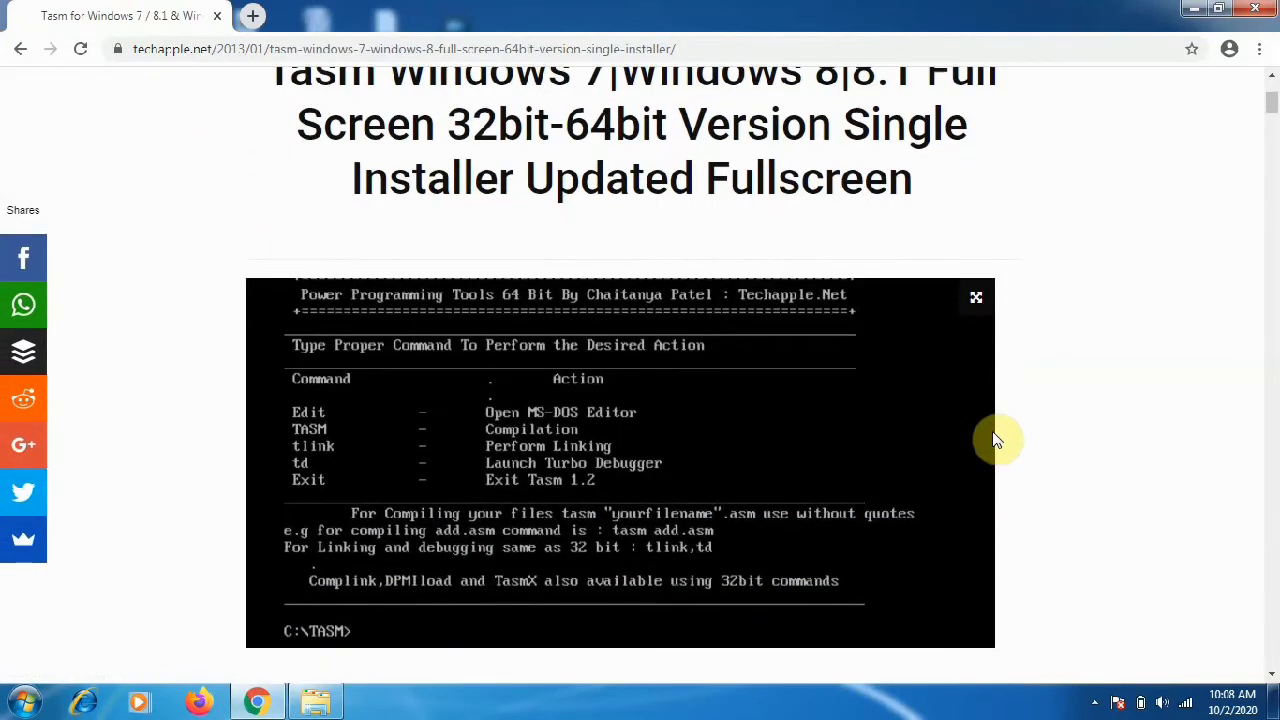
scroll("down", 3)
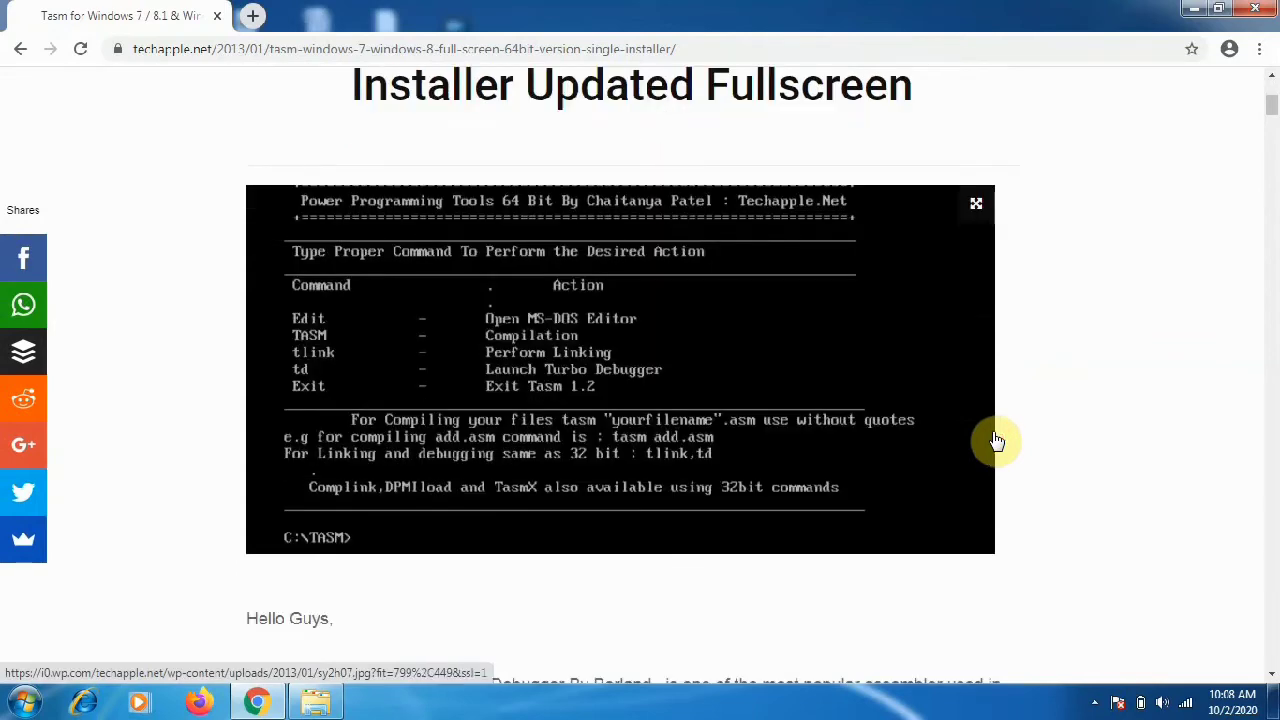
scroll("down", 3)
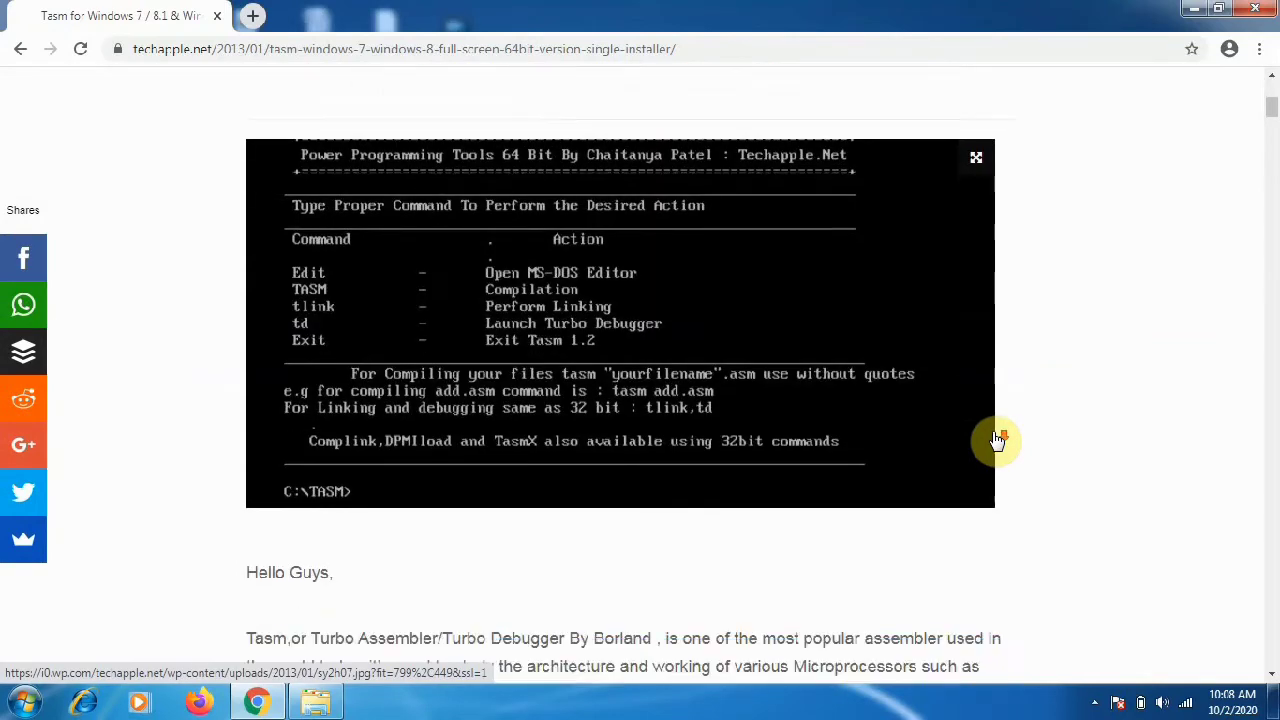
scroll("down", 3)
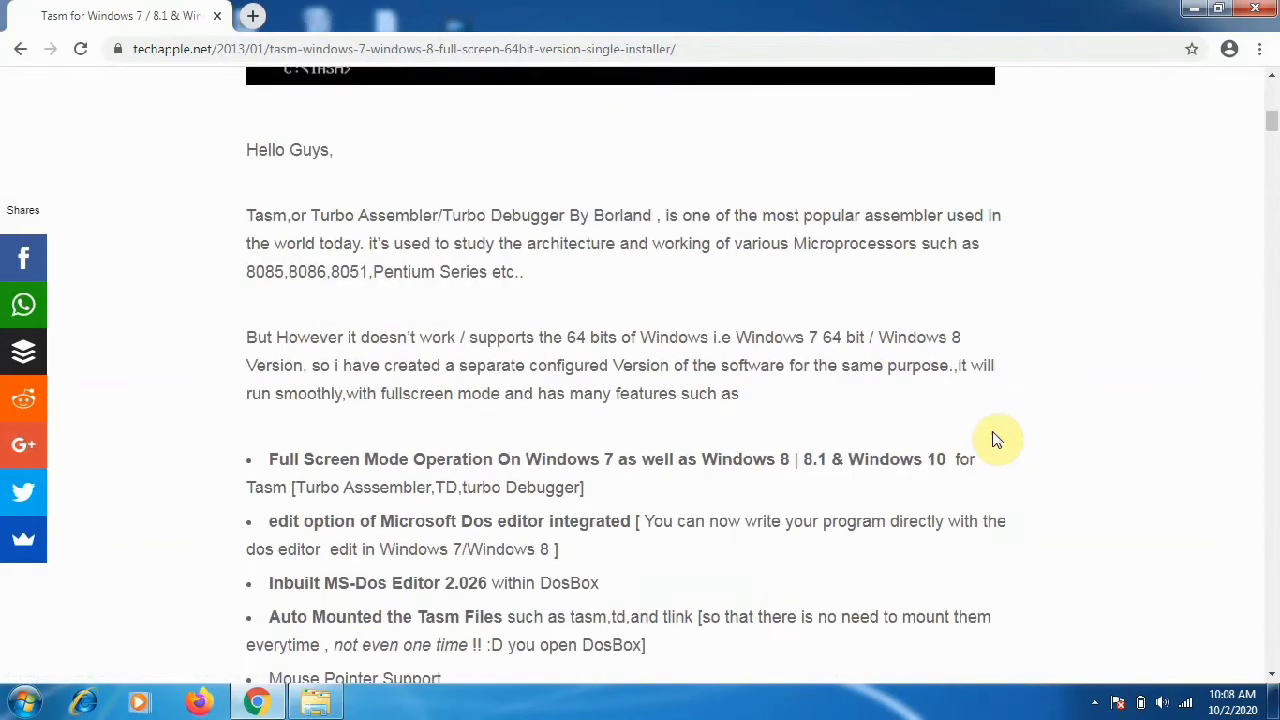
scroll("down", 3)
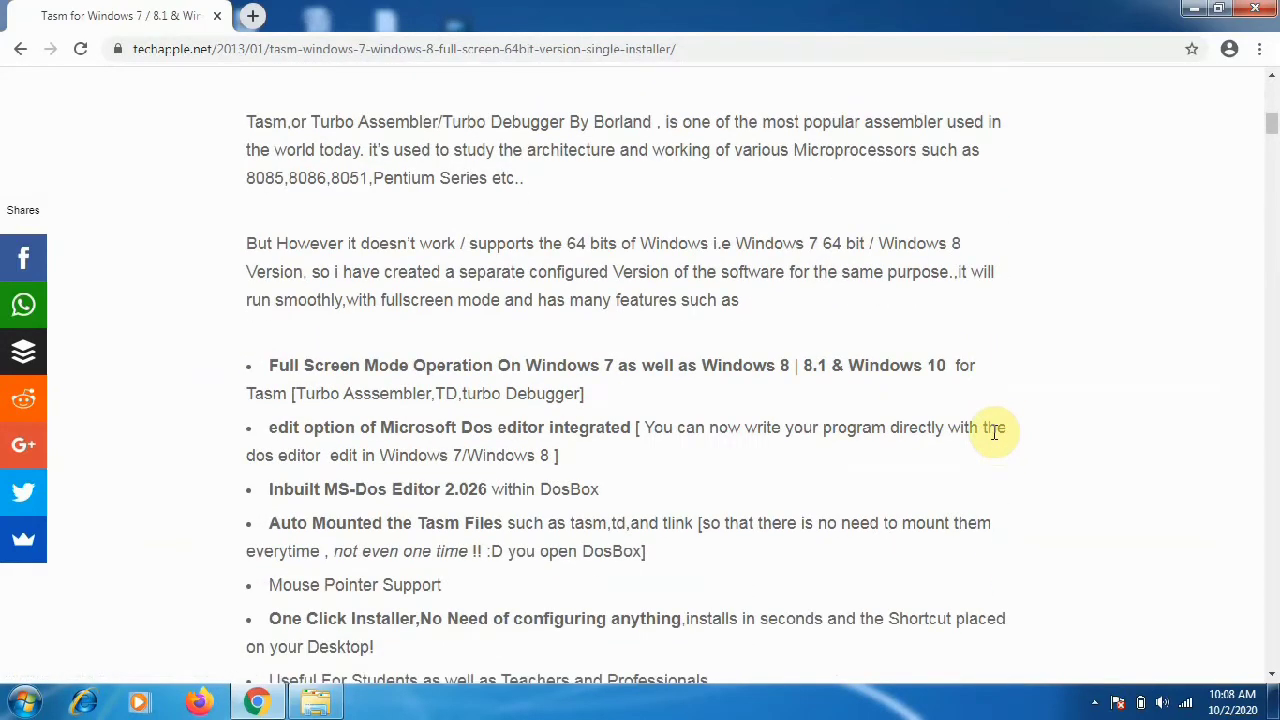
scroll("down", 3)
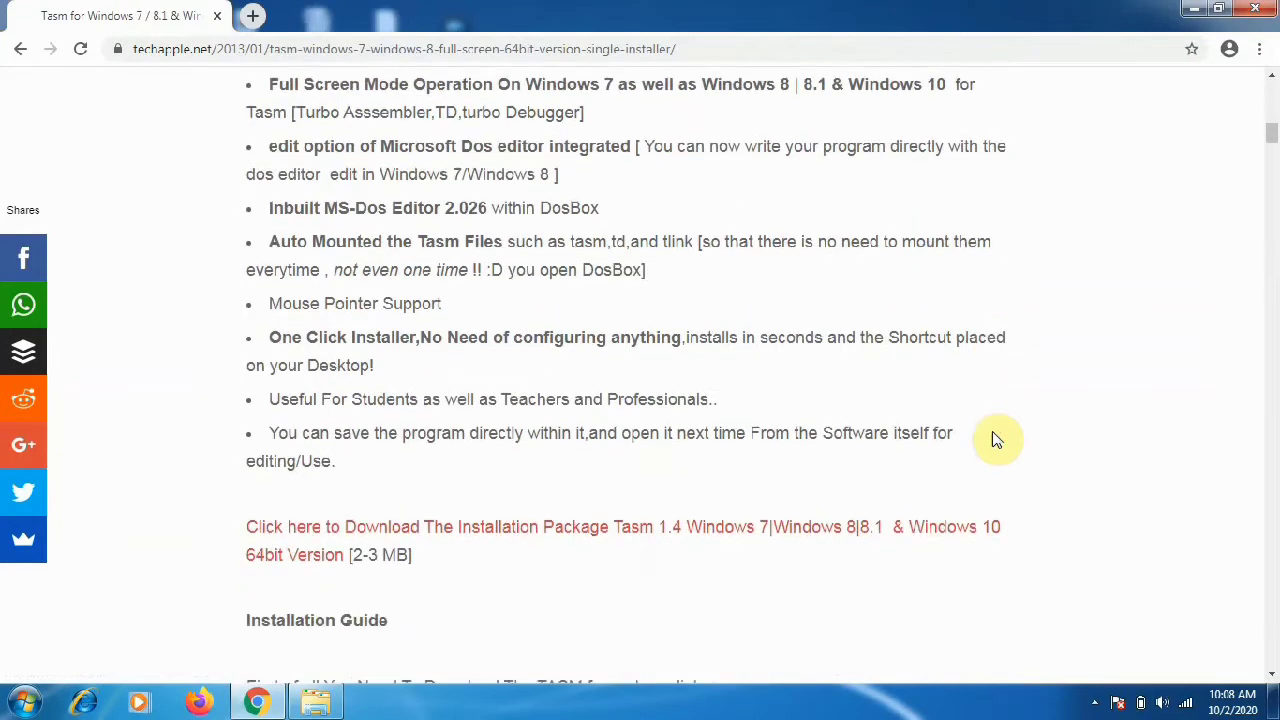
mouse_move(990, 424)
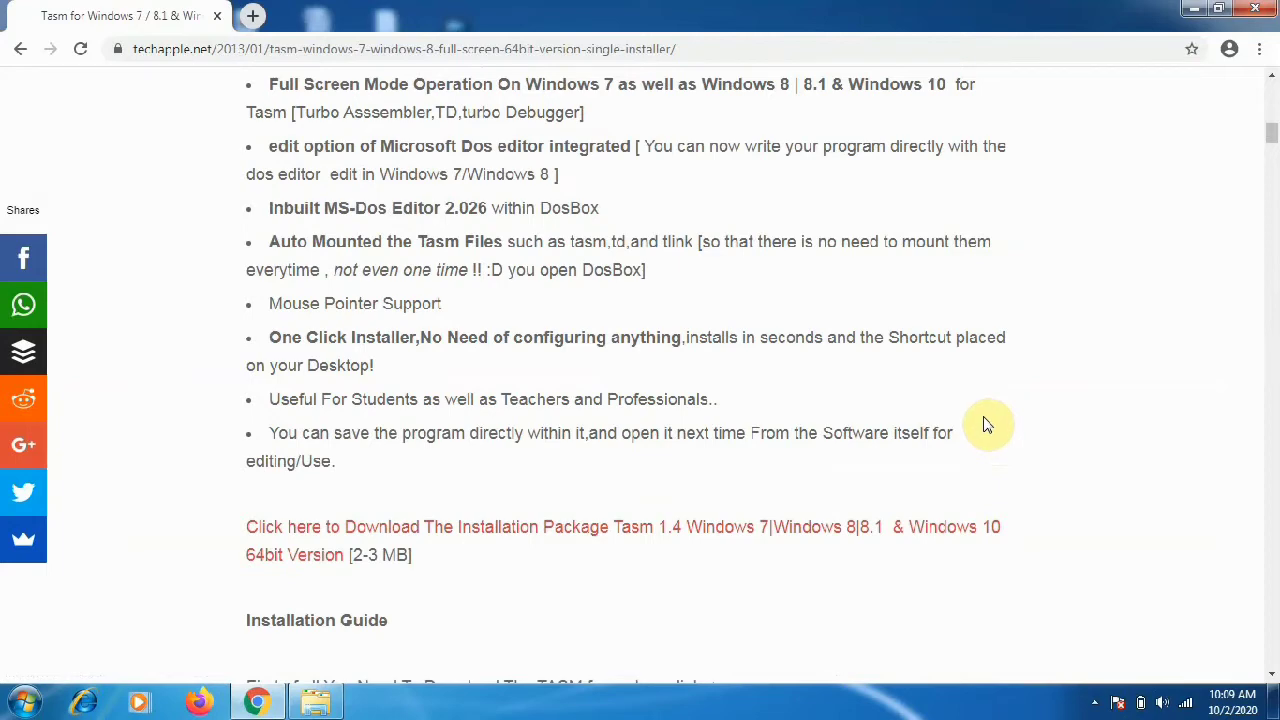
scroll("down", 3)
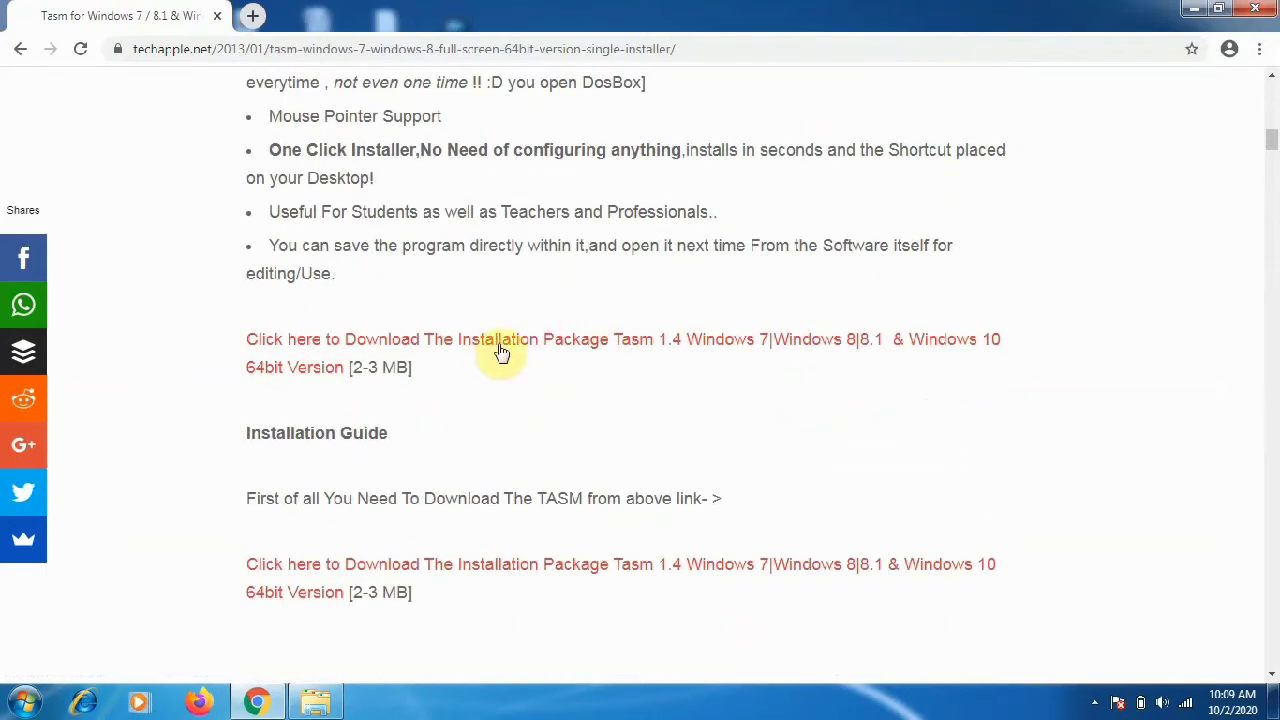
- Download the TASM 1.4 installation package and launch its .exe from Chrome's downloads list
left_click(500, 340)
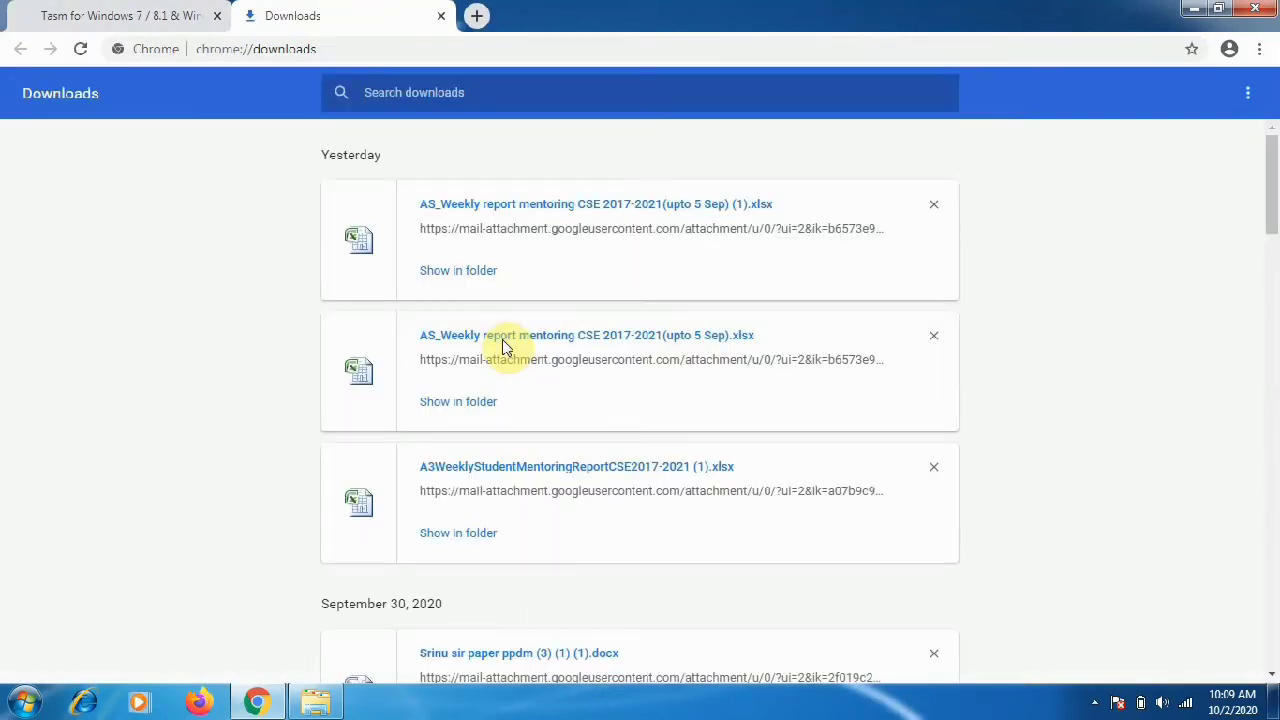
scroll("down", 3)
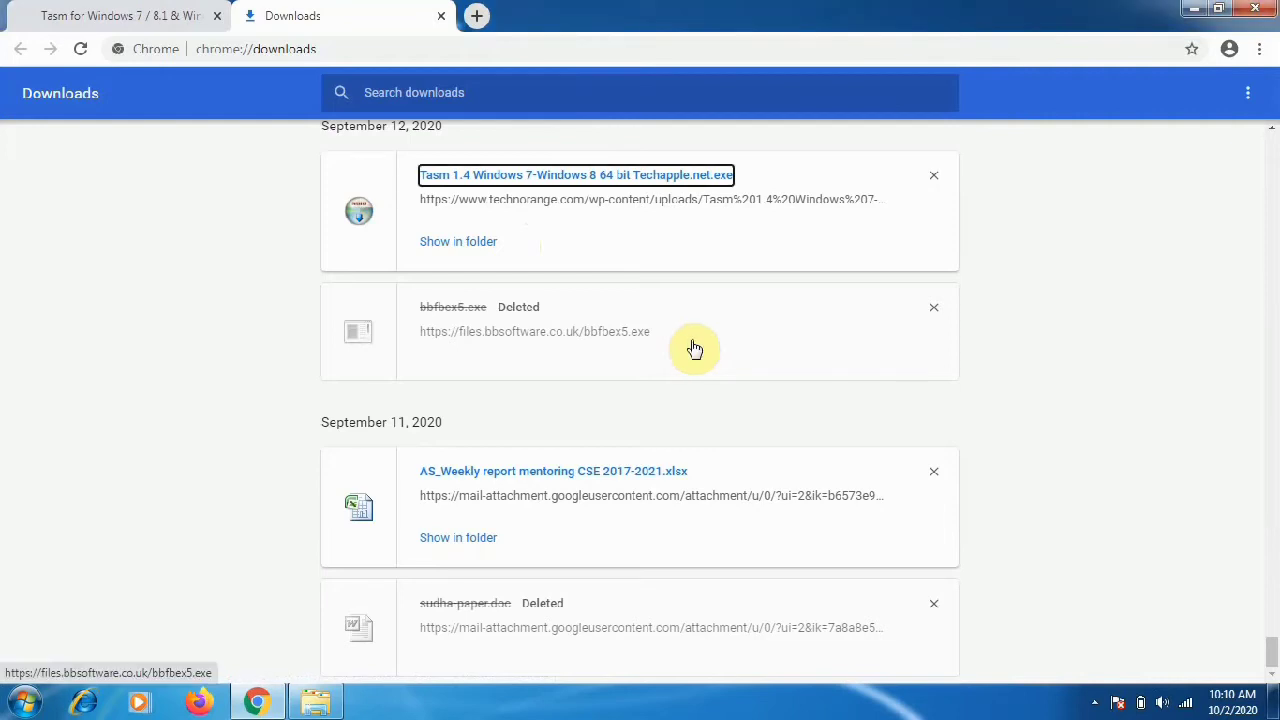
left_click(576, 176)
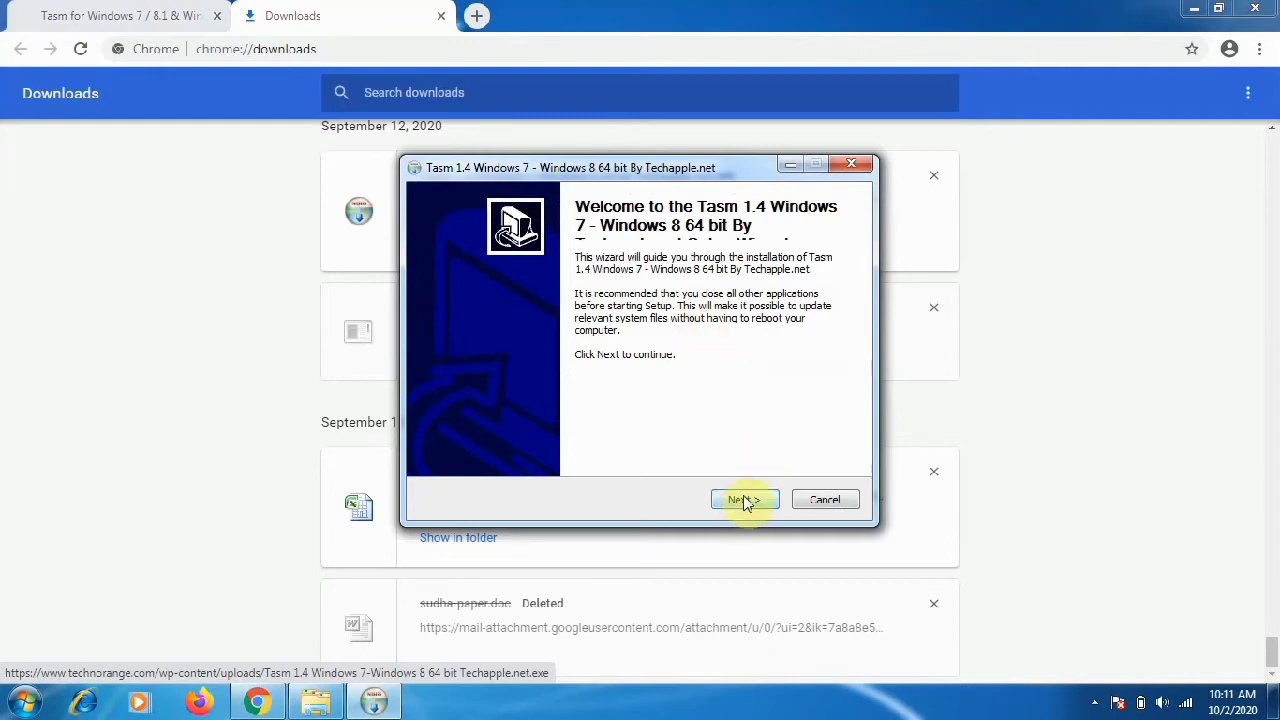
- Step through the setup wizard, agree to the license, and finish the TASM 1.4 install
left_click(744, 500)
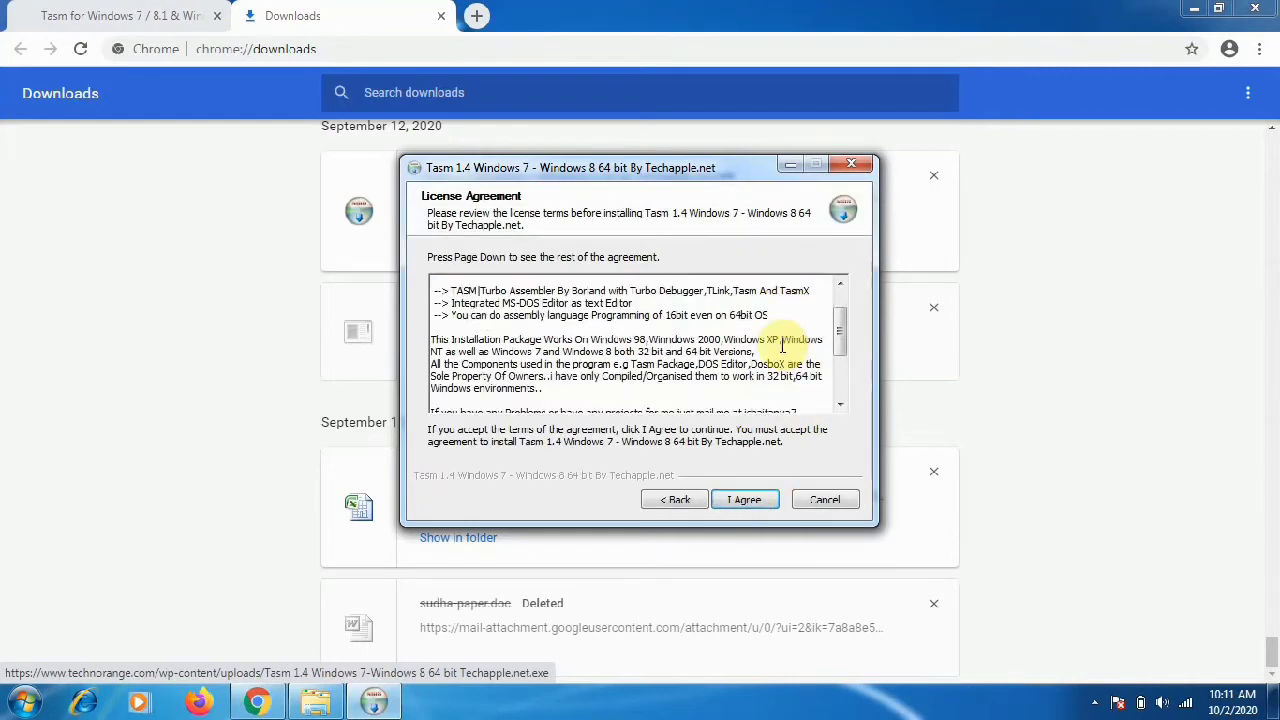
scroll("down", 3)
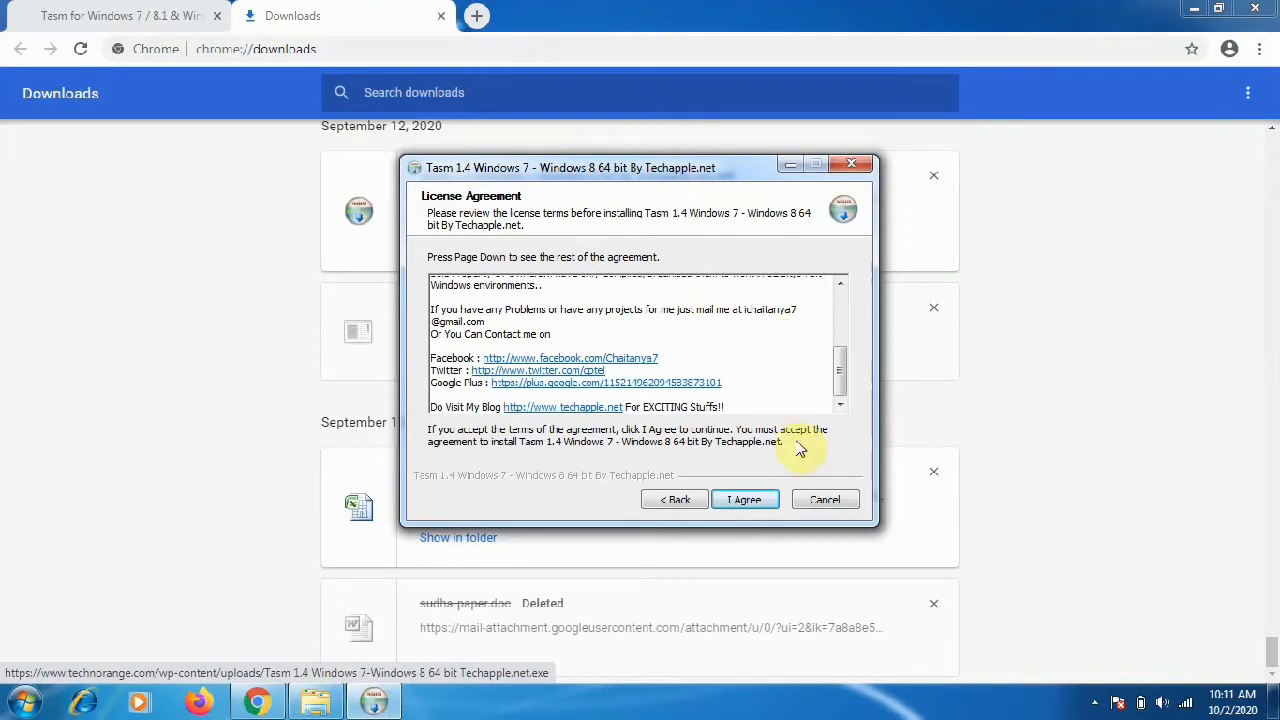
left_click(744, 500)
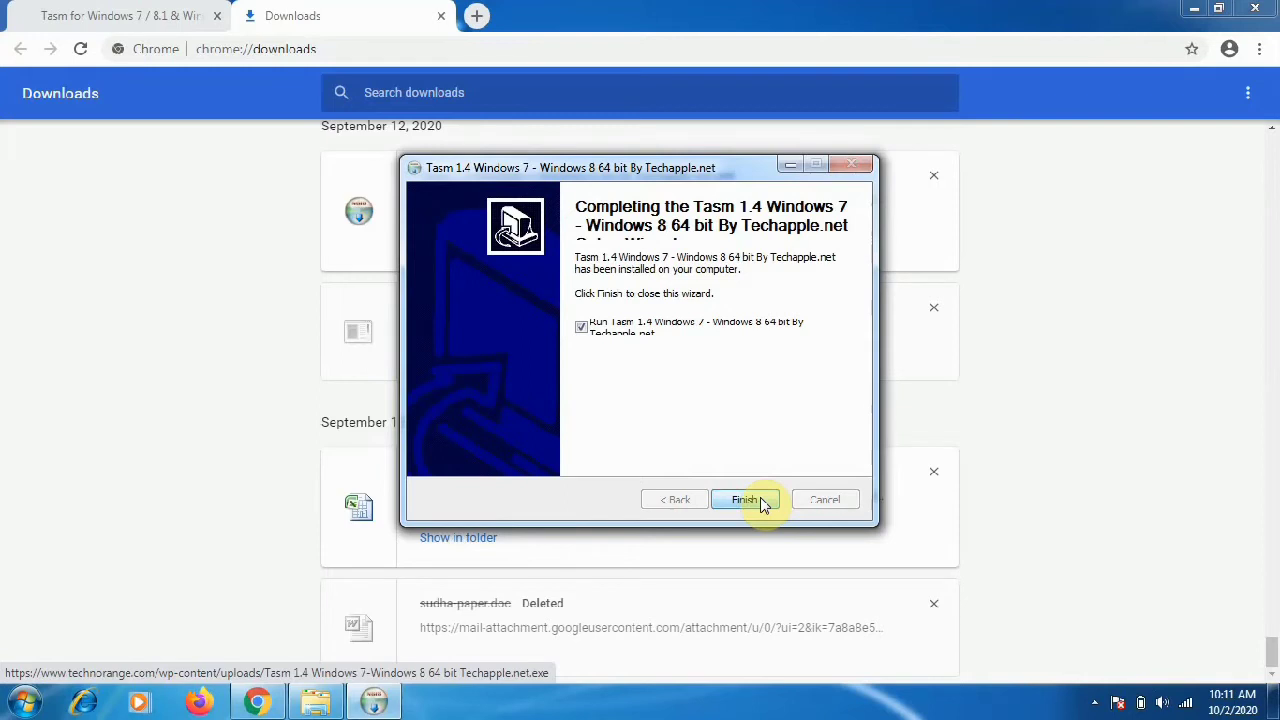
left_click(744, 500)
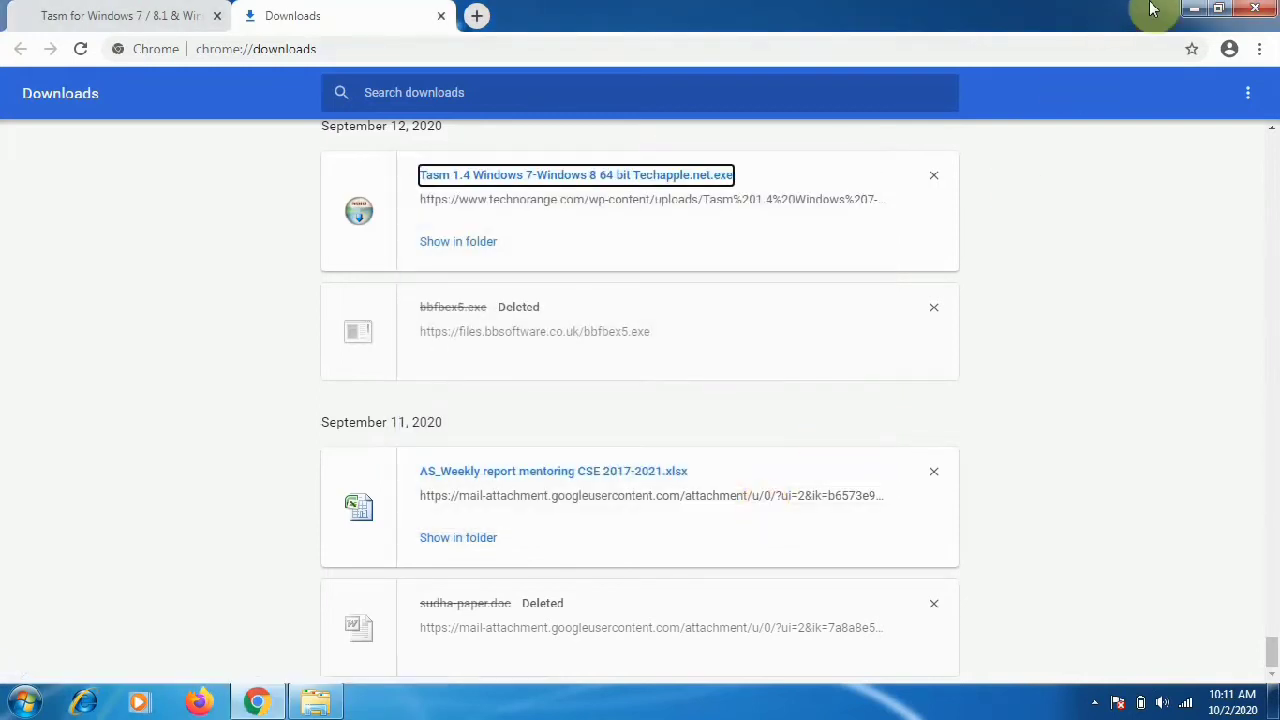
- Minimise the browser and launch TASM 1.4 from its desktop shortcut
left_click(1192, 8)
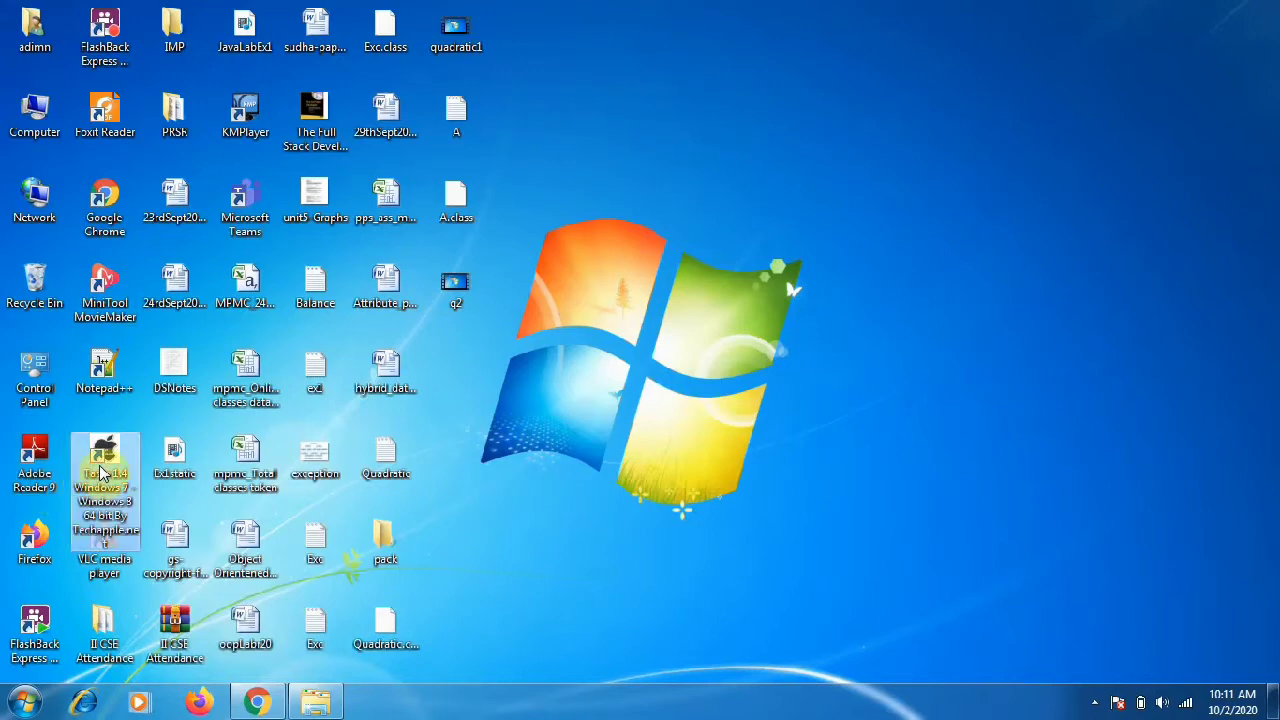
mouse_move(104, 470)
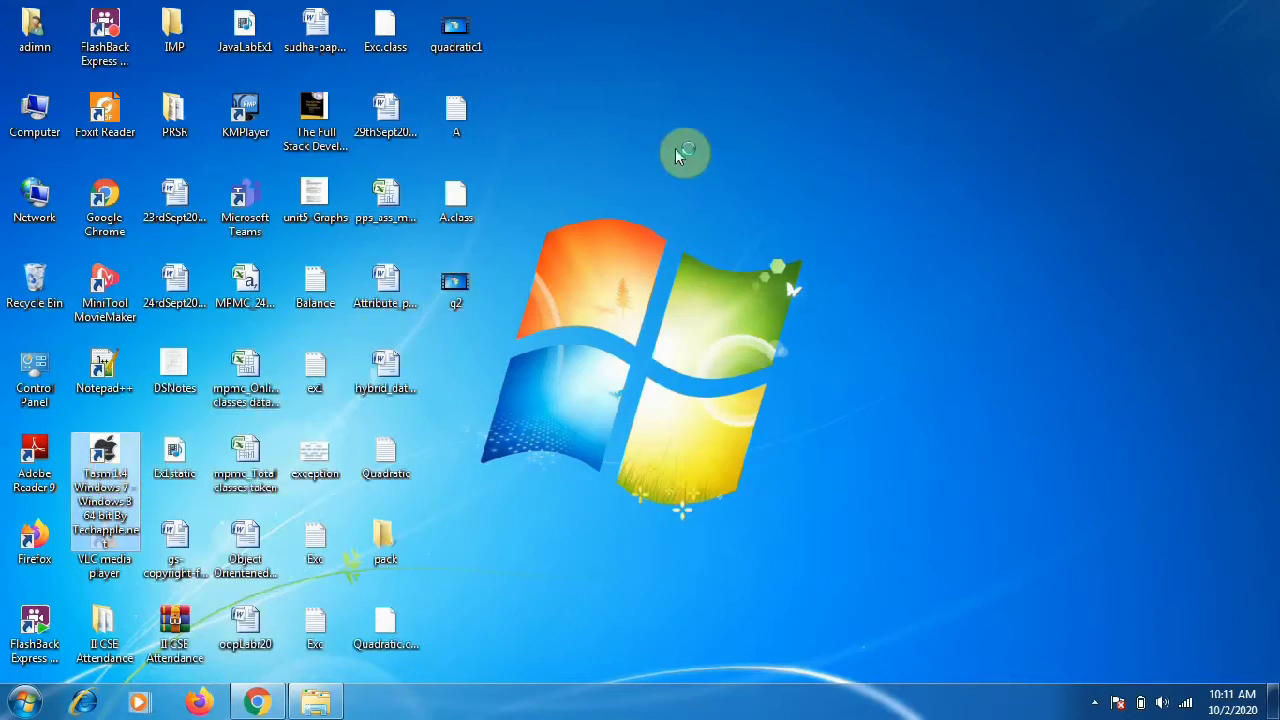
double_click(104, 470)
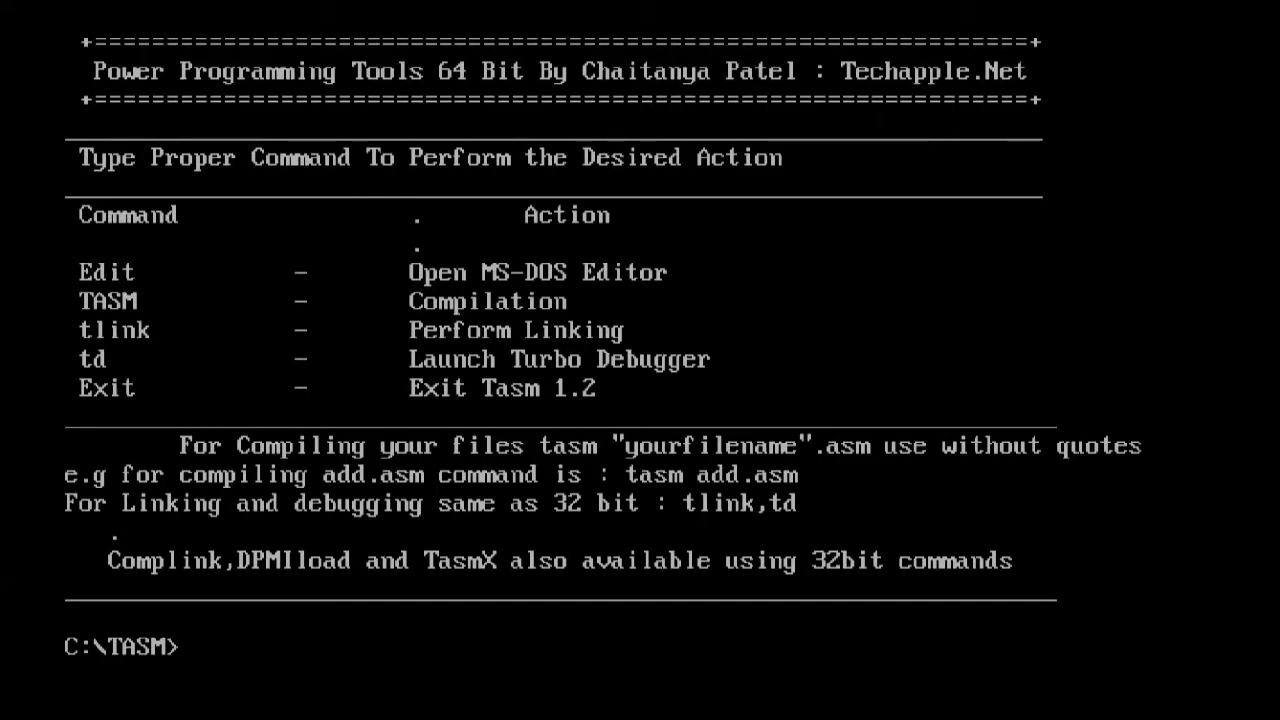
- Run 'edit add.asm' at the C:\TASM prompt to open ADD.ASM in the MS-DOS Editor
type("ed")
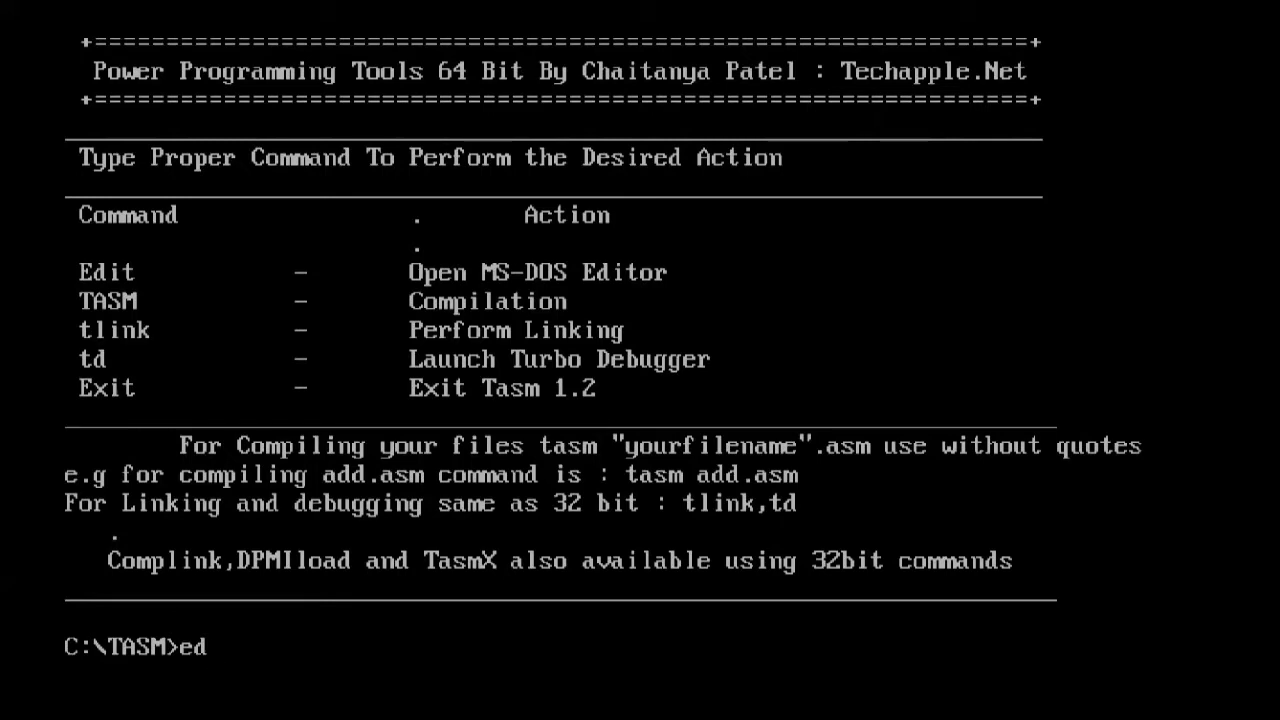
type("it")
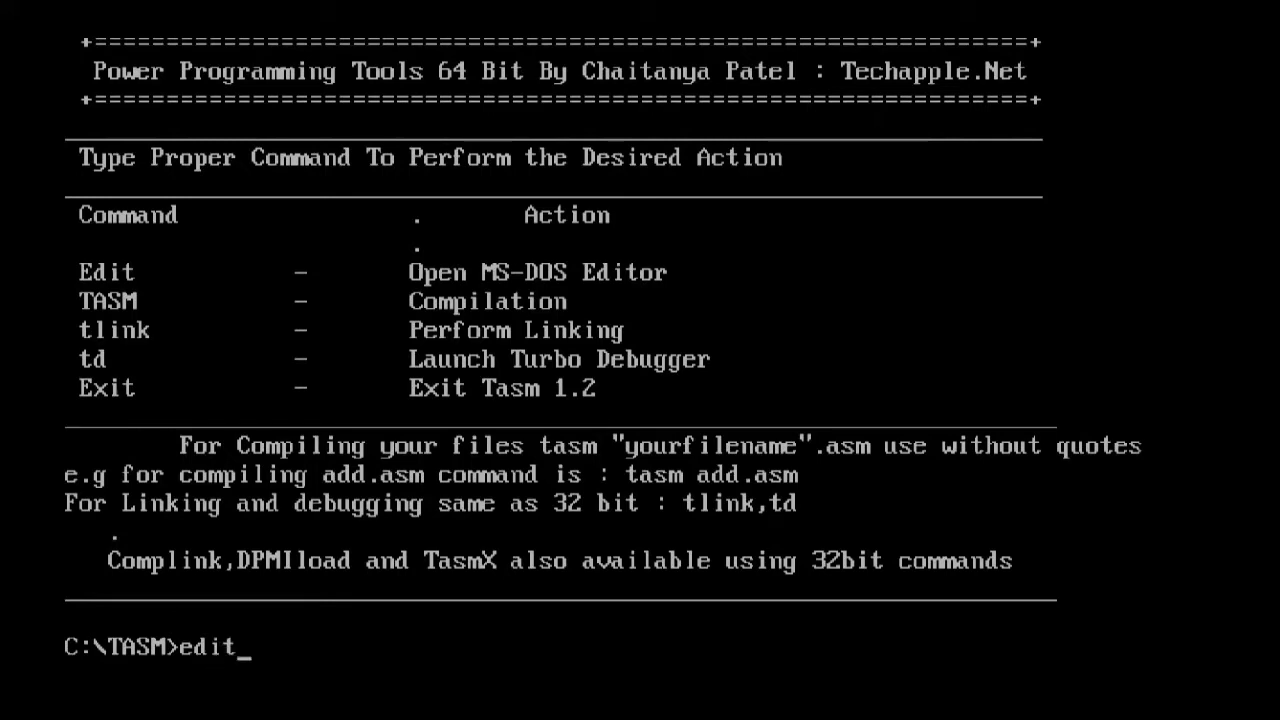
type("add")
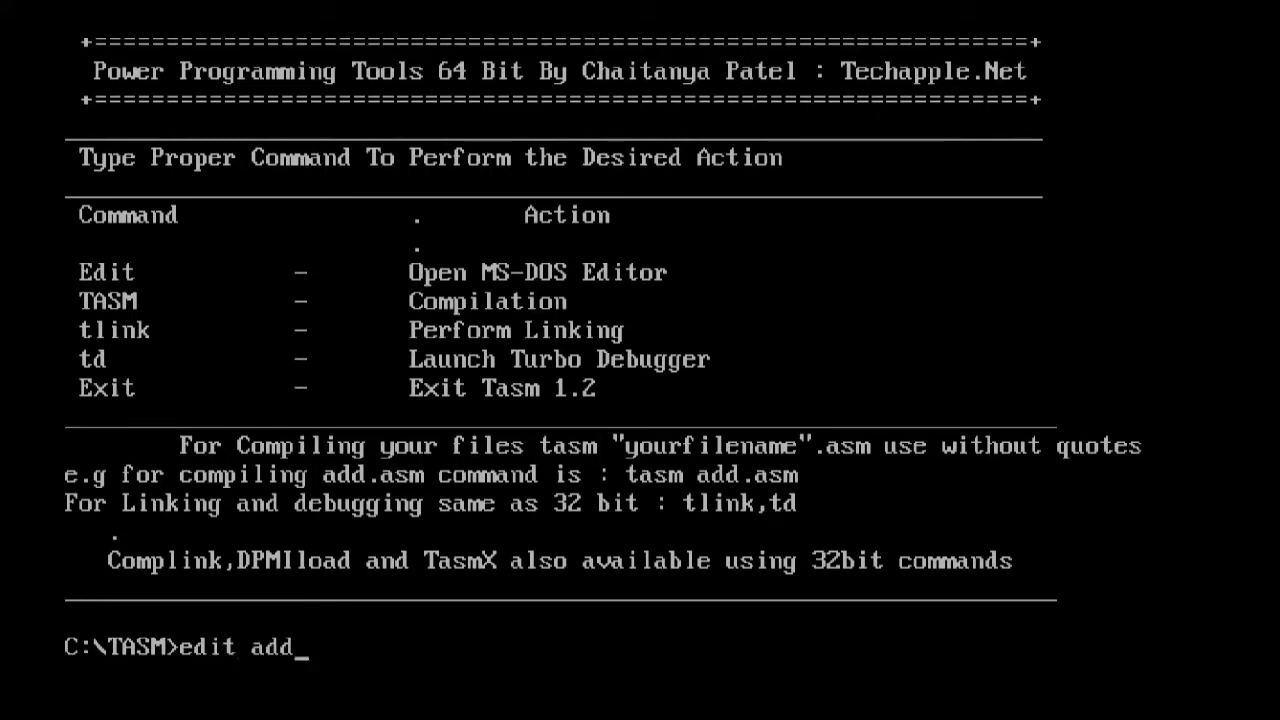
type(".a")
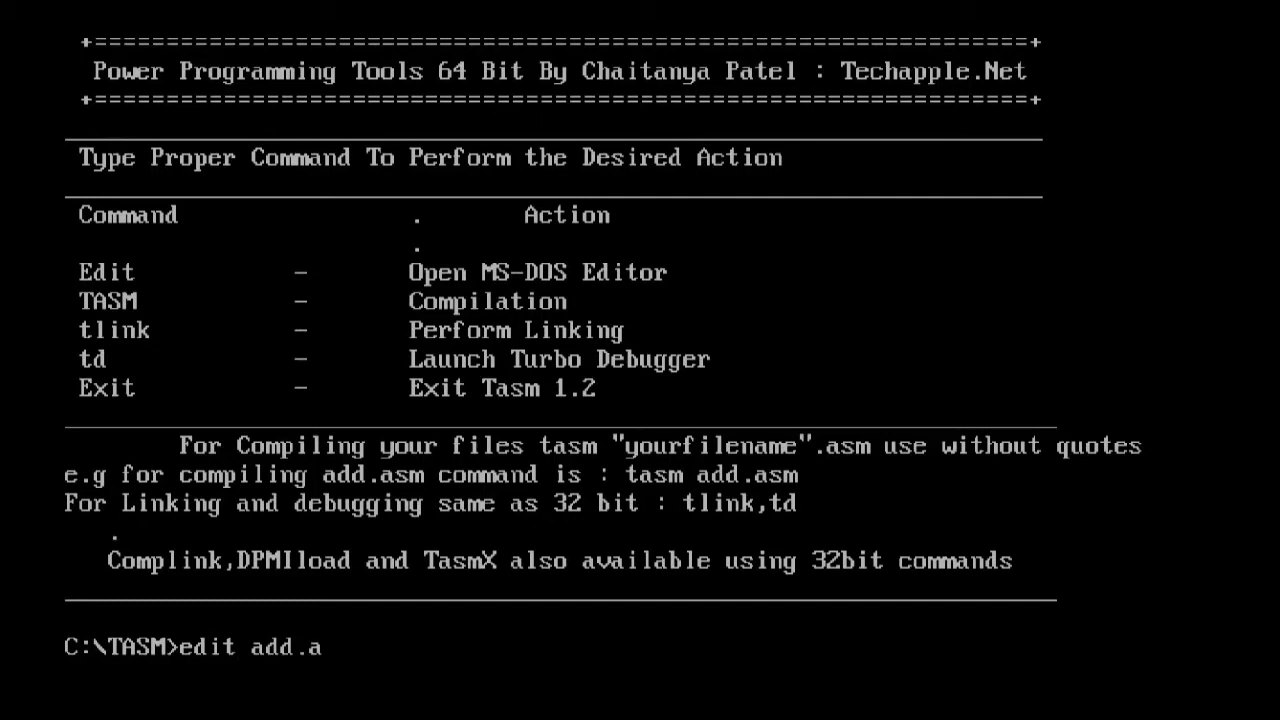
key("Return")
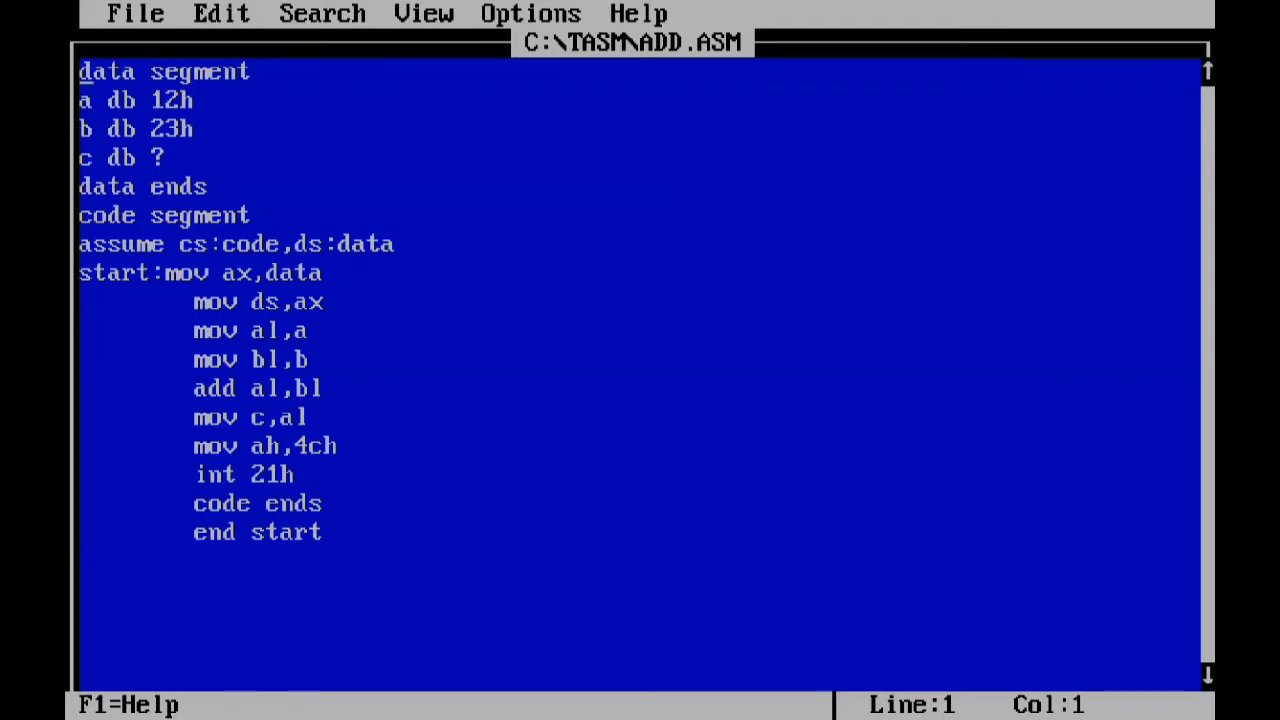
- Exit the MS-DOS Editor via File > Exit, leaving ADD.ASM unchanged
left_click(136, 12)
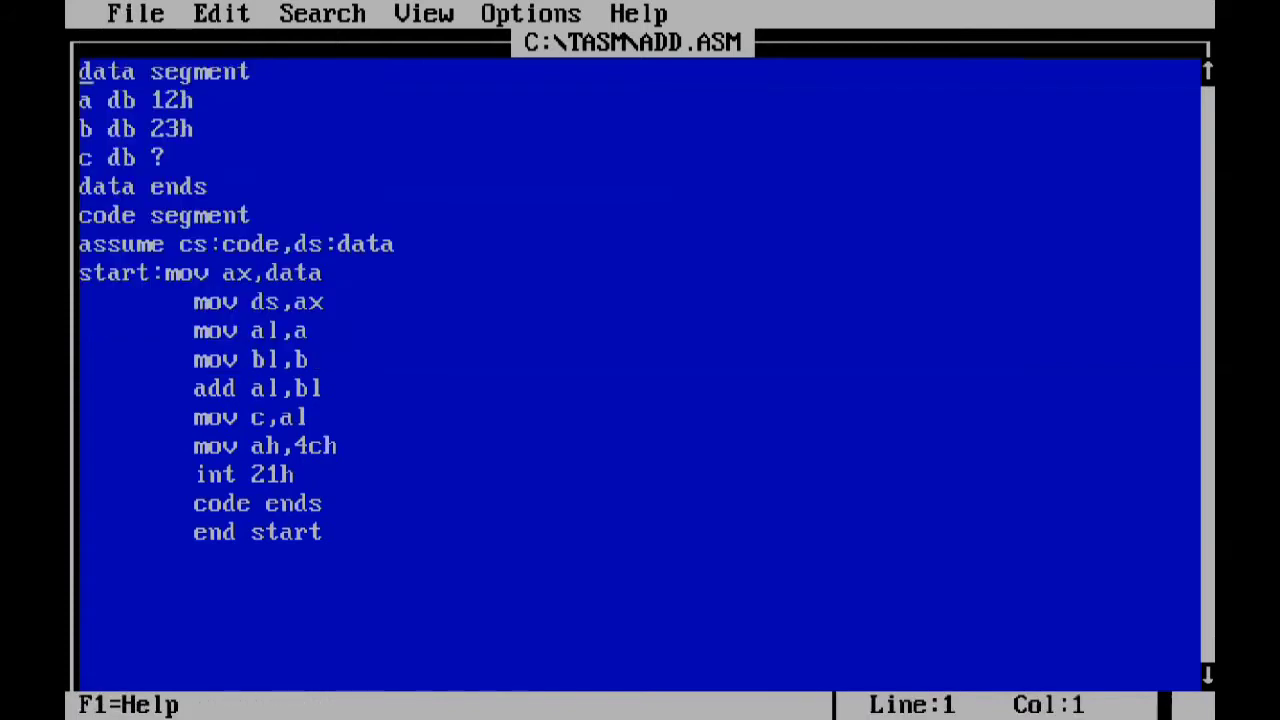
left_click(136, 12)
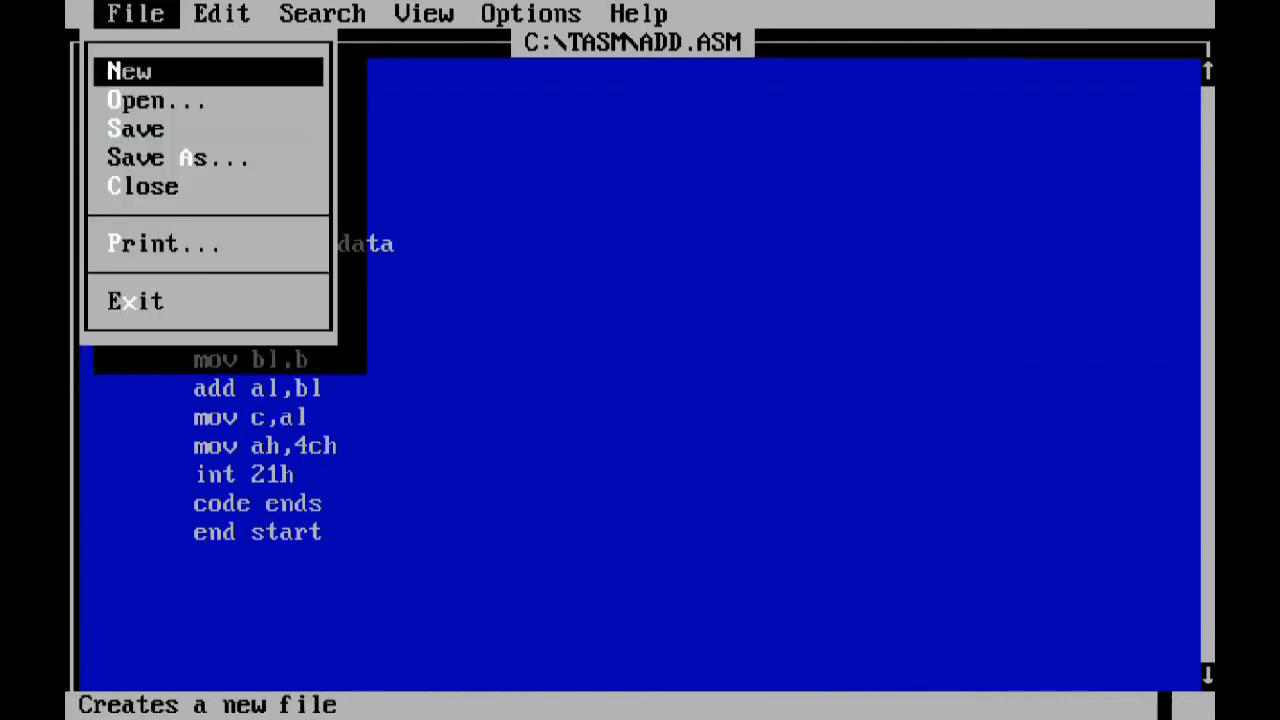
left_click(136, 300)
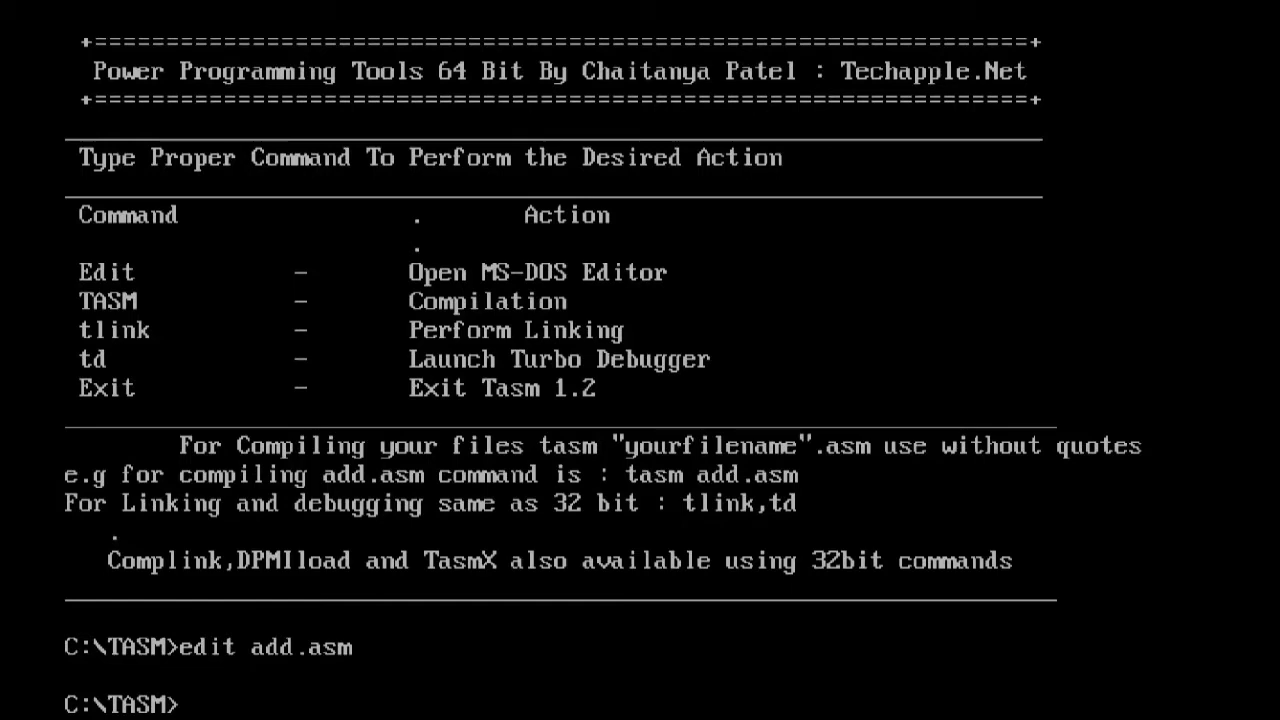
- Assemble with 'tasm add.asm' and link with 'tlink add.obj'
type("tas")
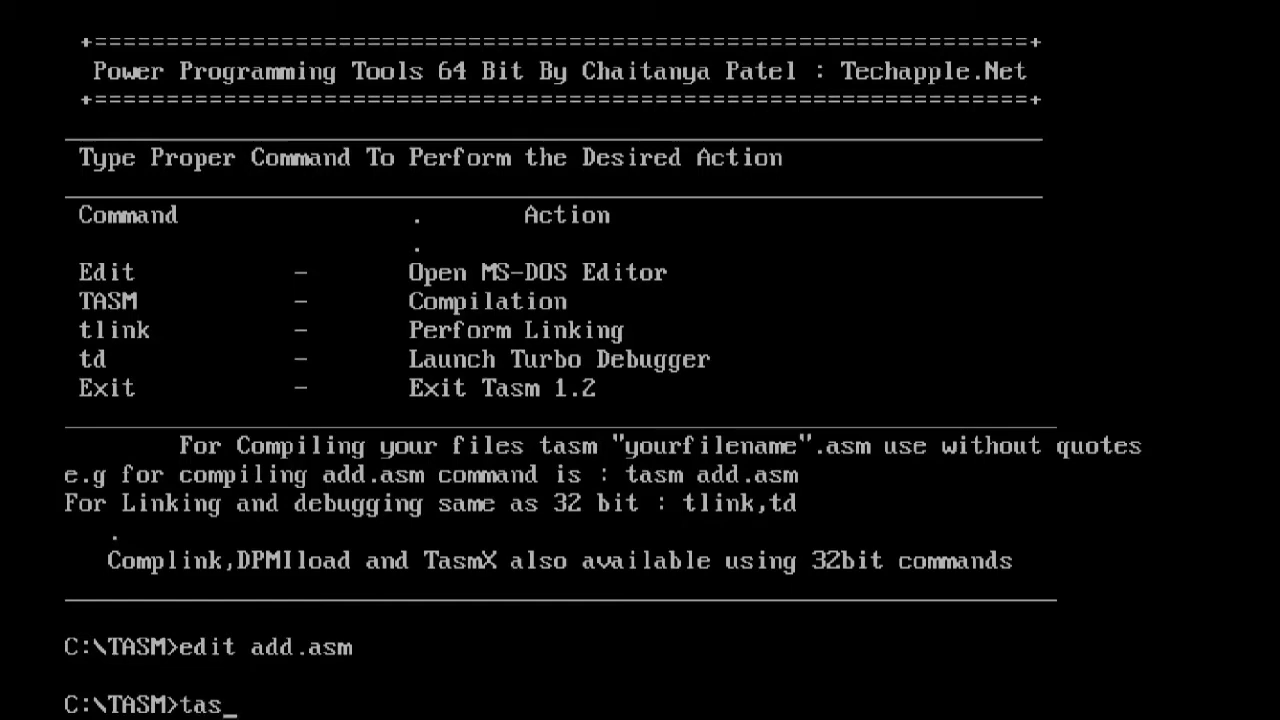
type("m add")
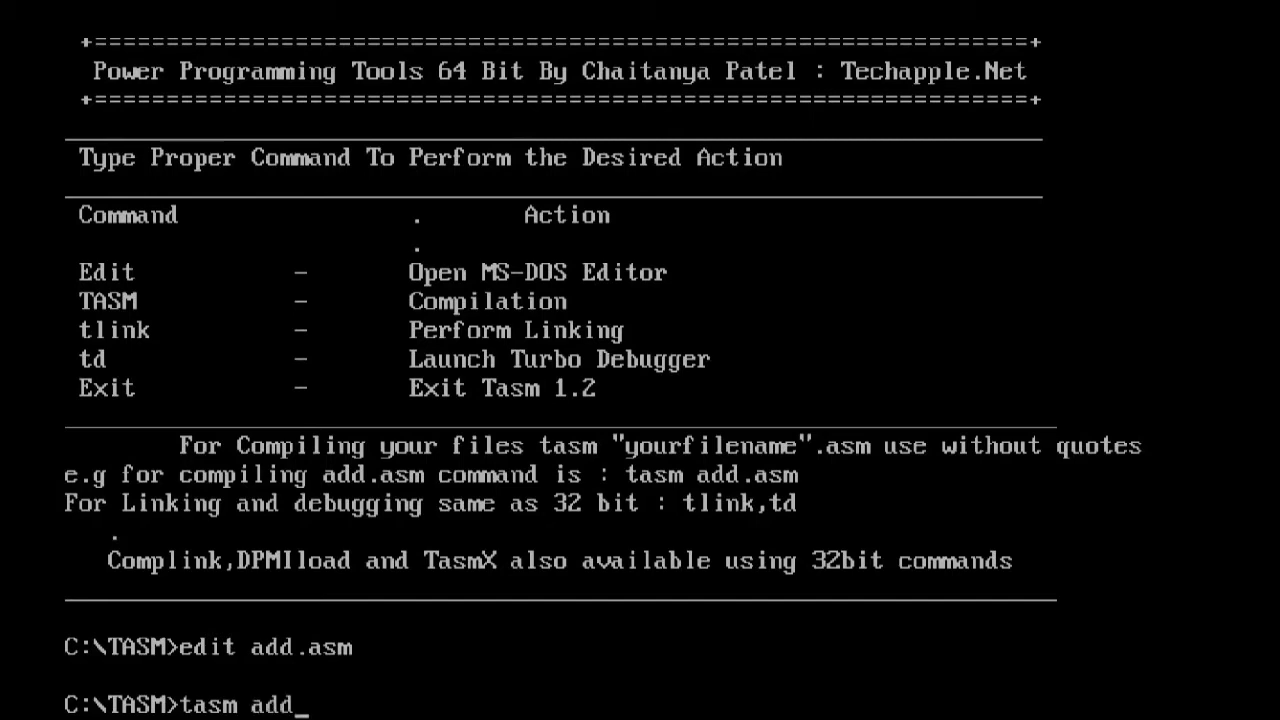
type(".")
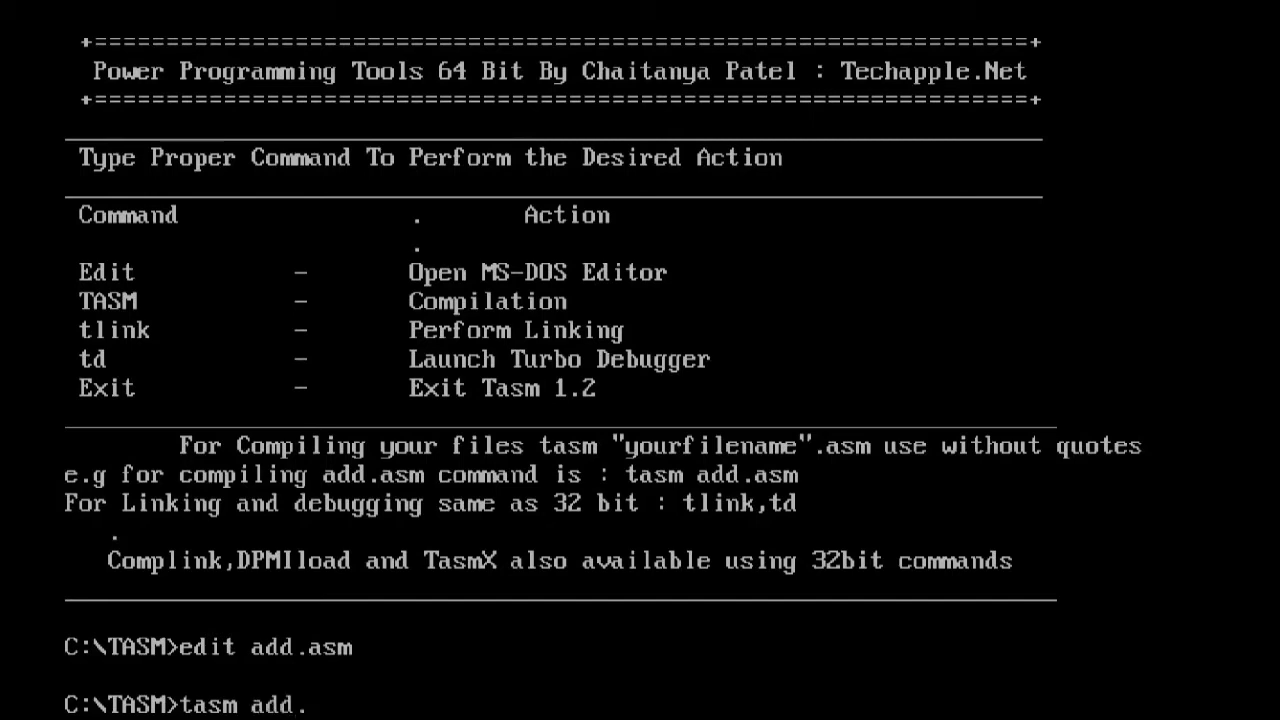
type("asm")
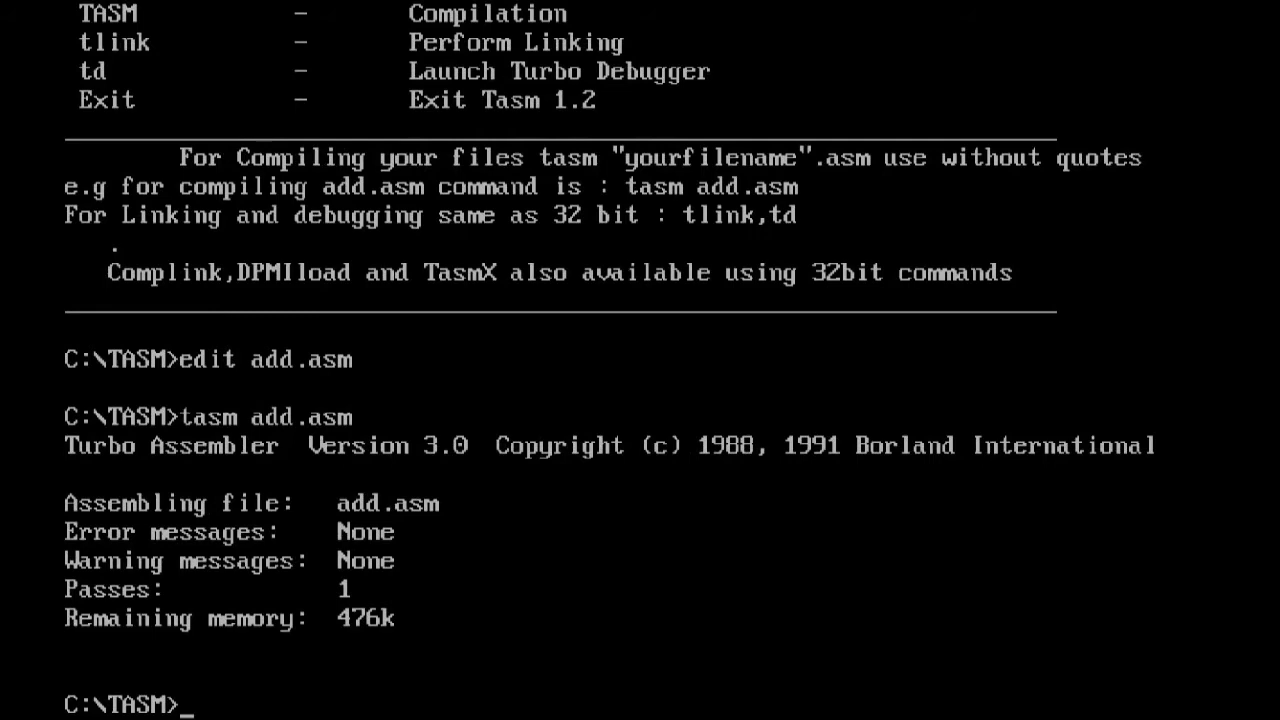
type("t")
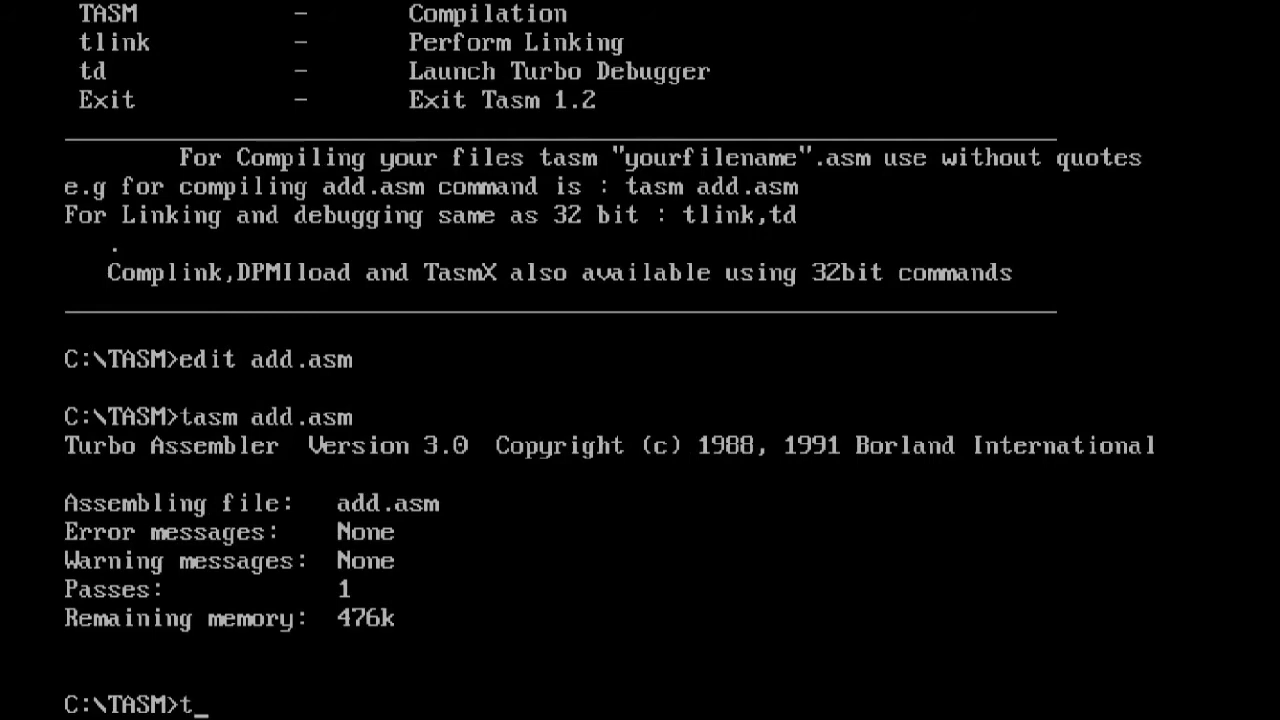
type("link")
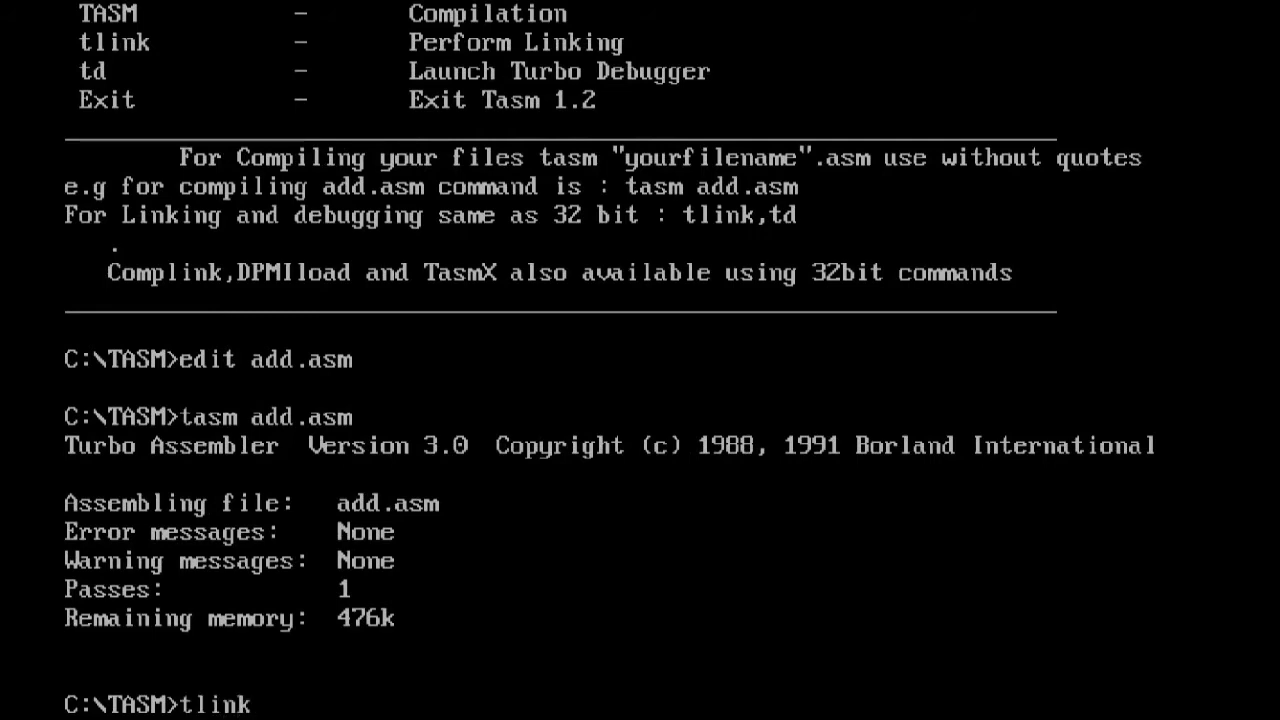
type("a")
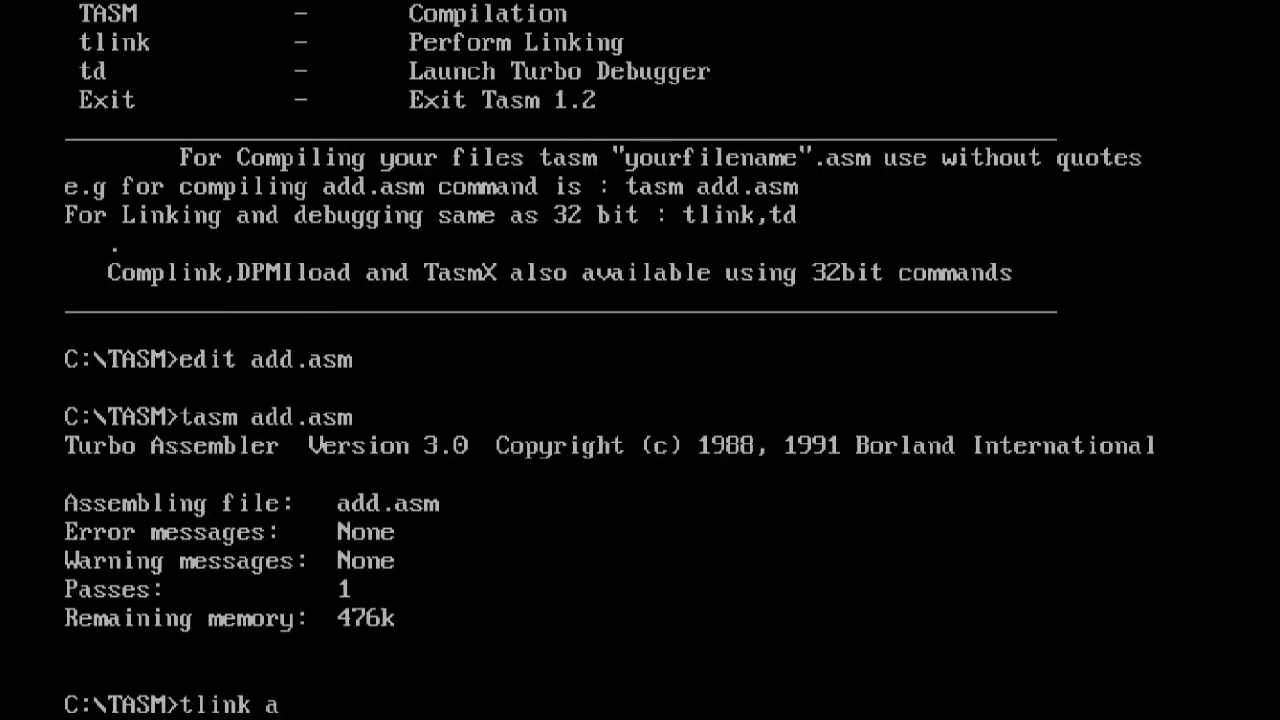
type("dd")
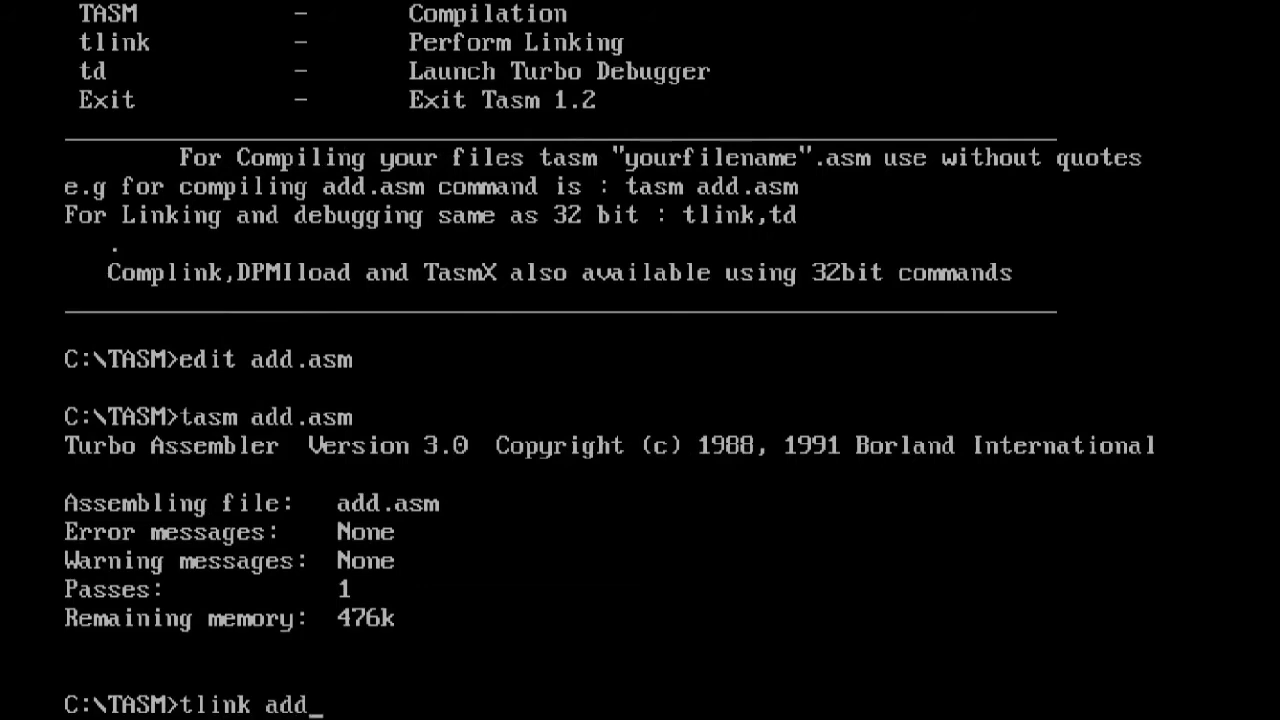
type(".o")
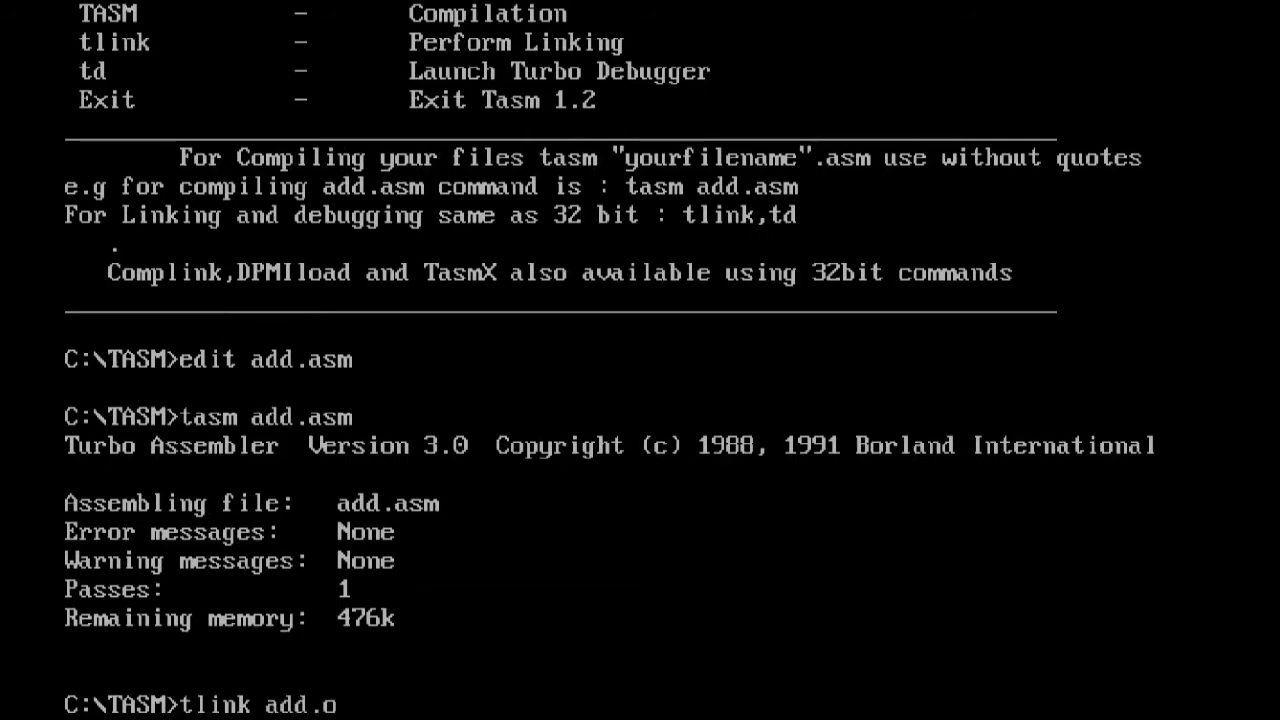
type("bj")
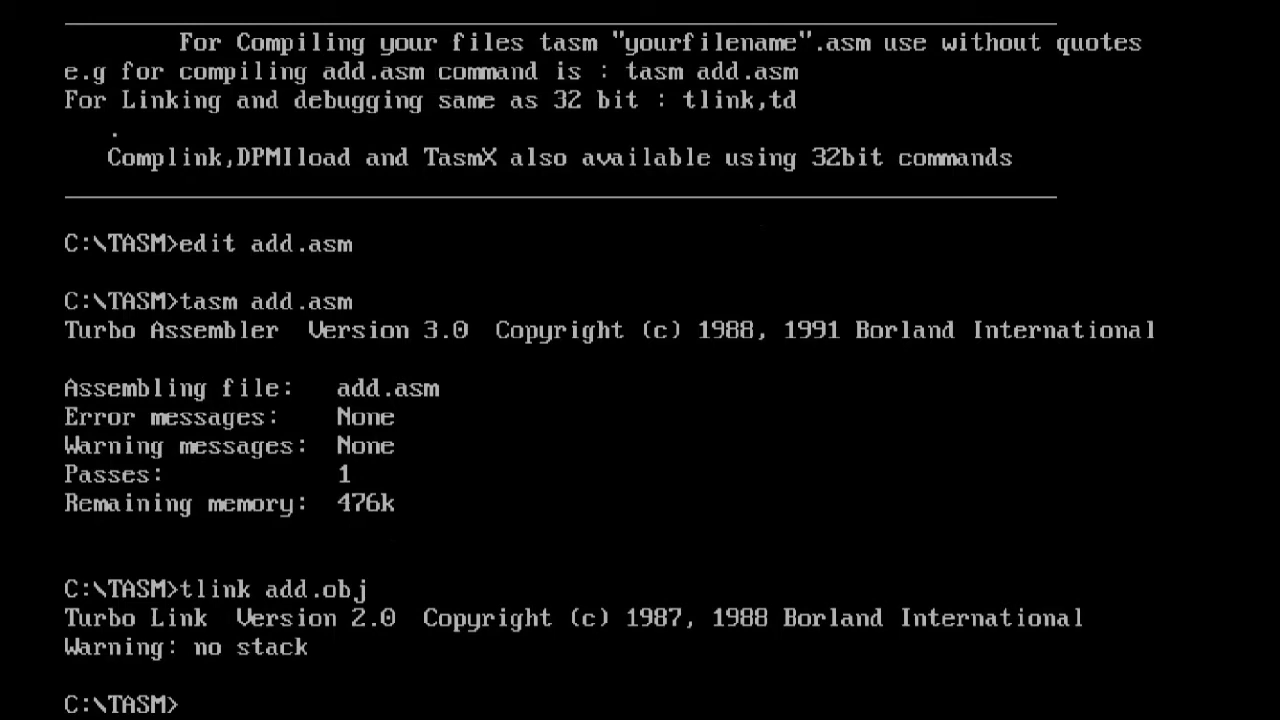
- Load the executable into Turbo Debugger with 'td add.exe'
type("t")
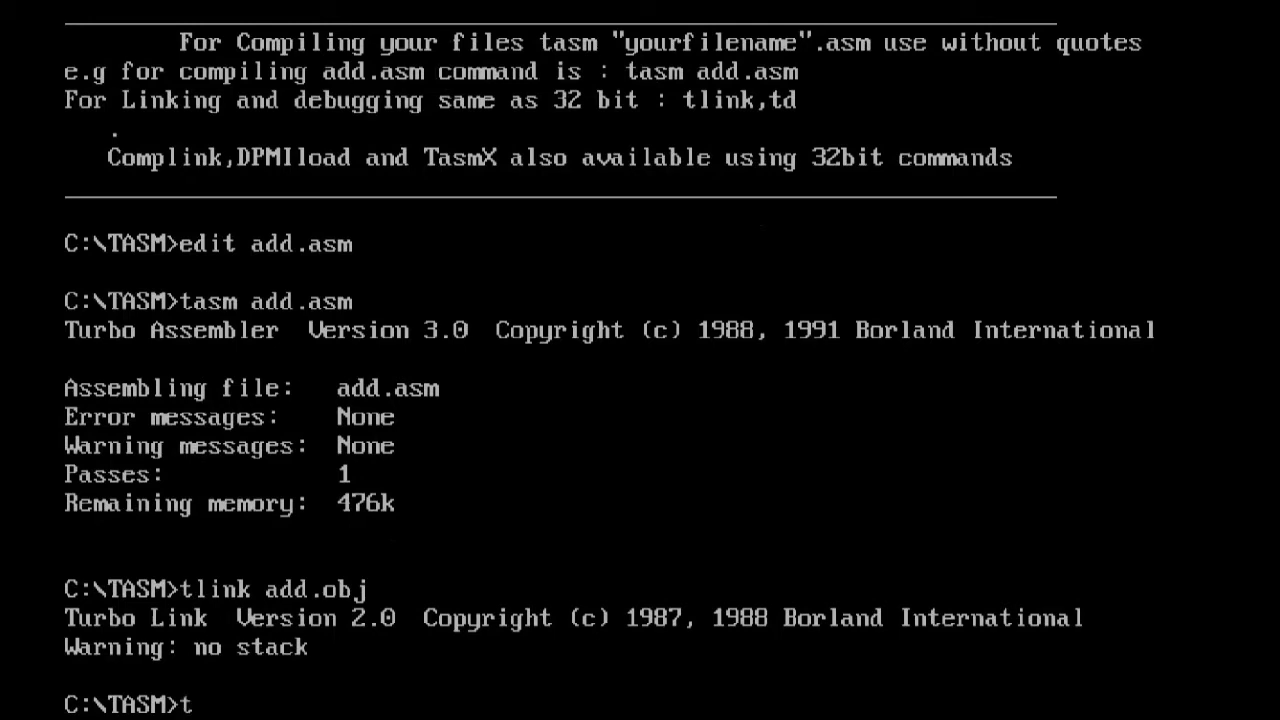
type("d")
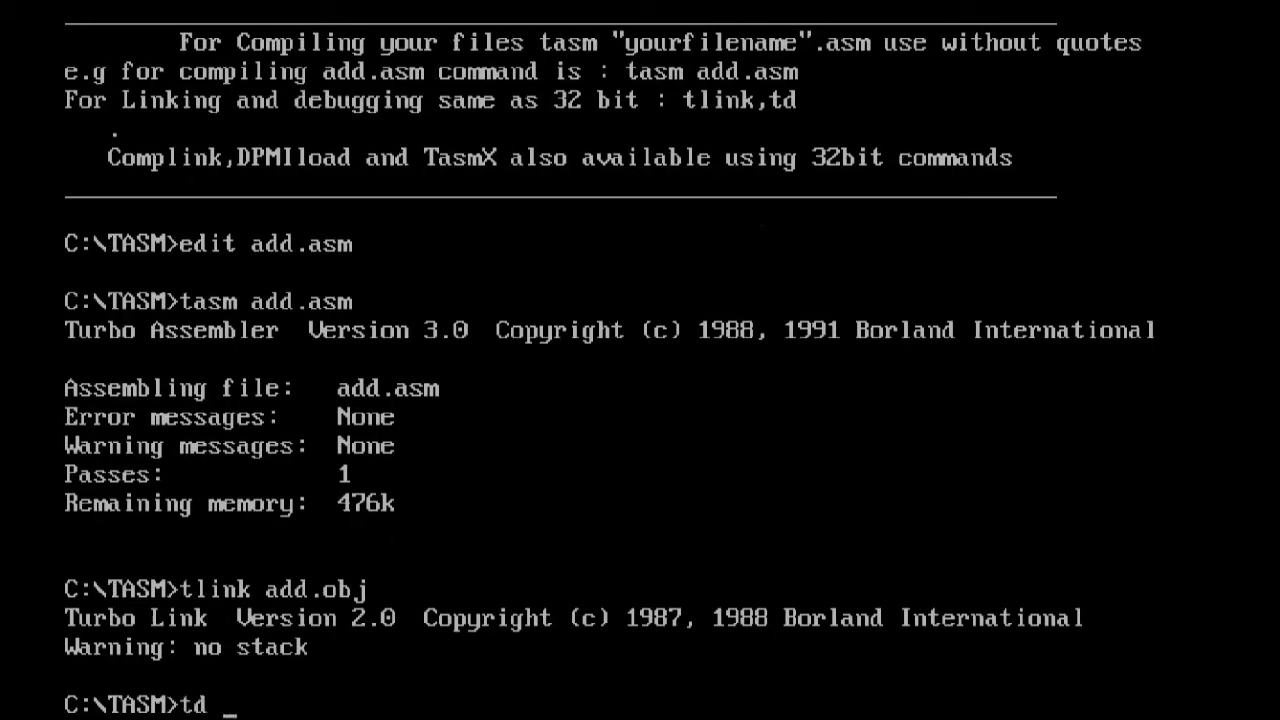
type("add")
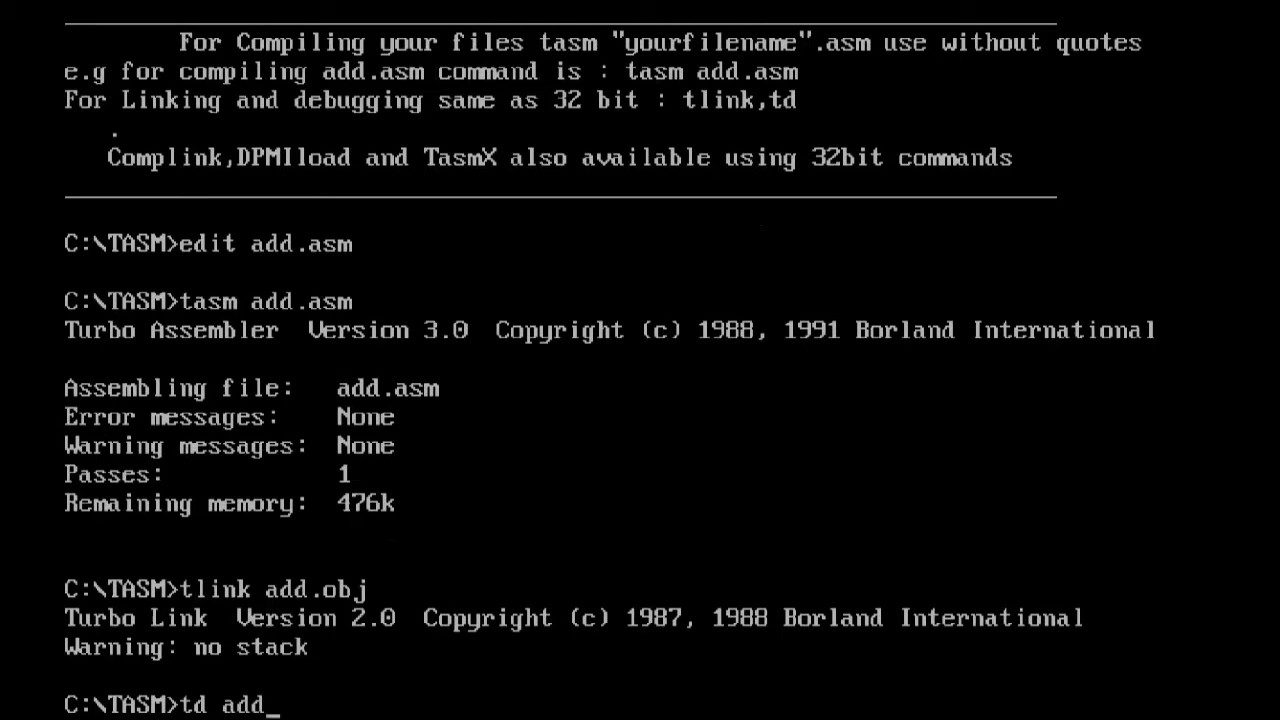
type(".exe")
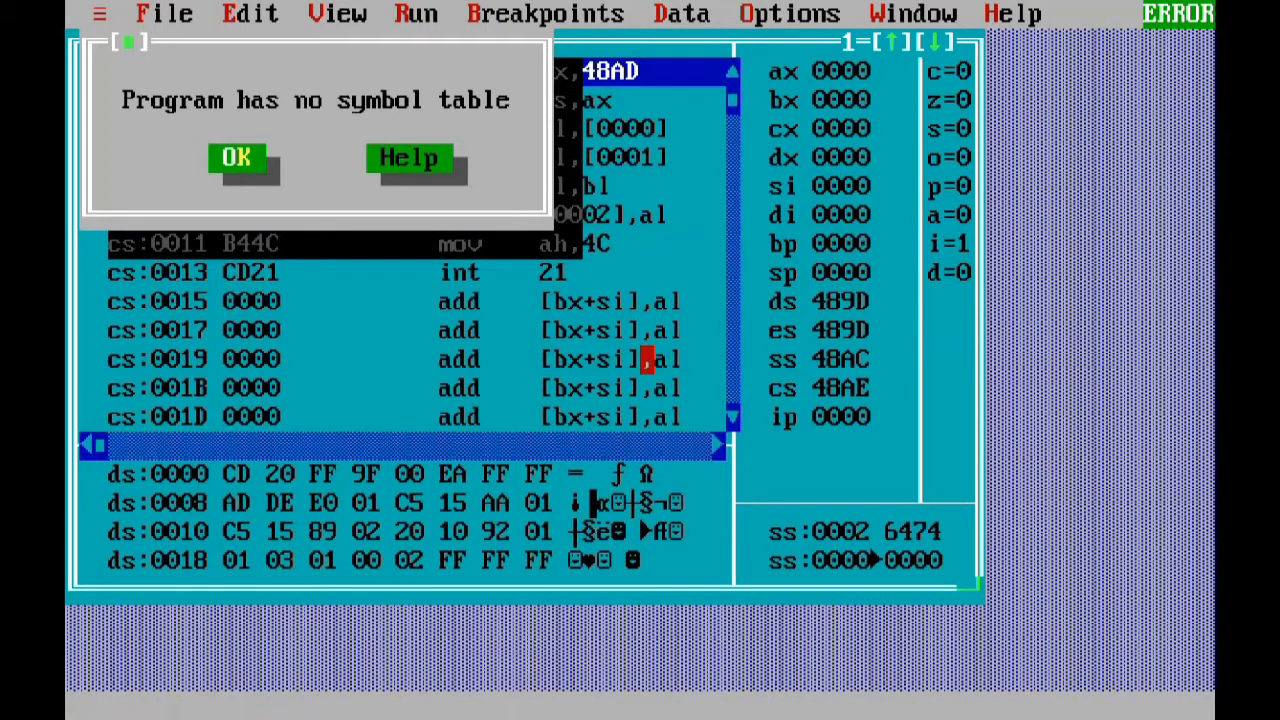
- Dismiss the no-symbol-table warning, run ADD.EXE to termination with exit code 53 and acknowledge it
left_click(236, 158)
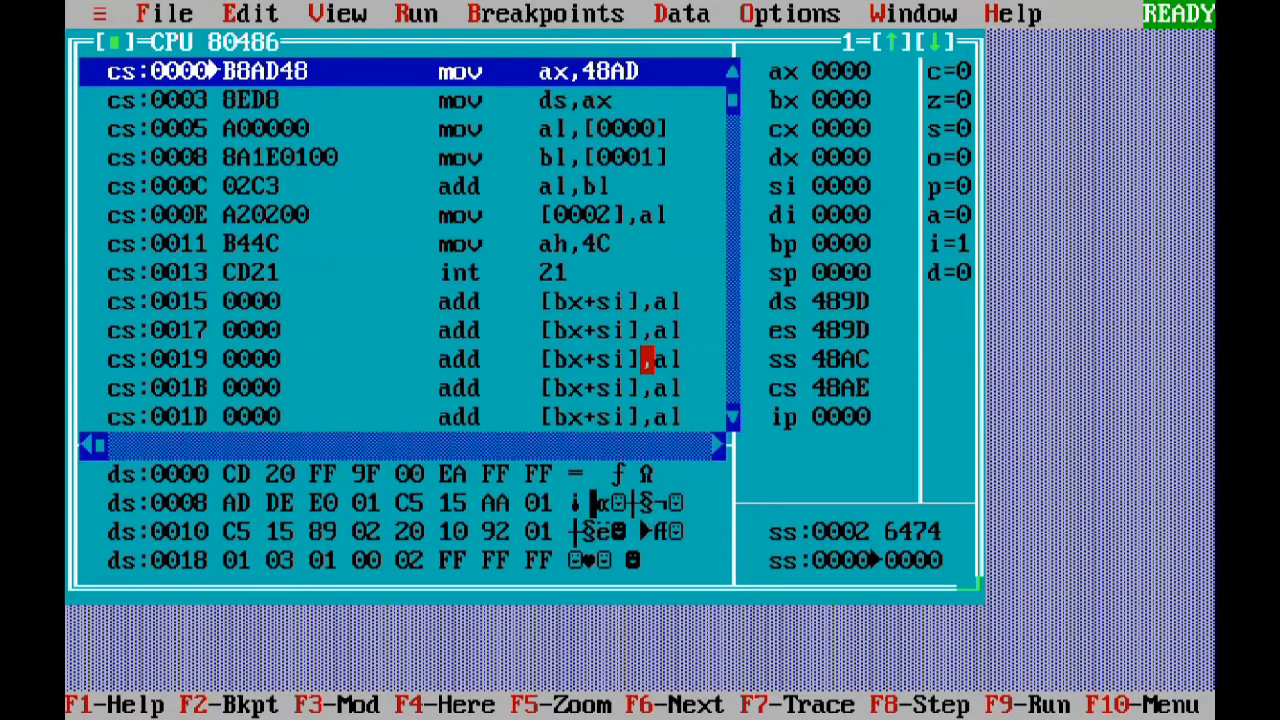
left_click(416, 12)
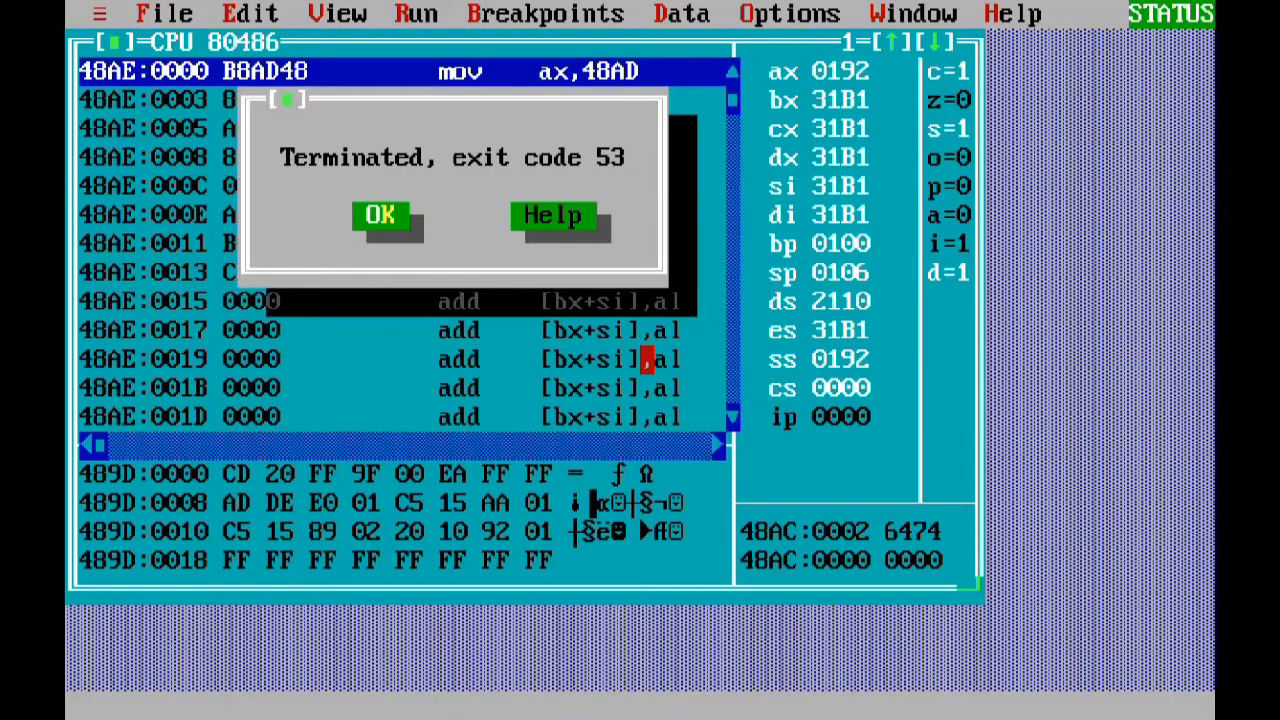
left_click(380, 216)
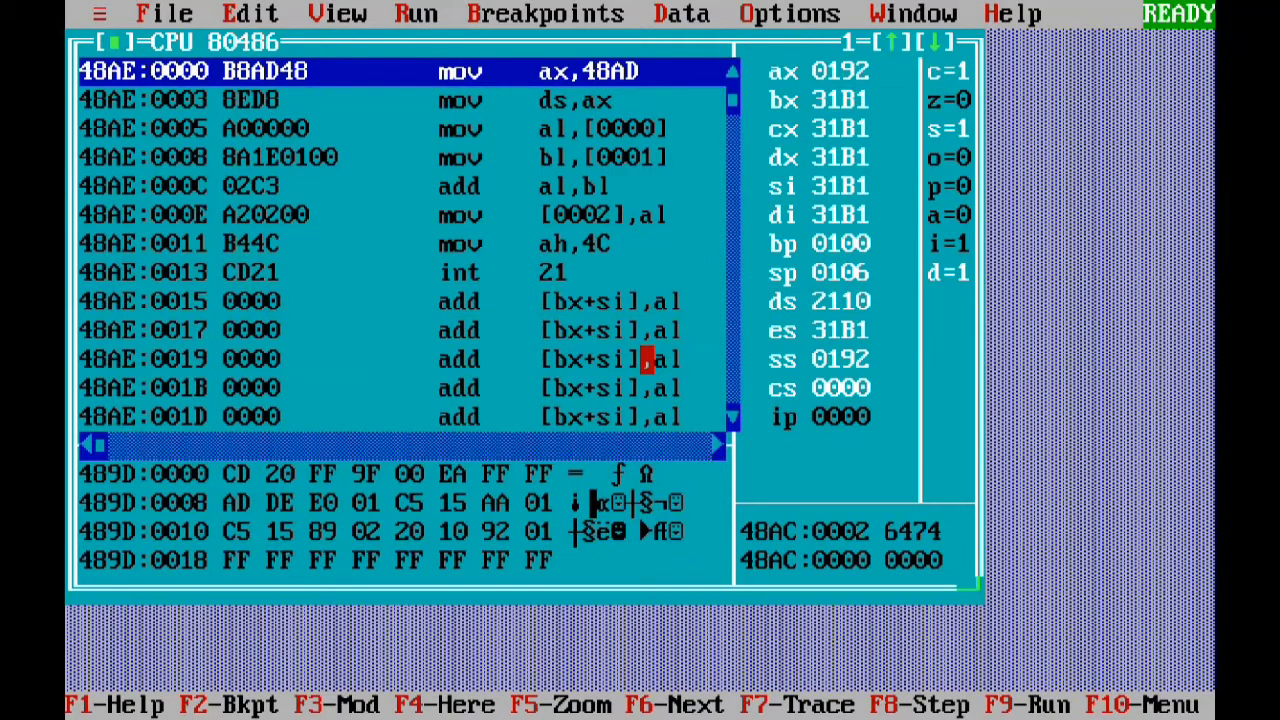
left_click(338, 12)
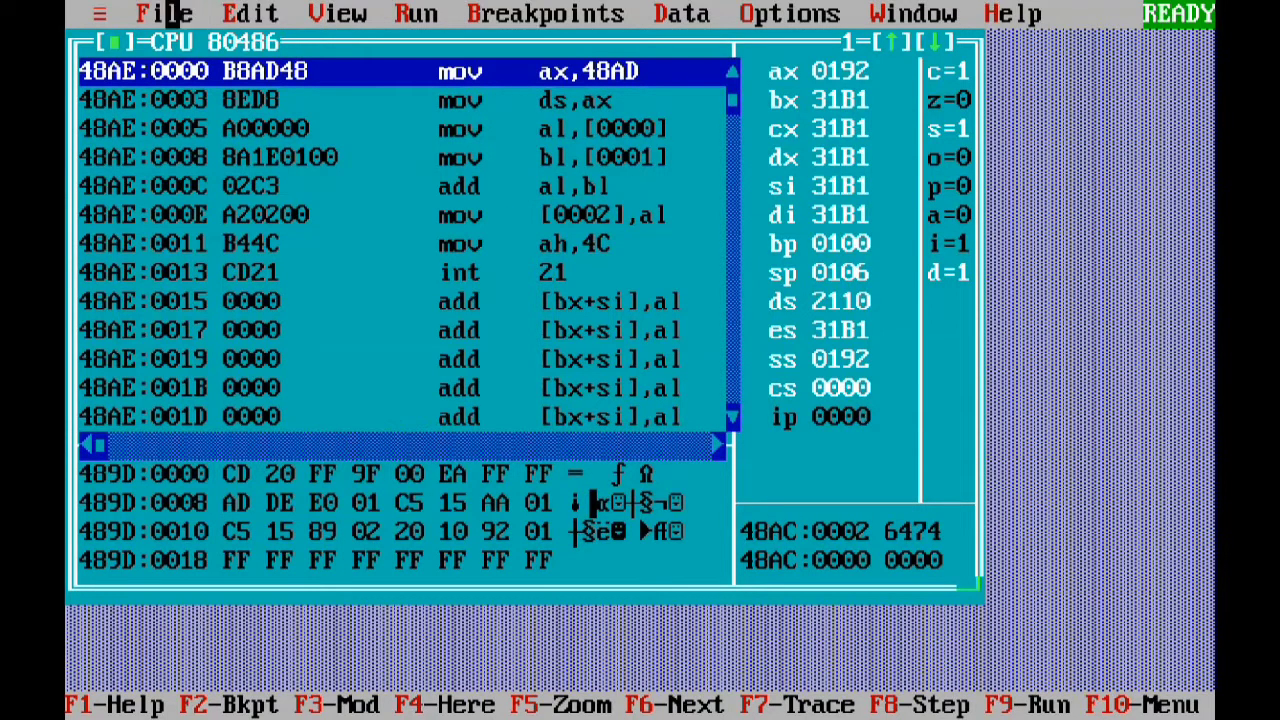
- Open Turbo Debugger's File menu to reach the Quit option
left_click(164, 12)
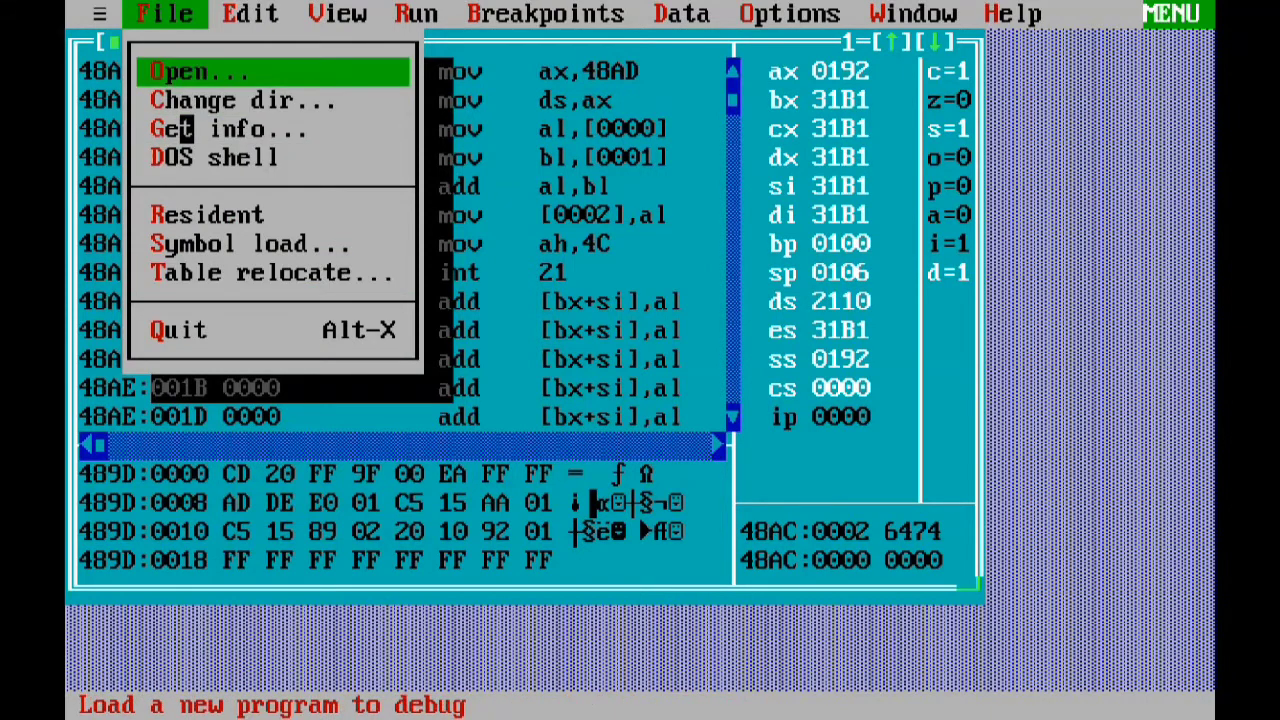
mouse_move(242, 100)
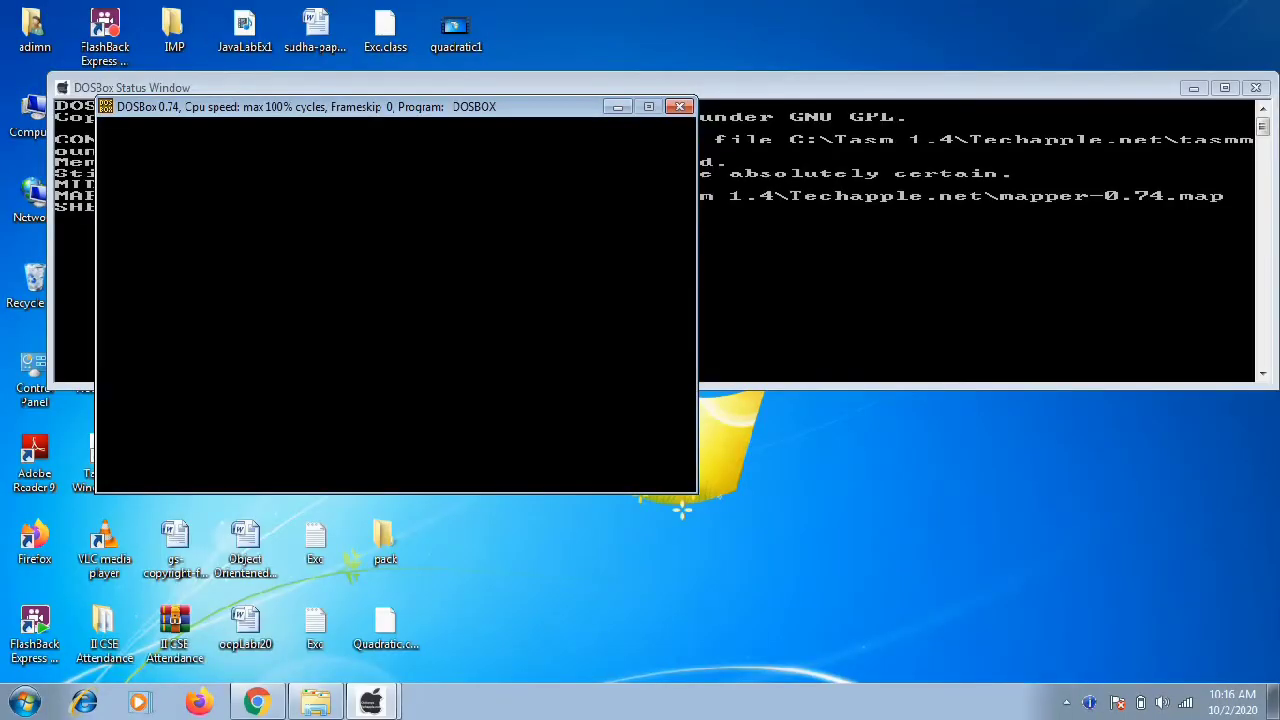
- Close the leftover DOSBox window and relaunch the TASM 1.4 shortcut from the desktop
left_click(680, 106)
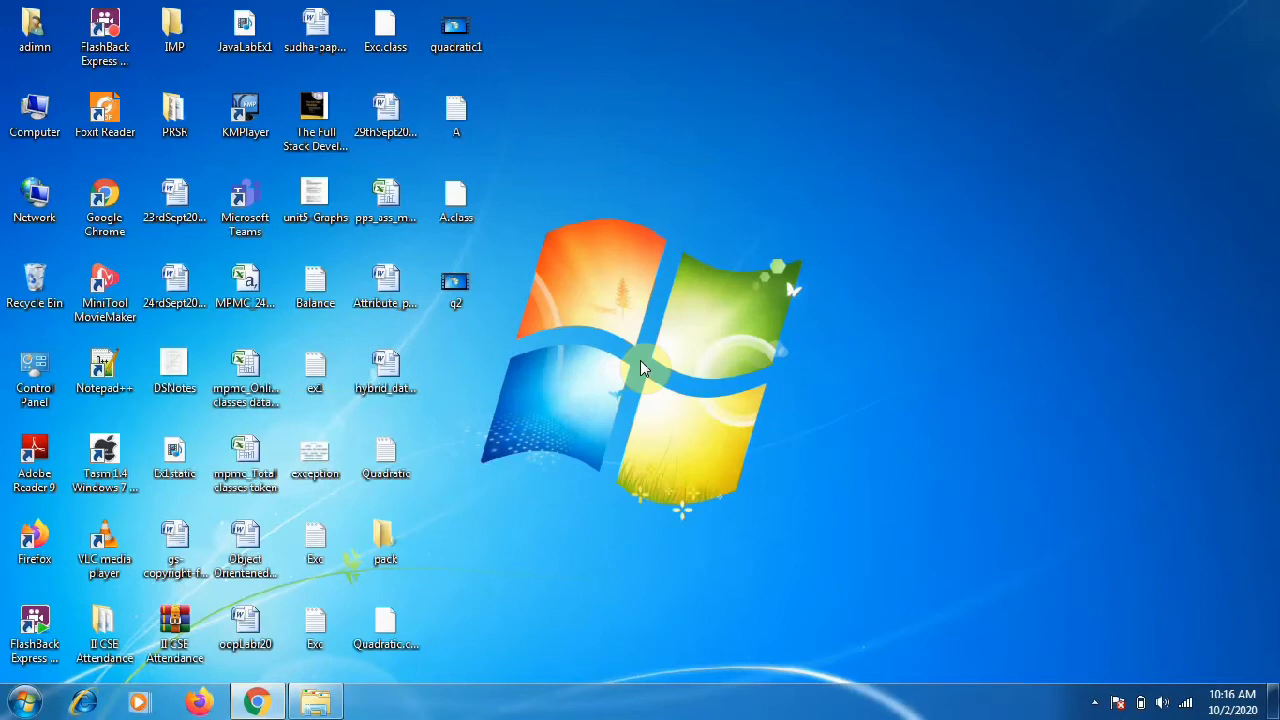
left_click(34, 544)
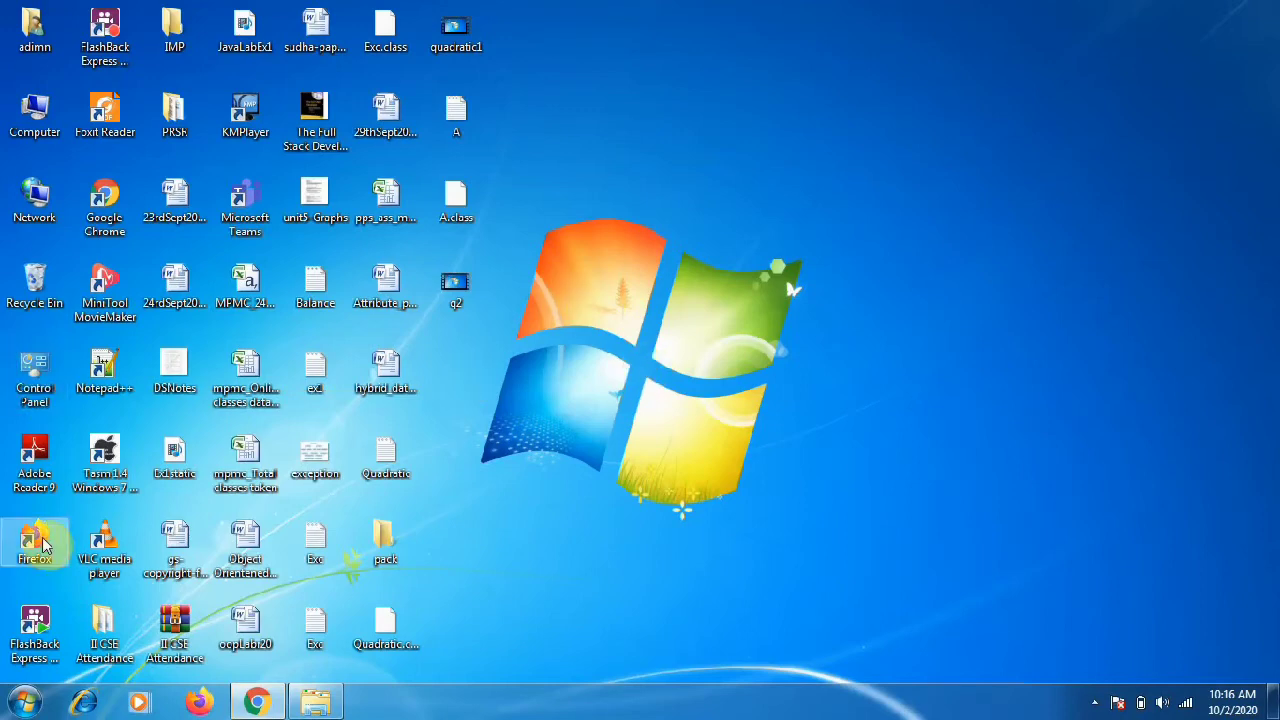
mouse_move(104, 456)
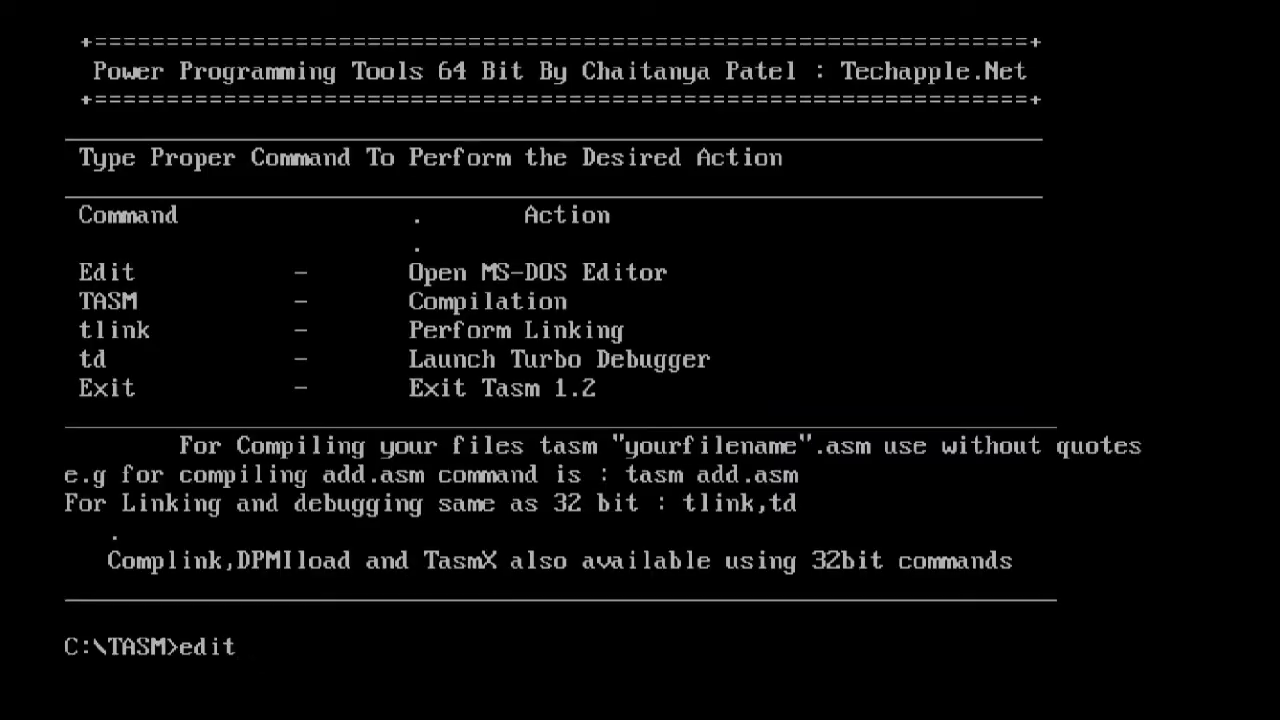
- Run 'edit p1.asm' at the C:\TASM> prompt to open an empty P1.ASM in the editor
type("p1.")
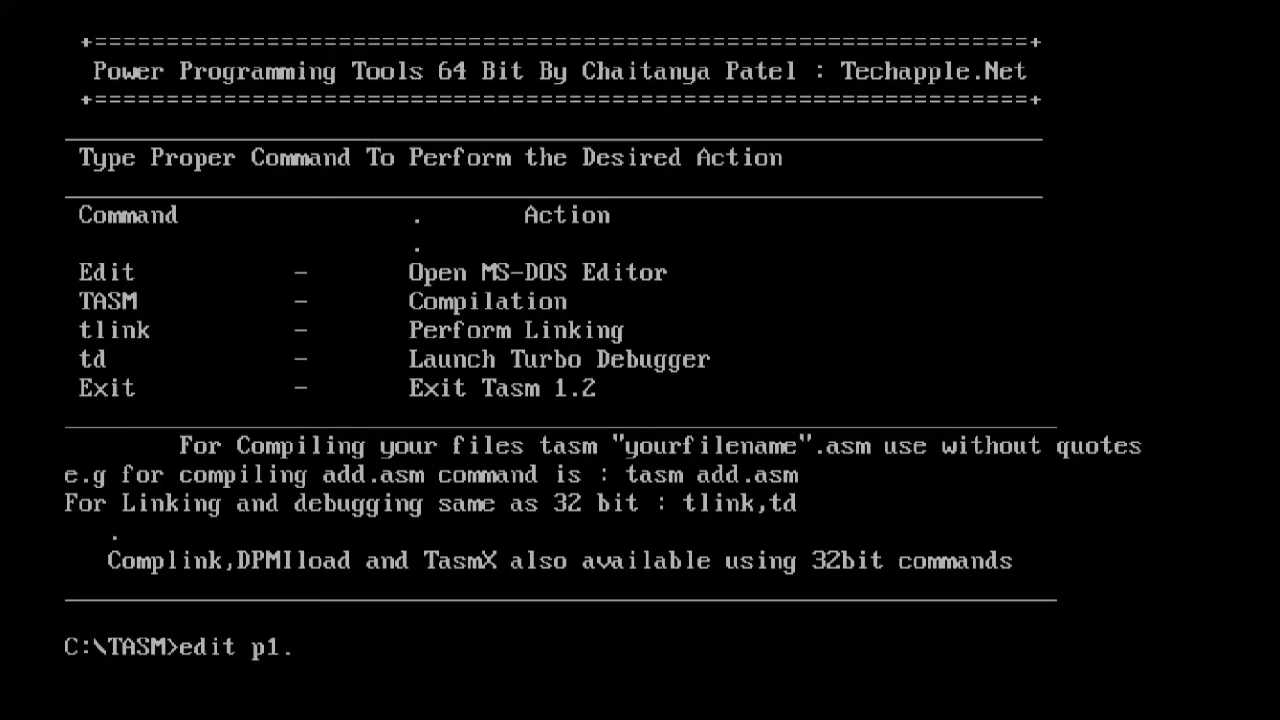
key("Return")
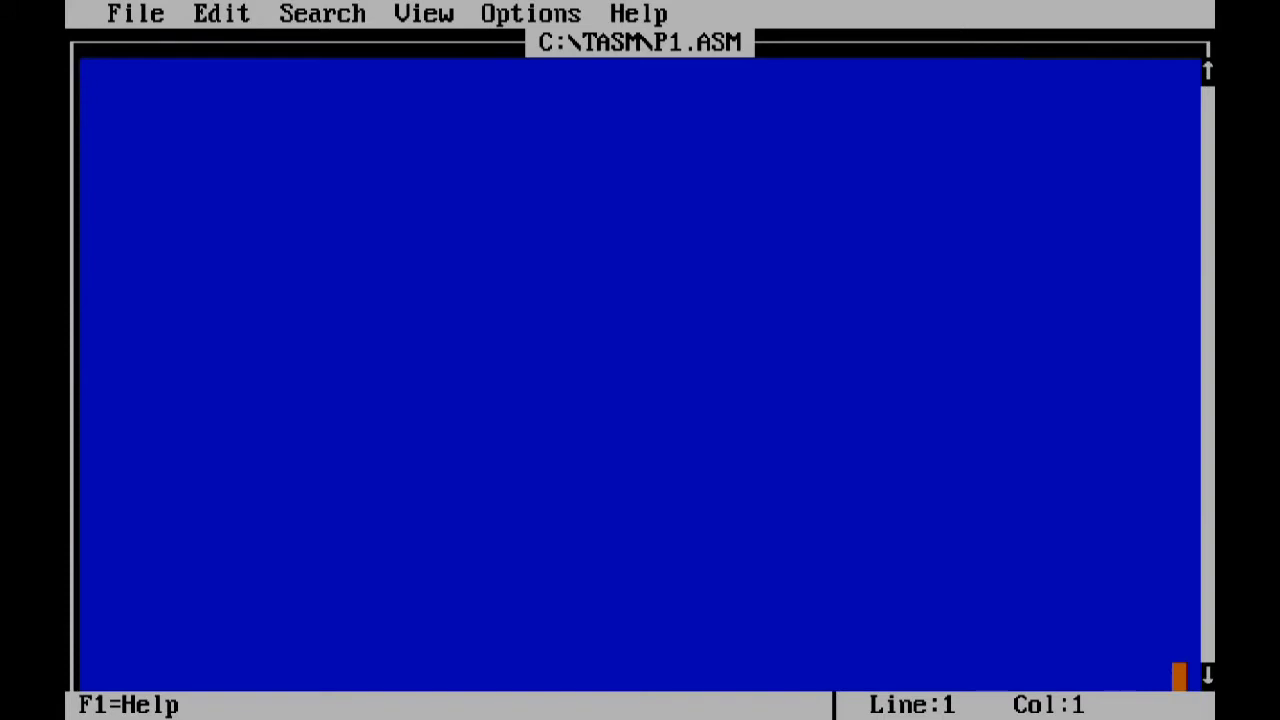
- Write the 'data segment' line and begin the 'msg db' definition
type("da")
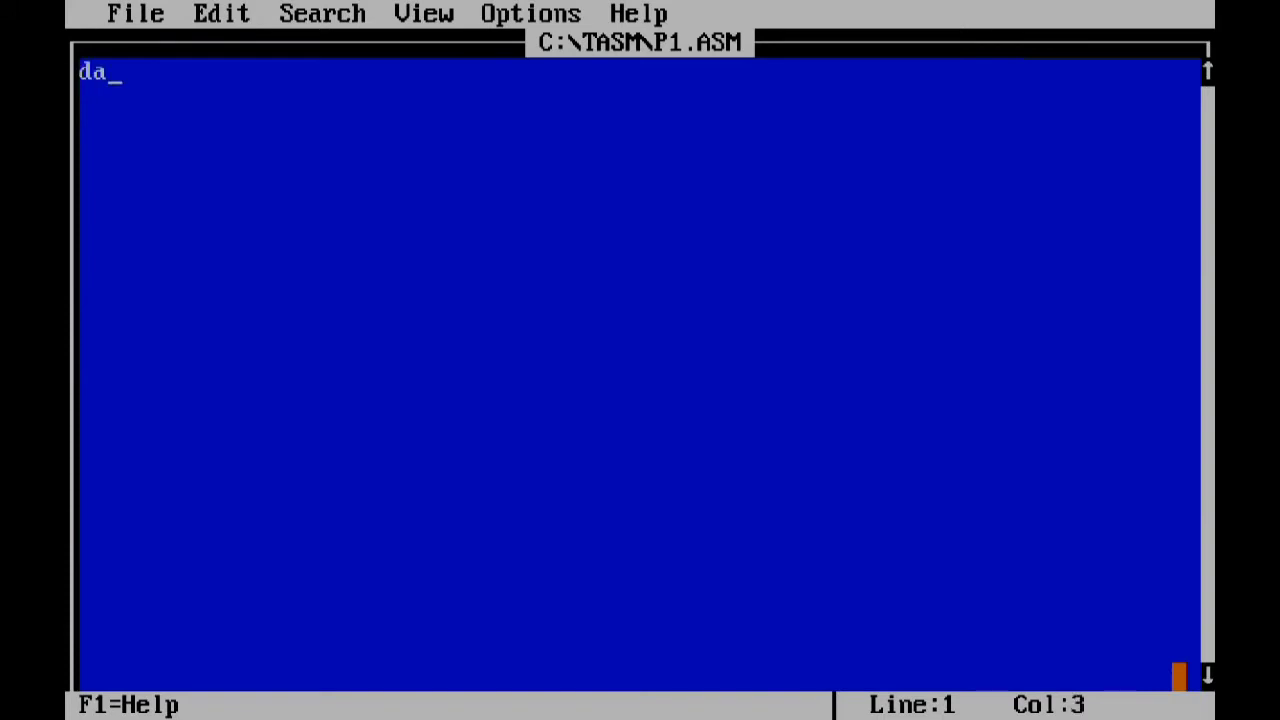
type("ta se")
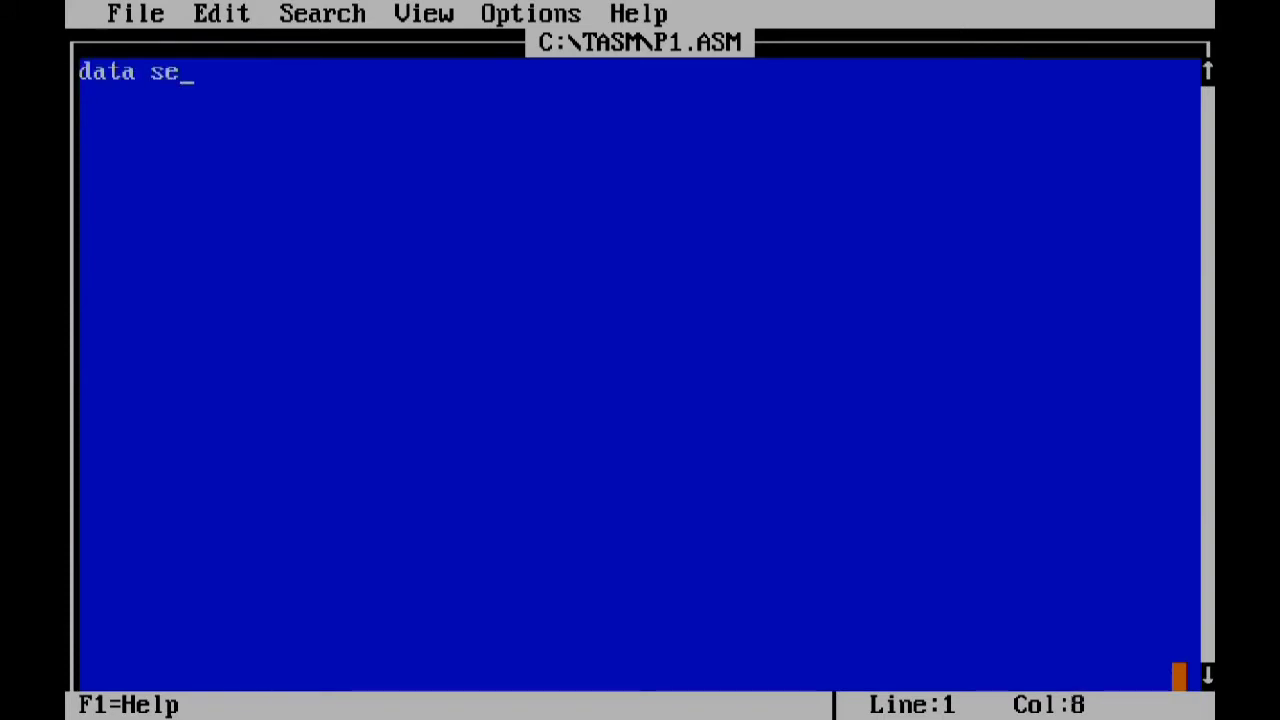
type("gme")
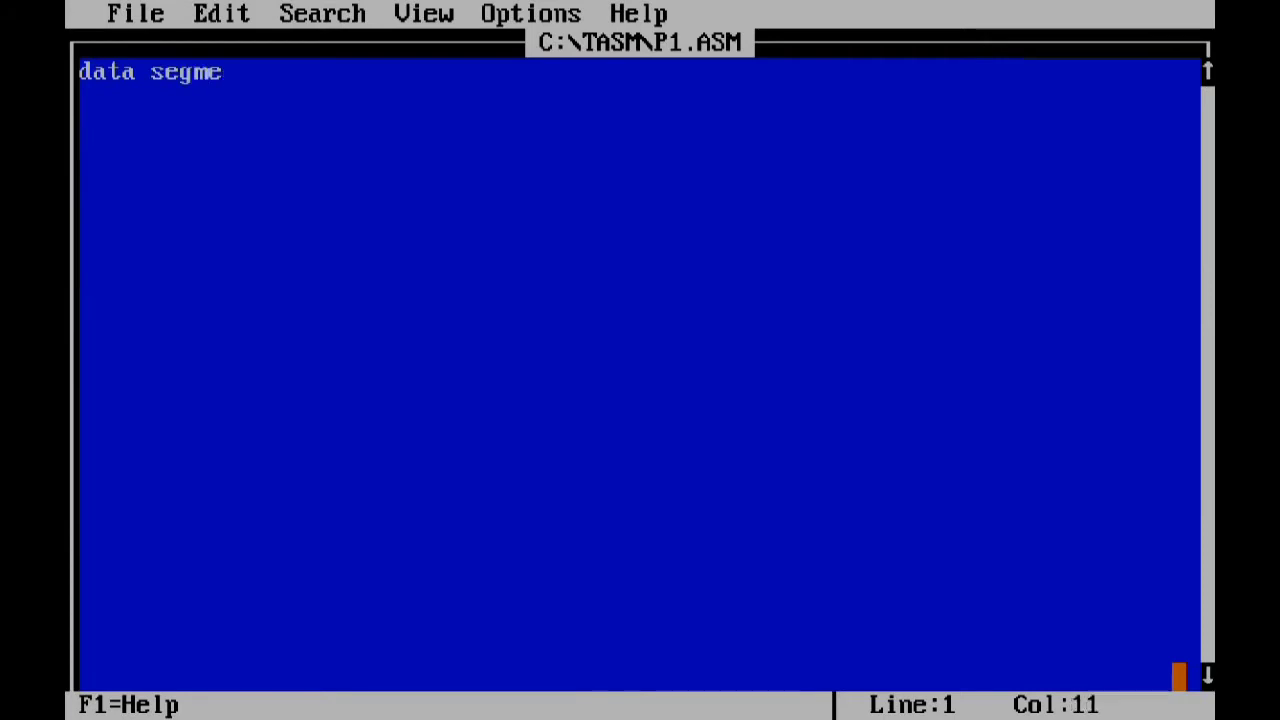
type("nt")
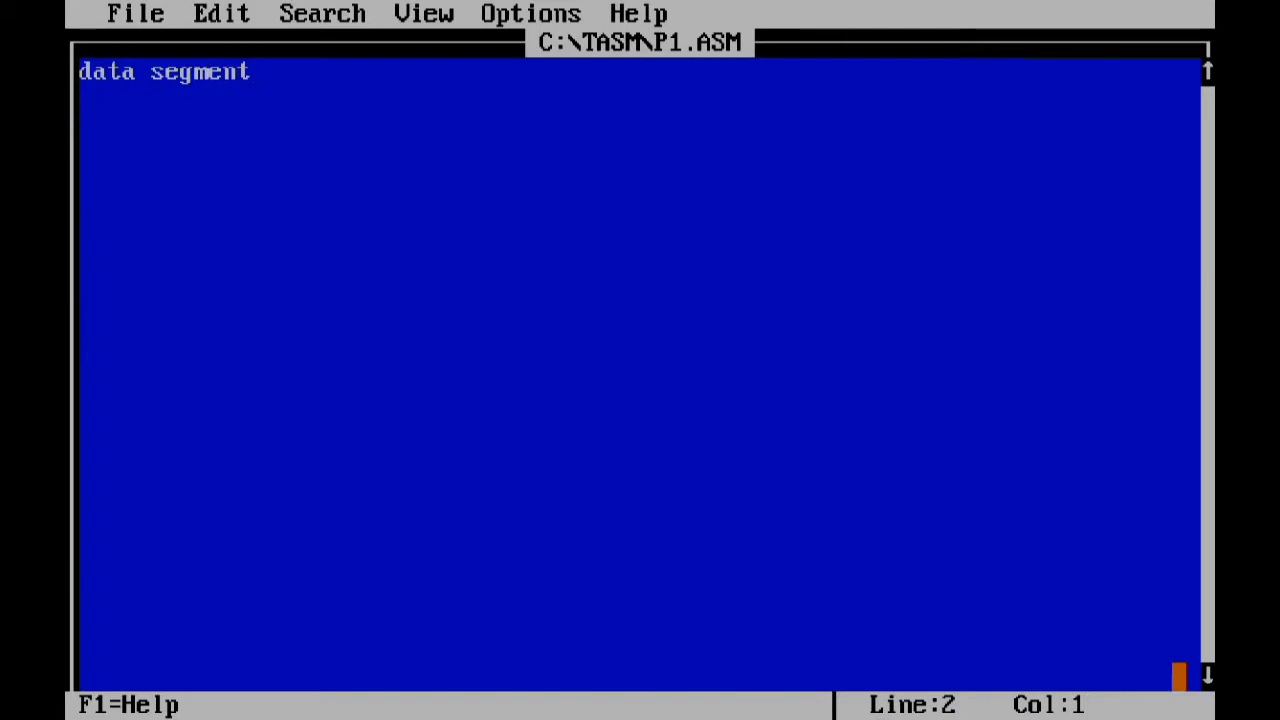
type("ms")
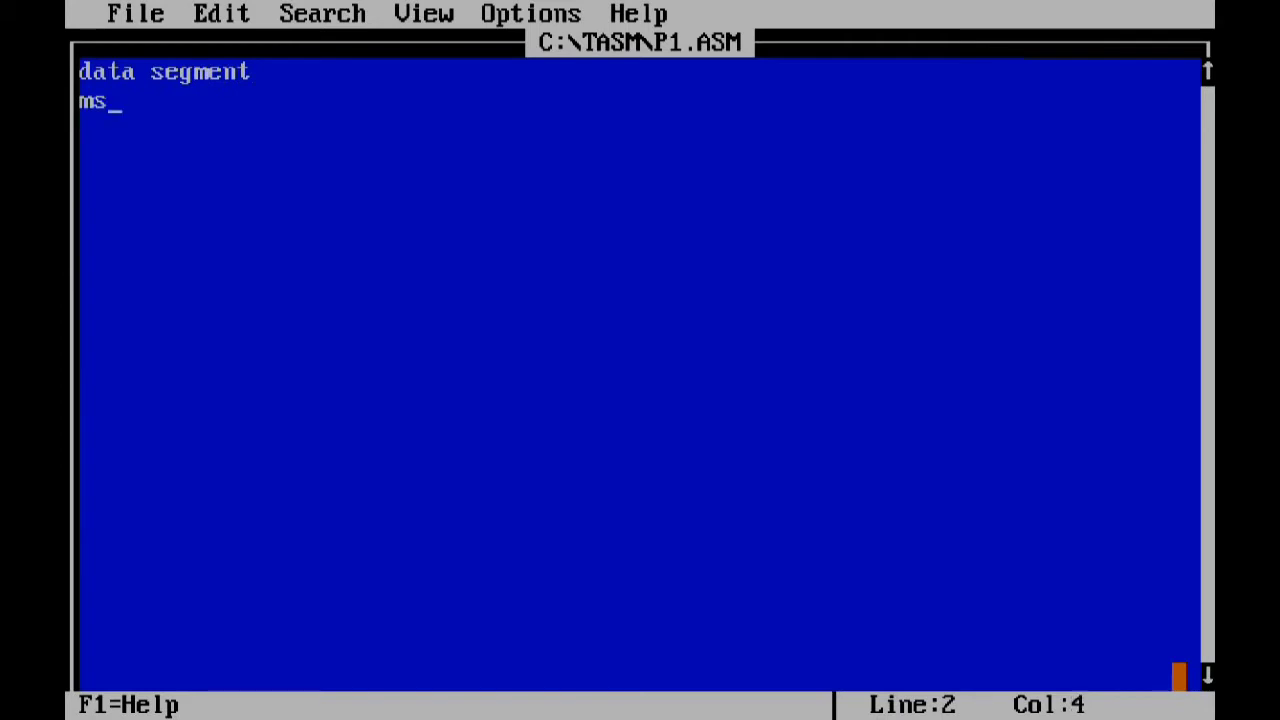
type("g d")
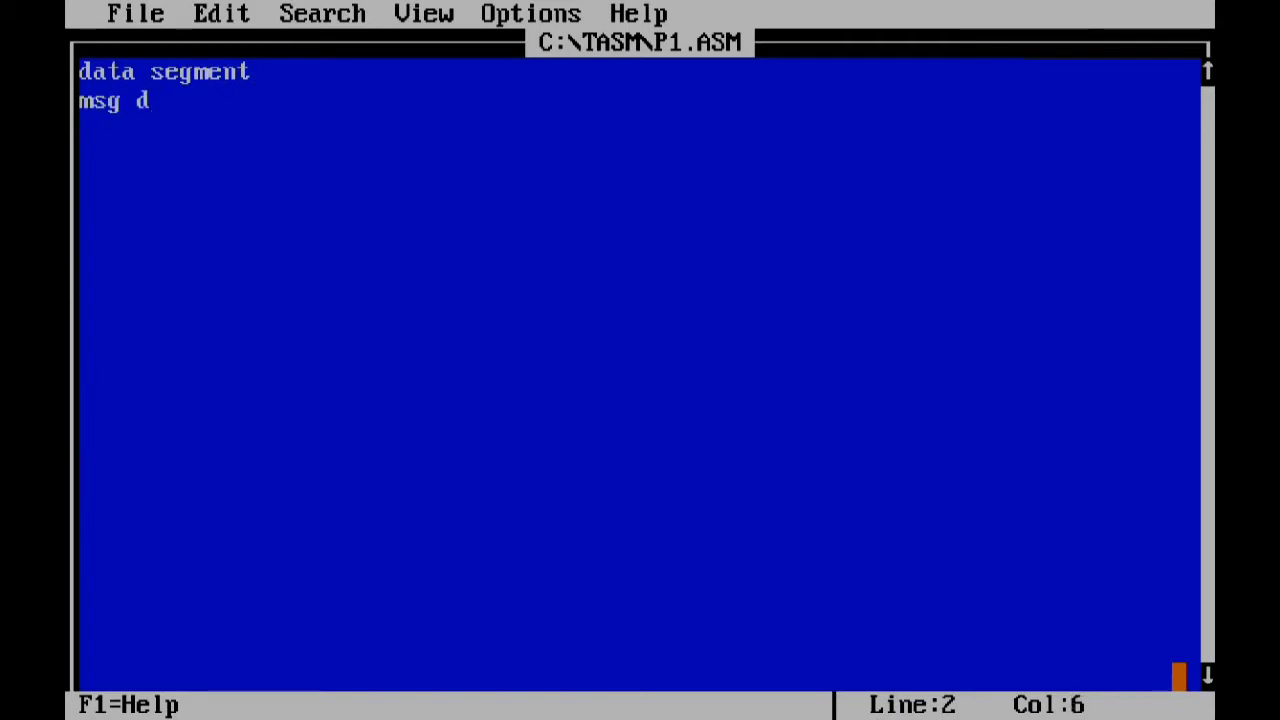
type("b")
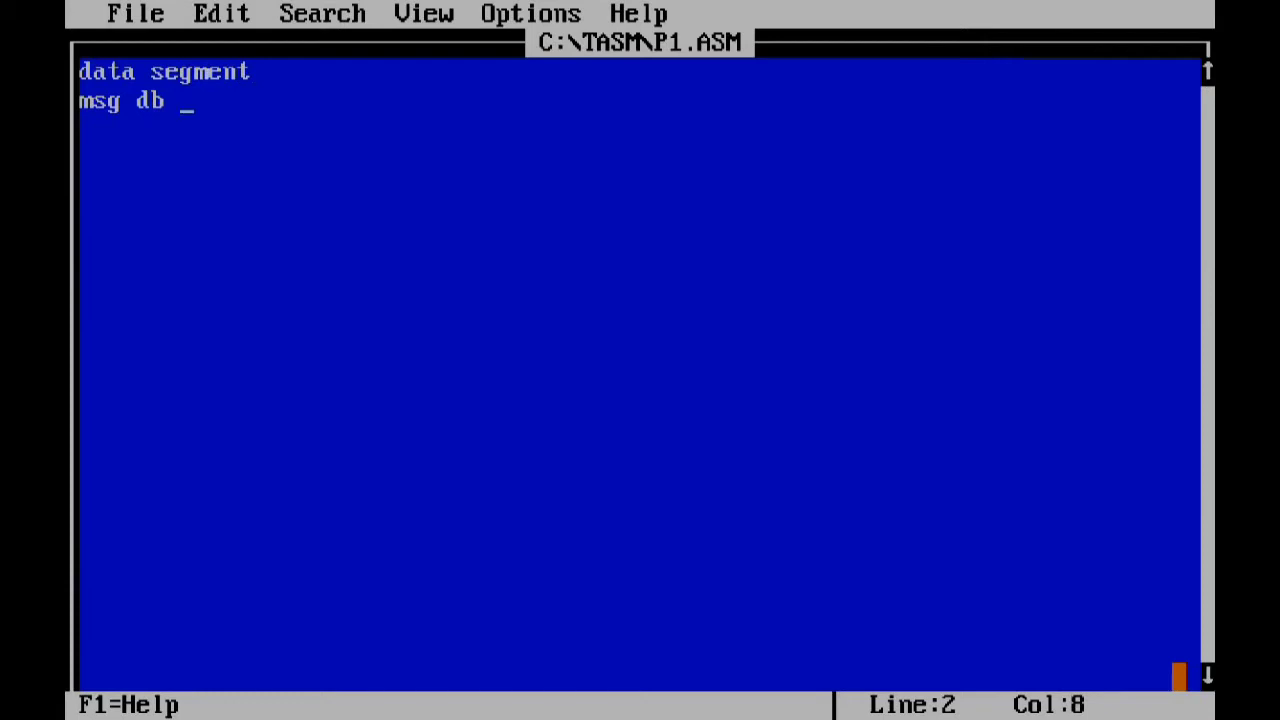
- Give msg the leading 0dh,0ah bytes followed by the quoted 'hello world' string
type("0dh")
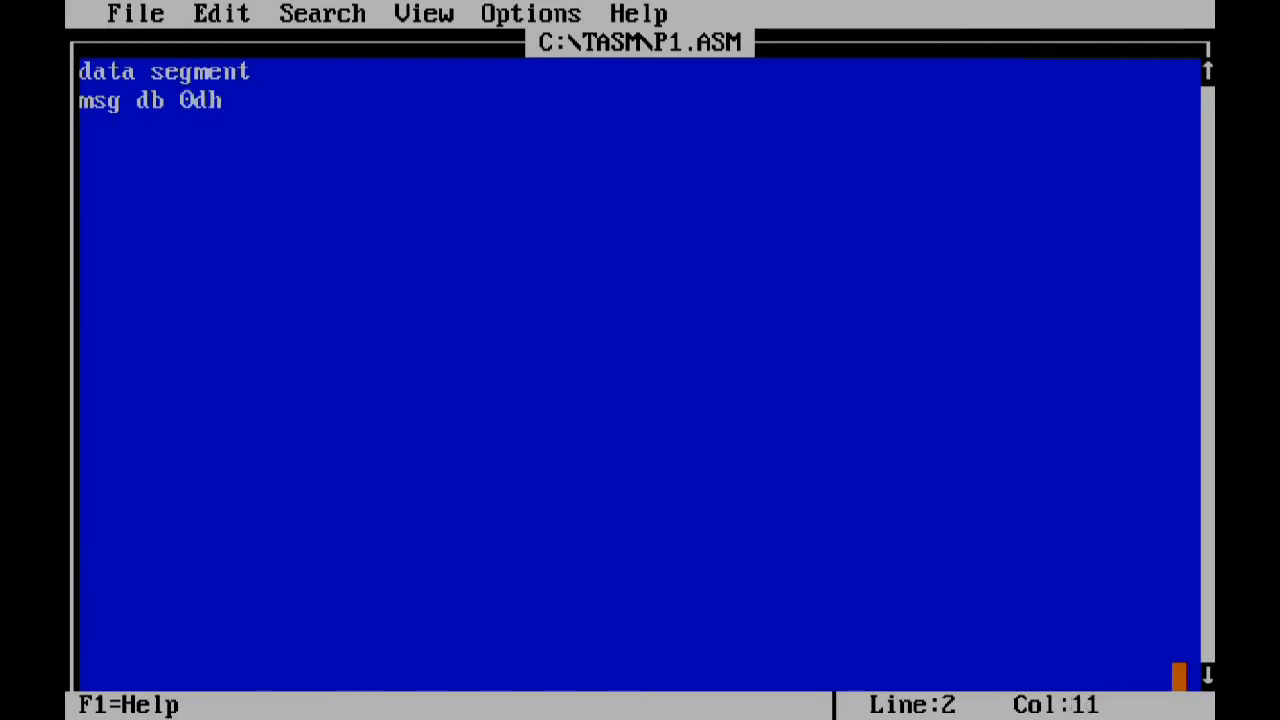
type(",")
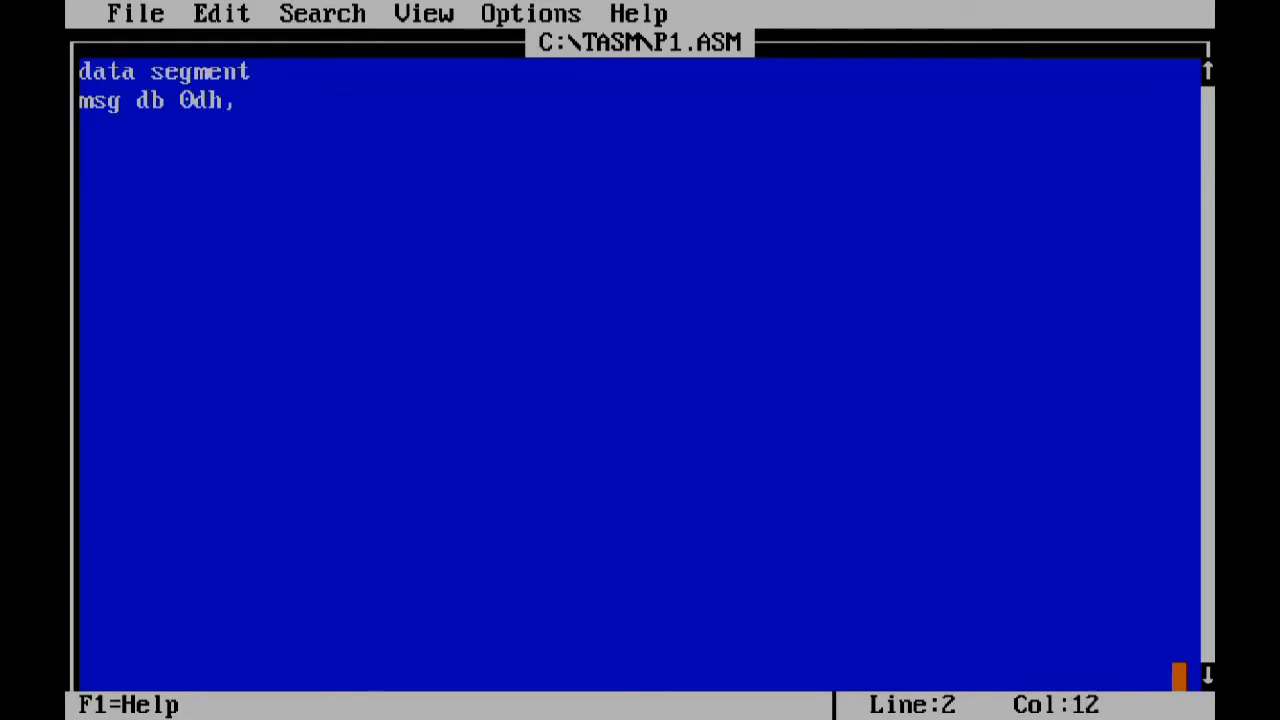
type("0ah")
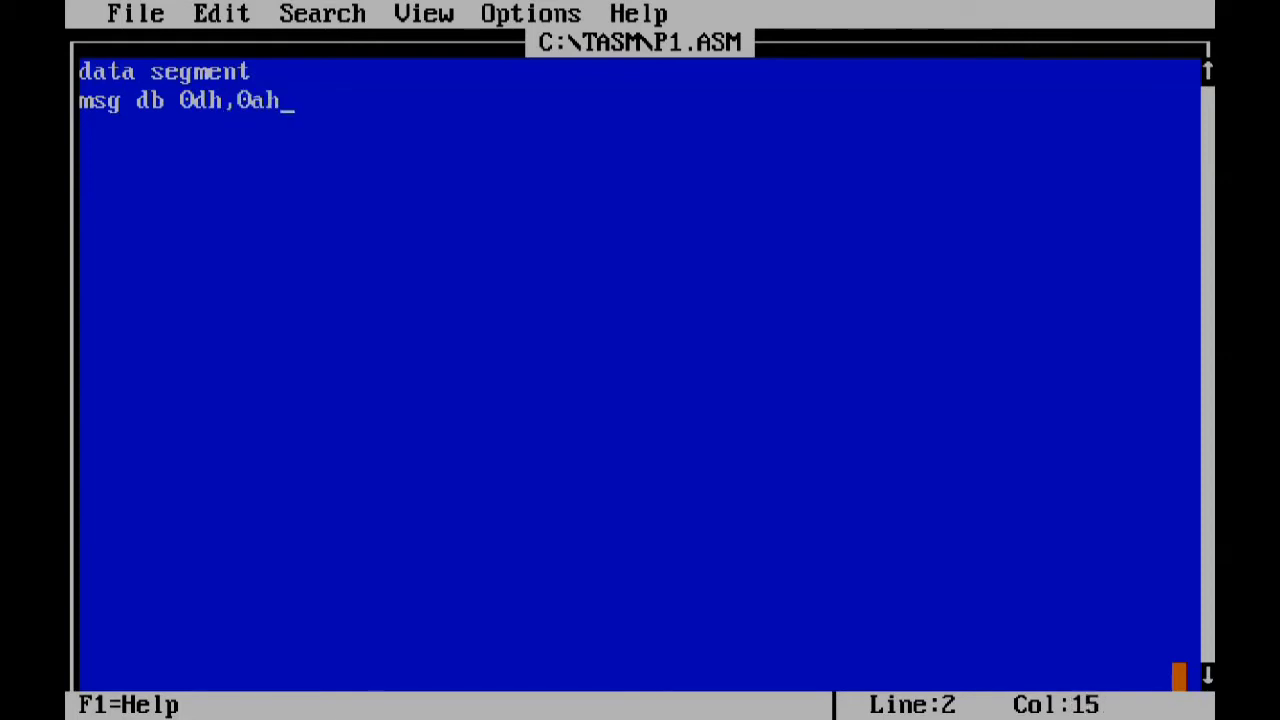
type(",")
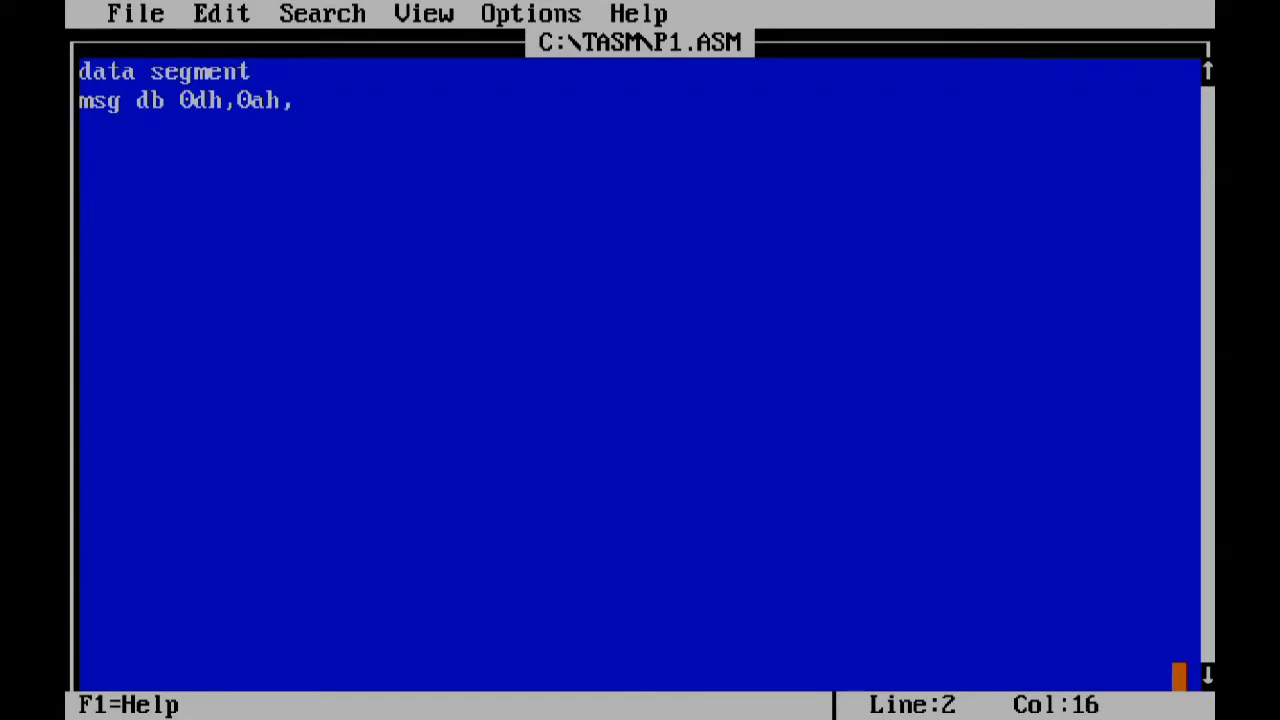
type("'")
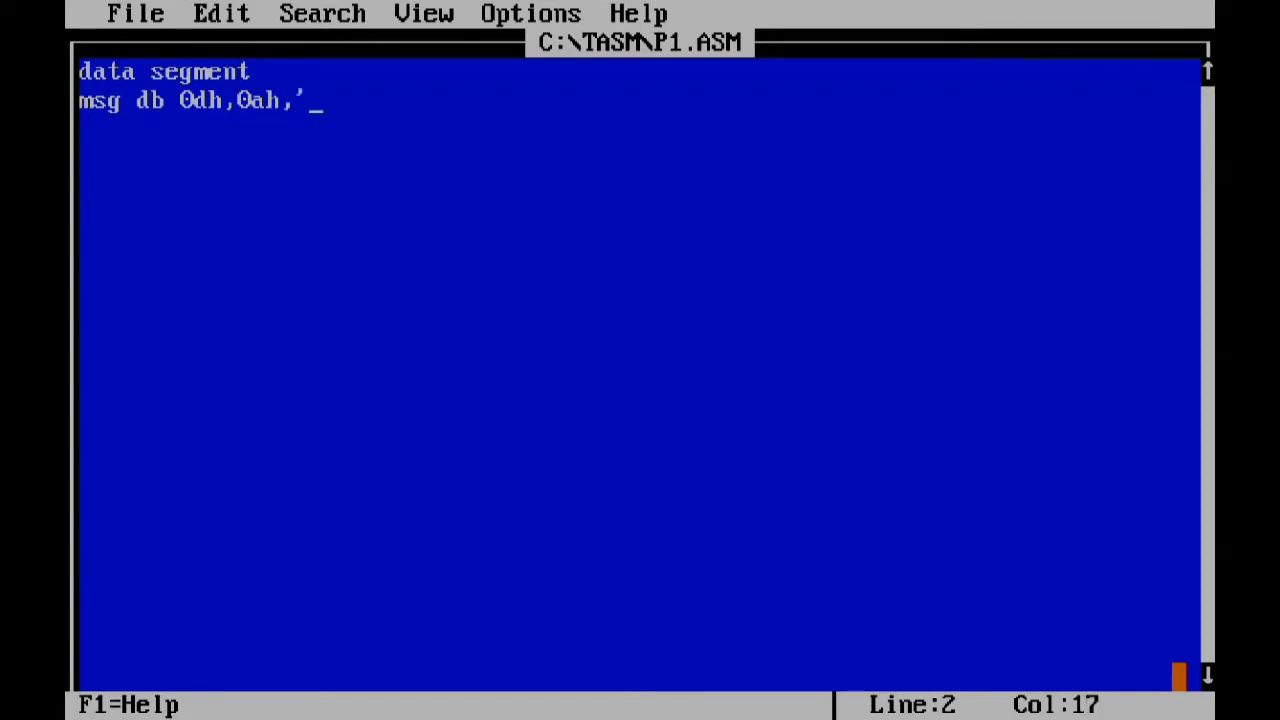
type("hello")
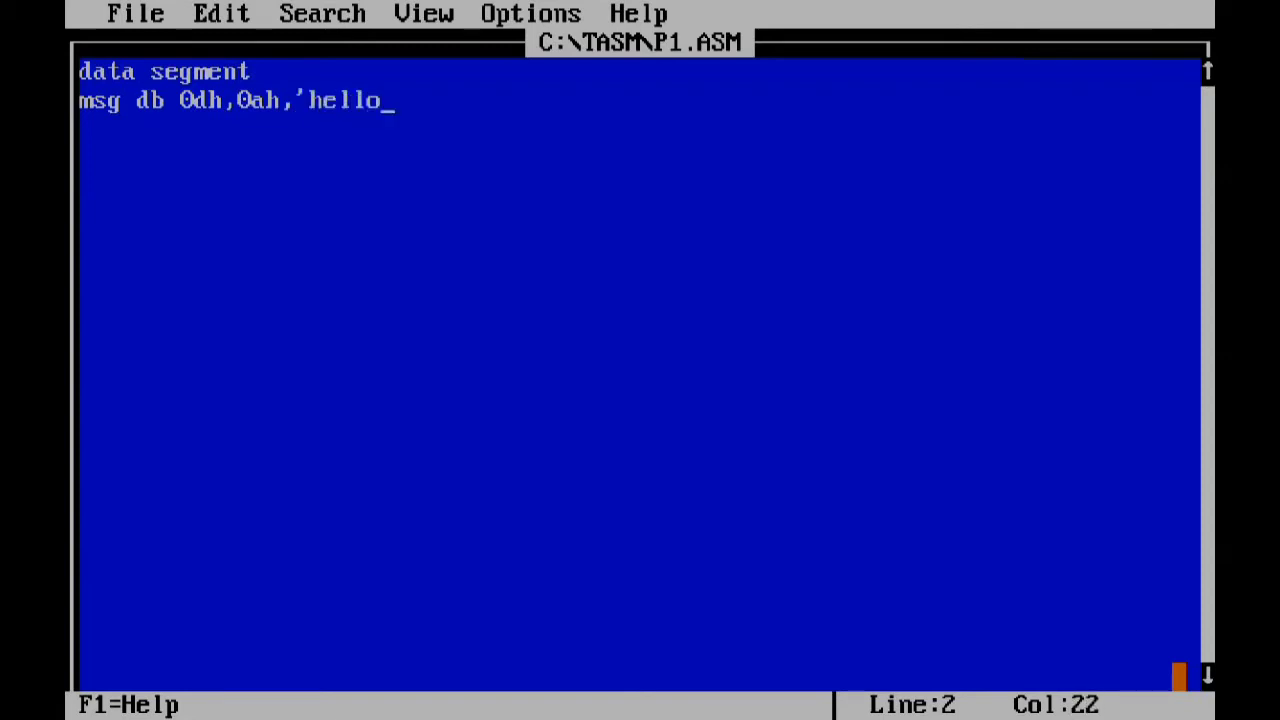
type("wor")
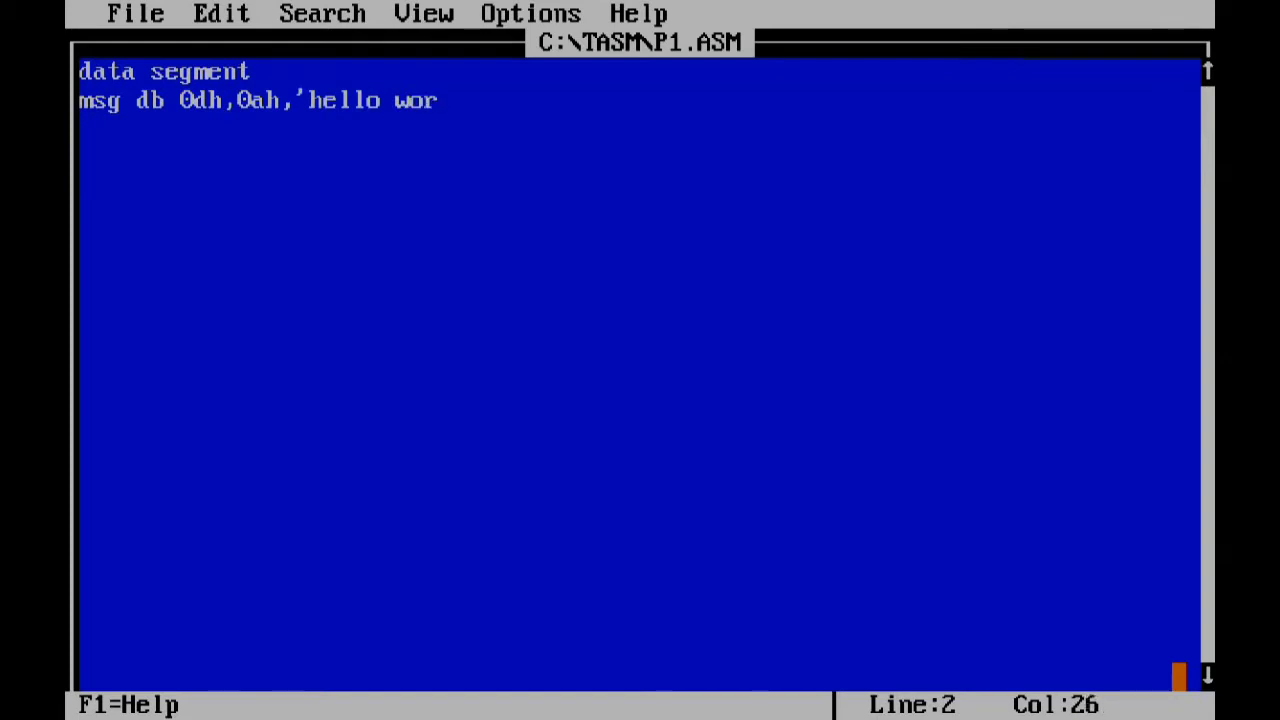
type("ld")
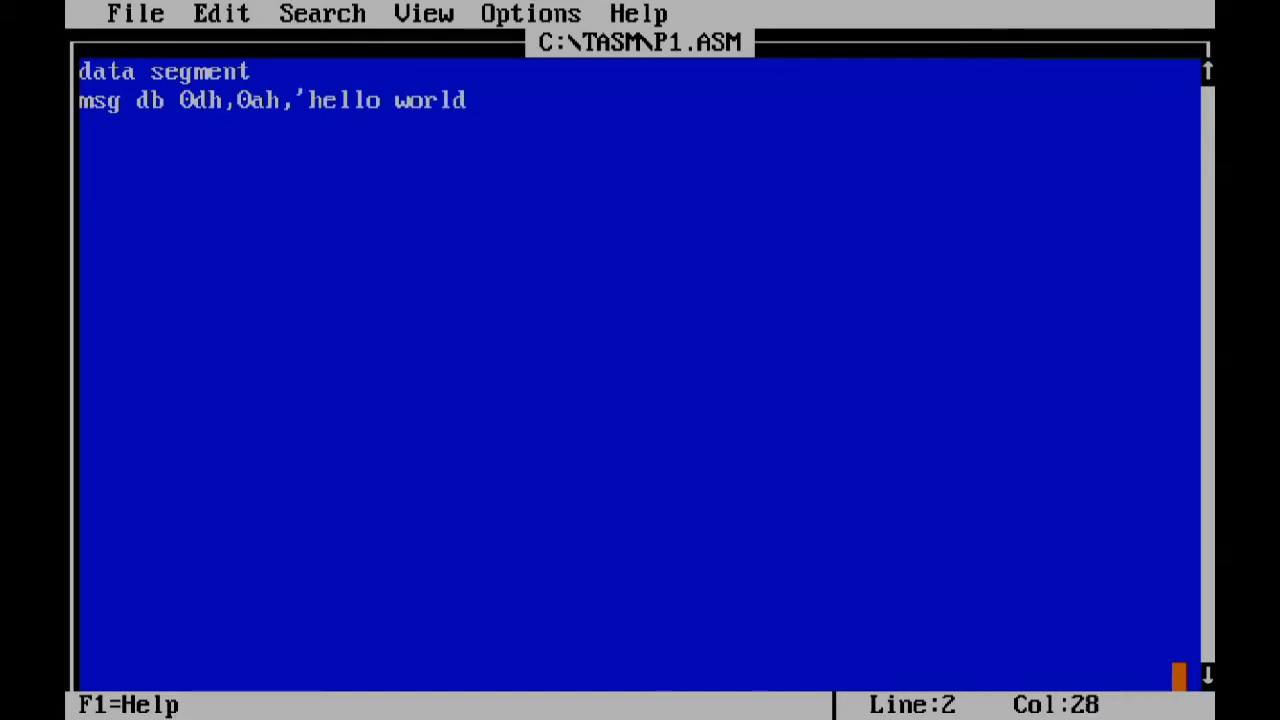
type("'")
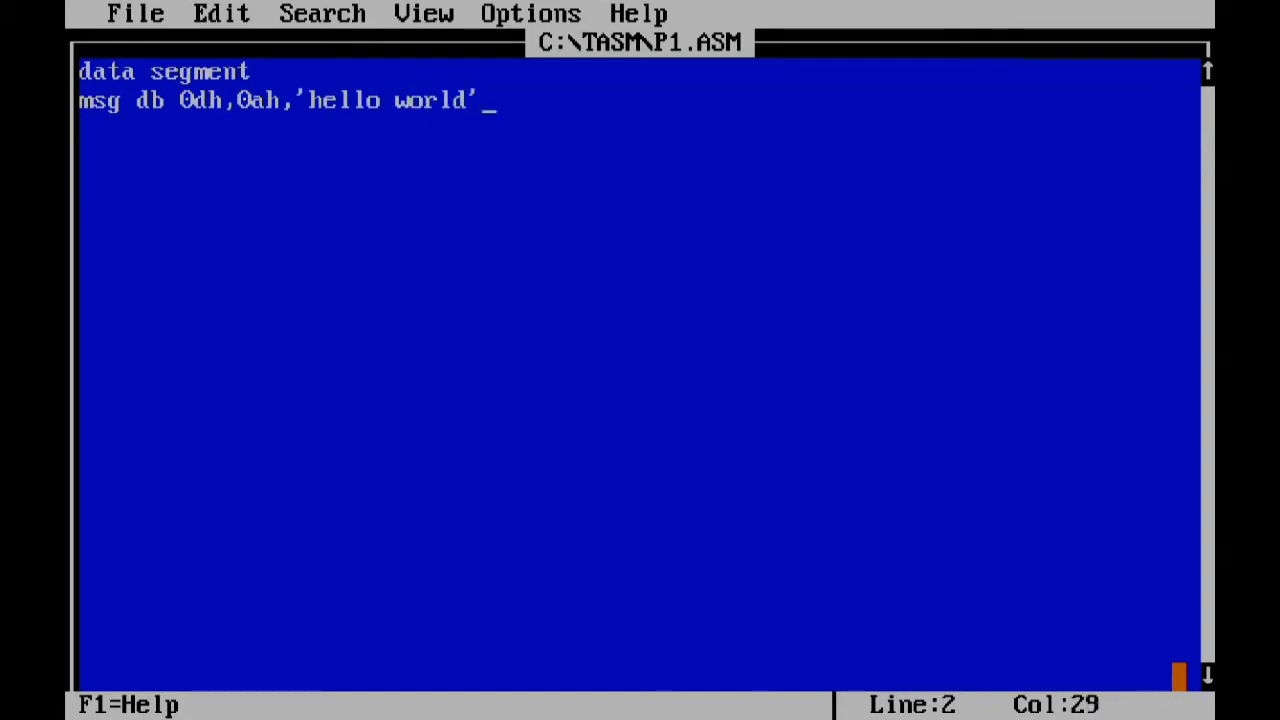
- Finish msg with trailing 0dh,0ah bytes and the '$' terminator
type(",0")
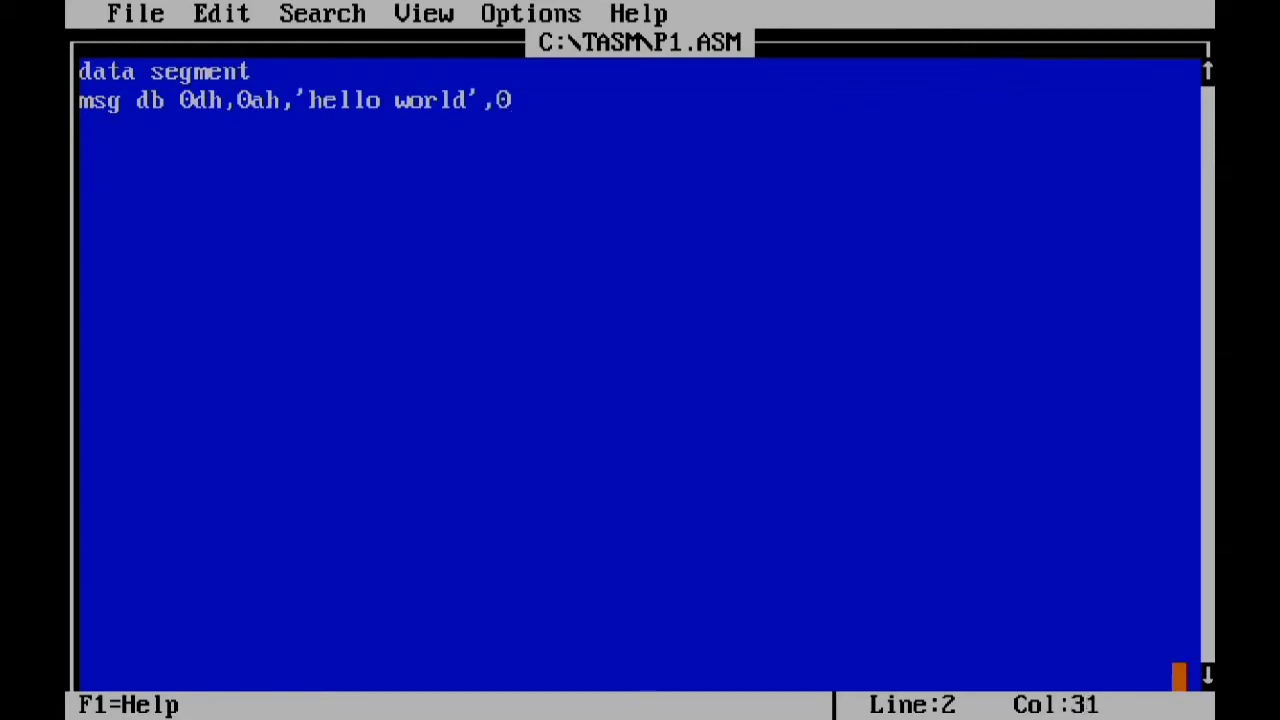
type("dh")
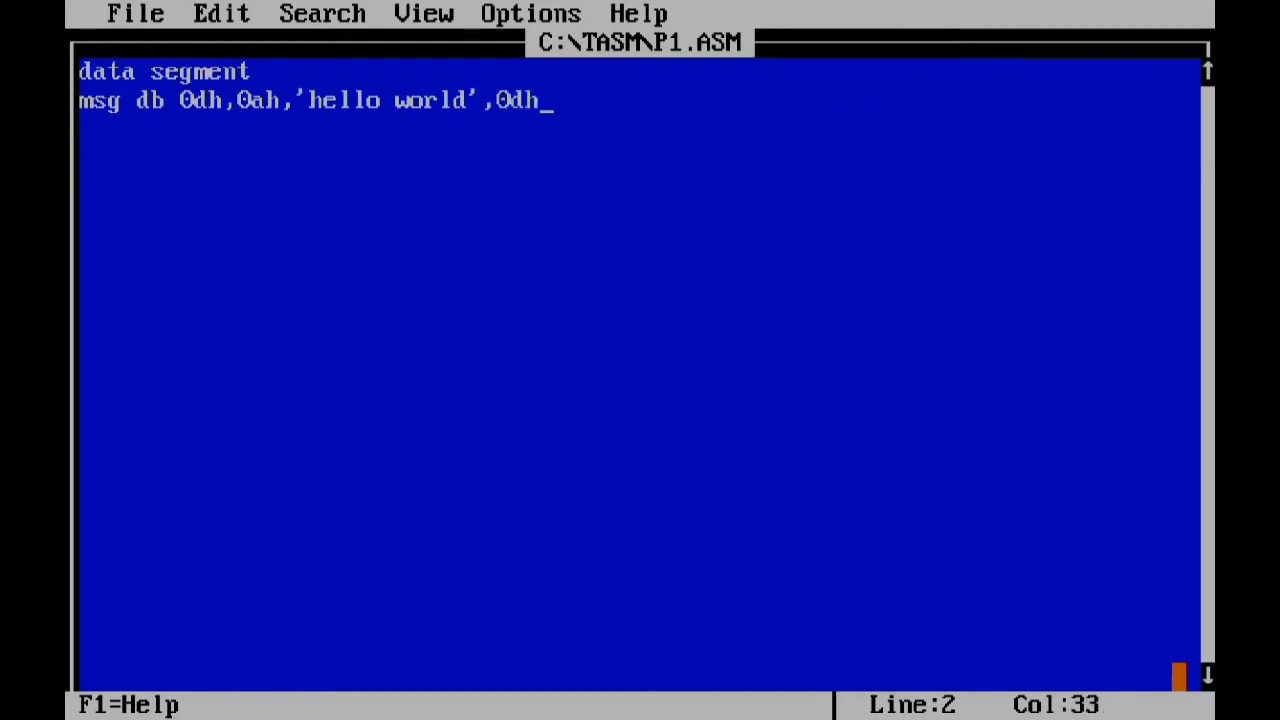
type(",")
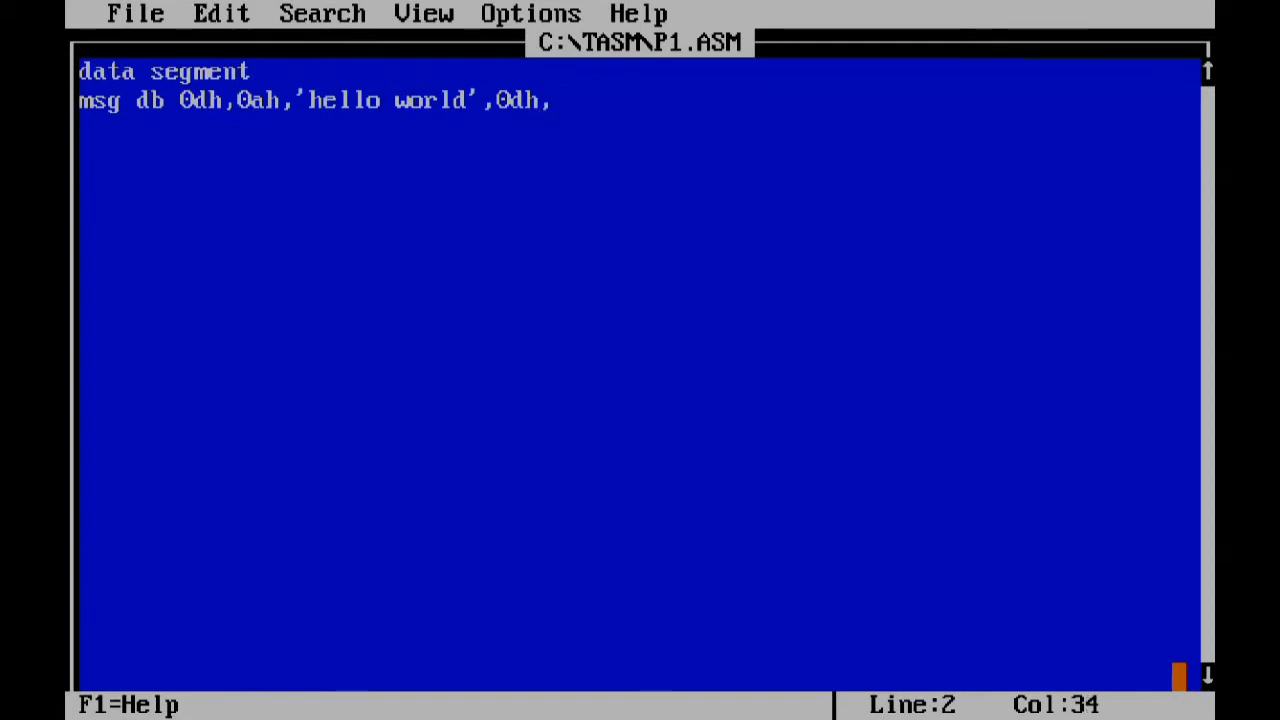
type("0ah")
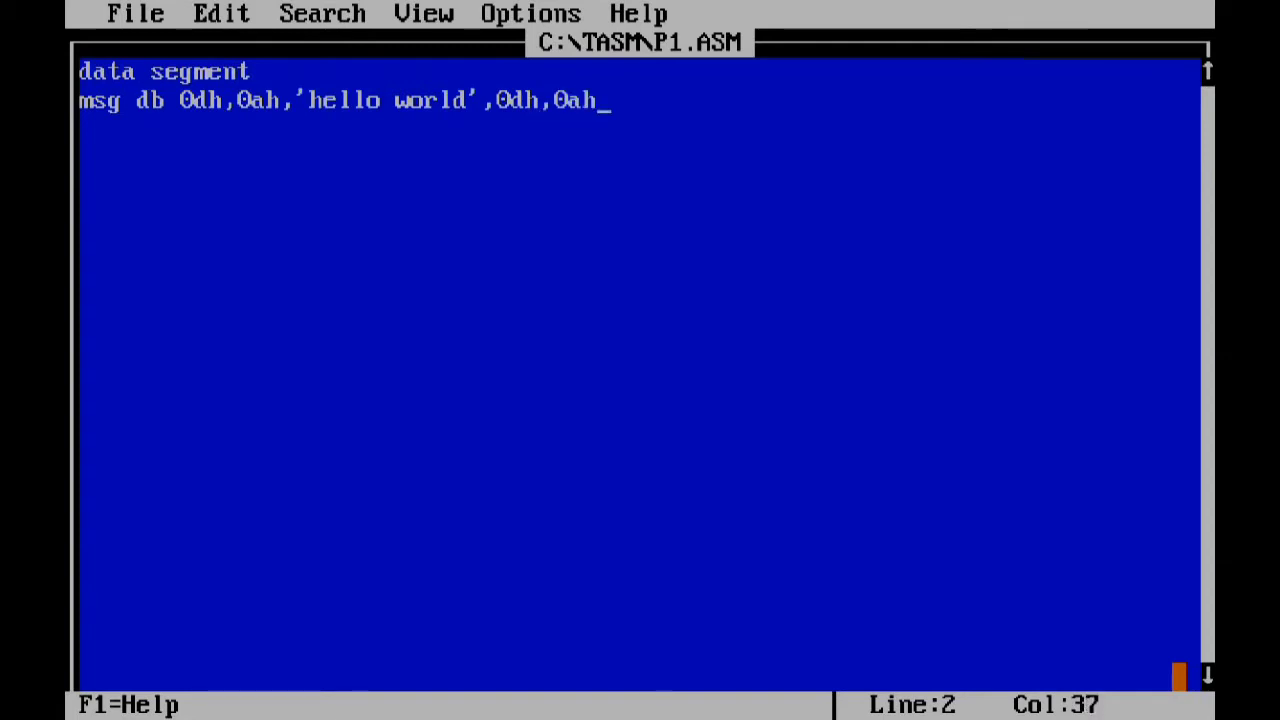
type(",")
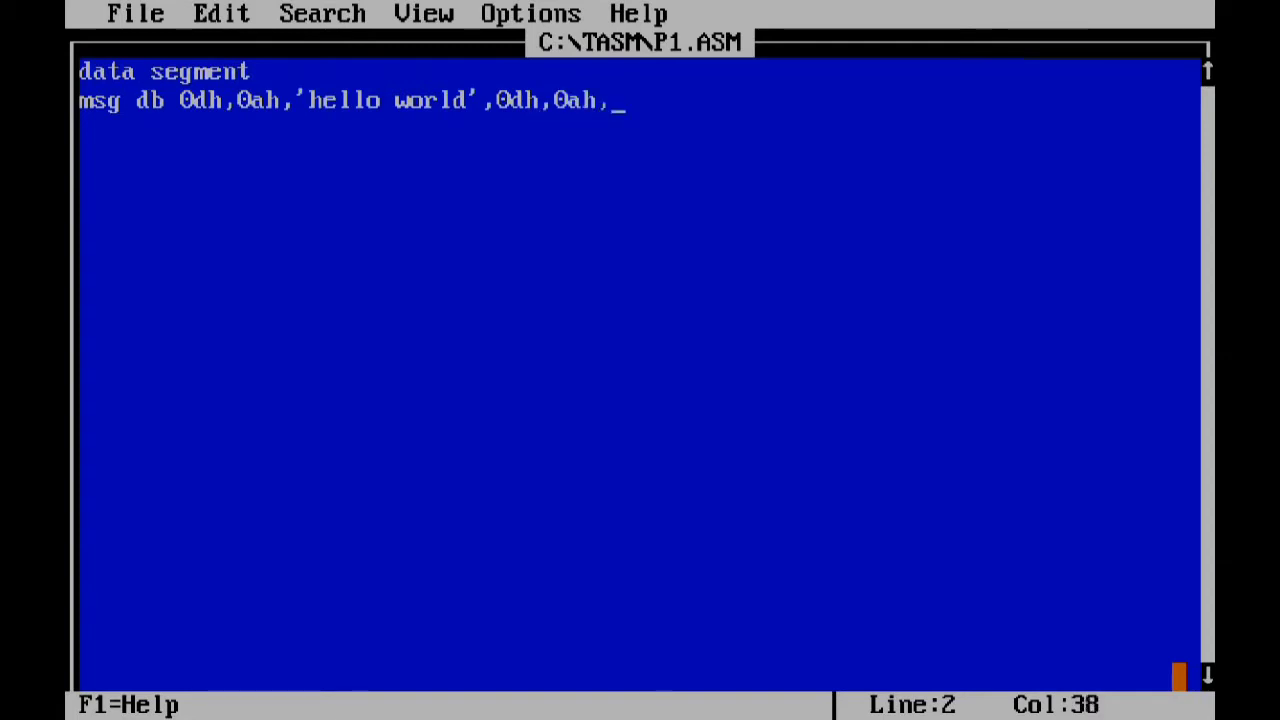
type("'")
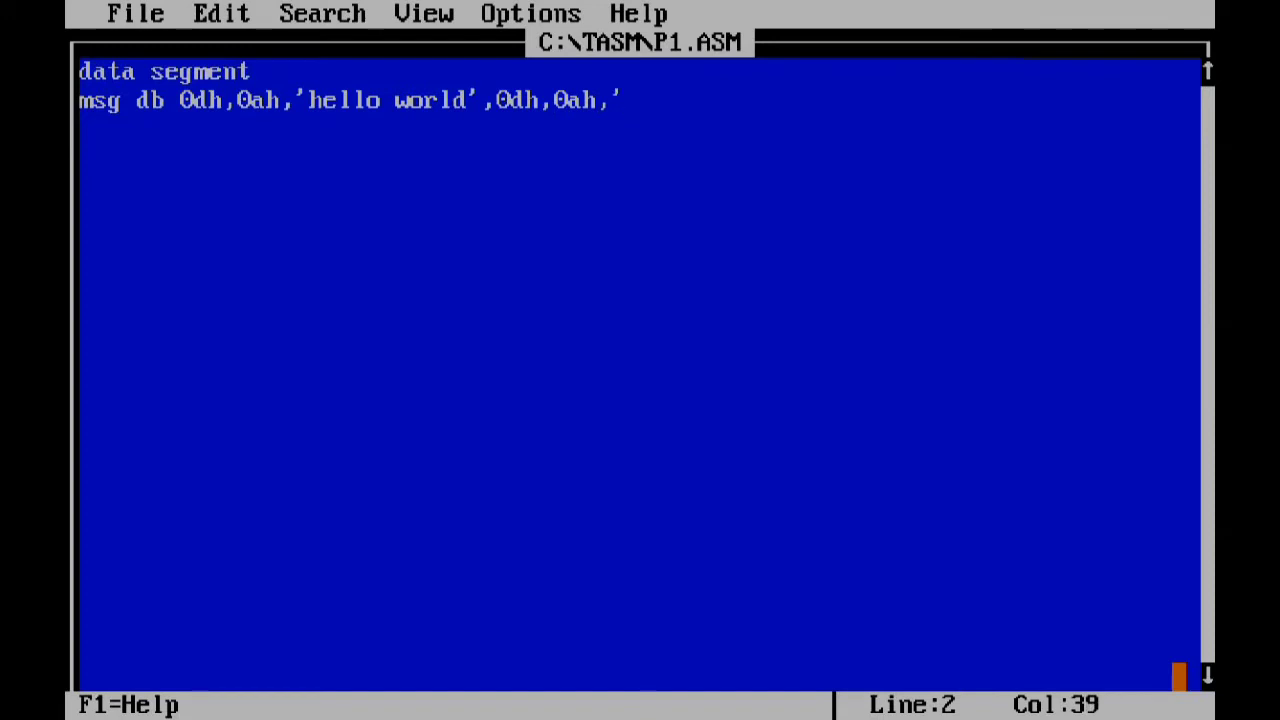
type("$")
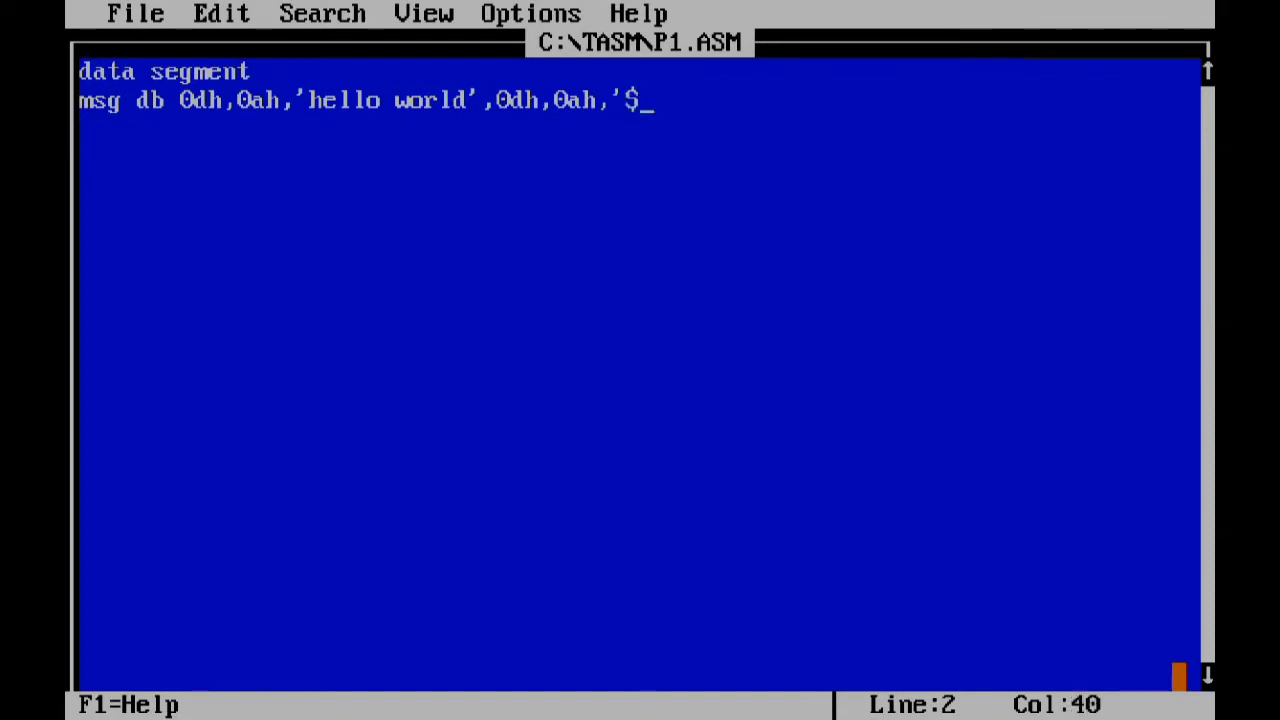
type("'")
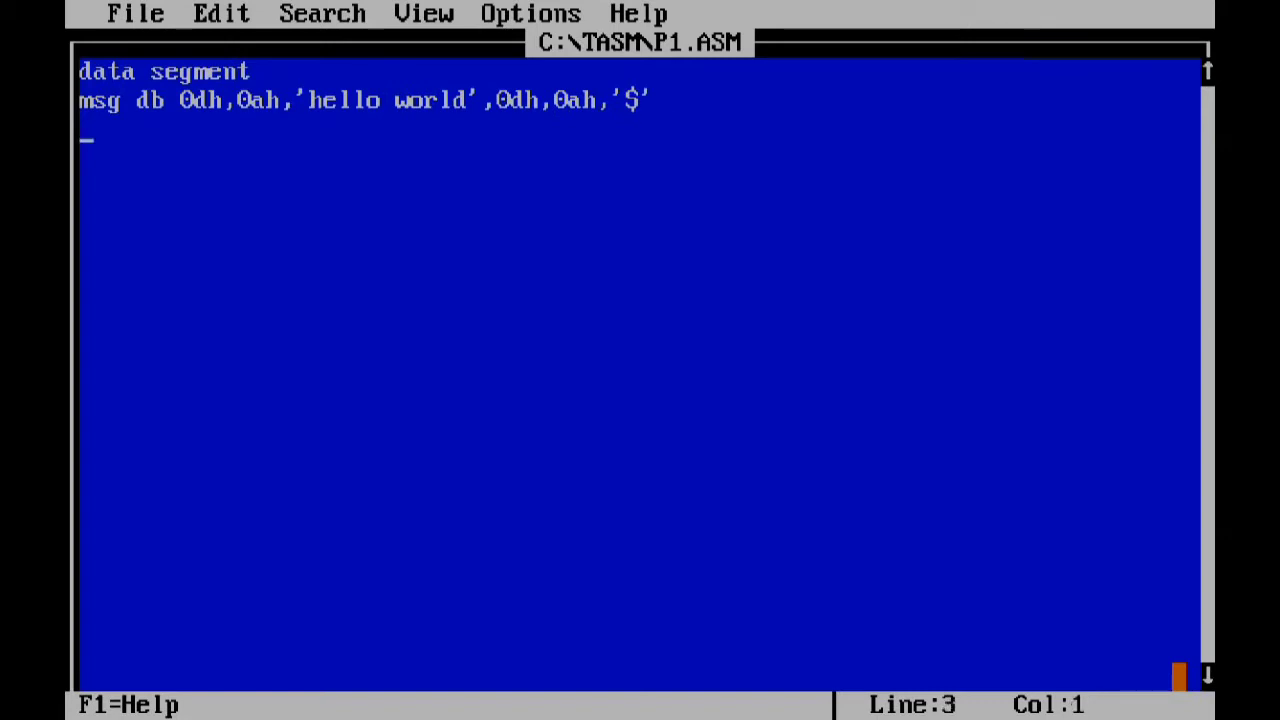
- Close the data segment with 'data ends' and open 'code segment'
type("data")
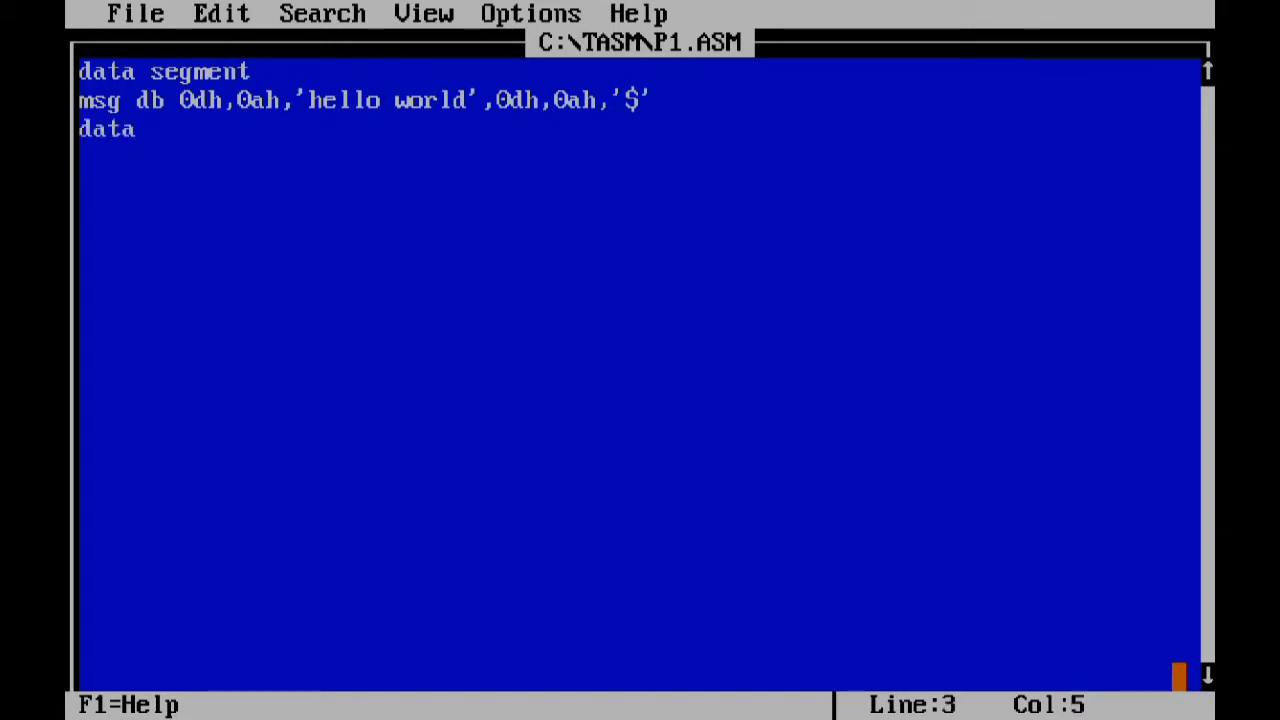
type("en")
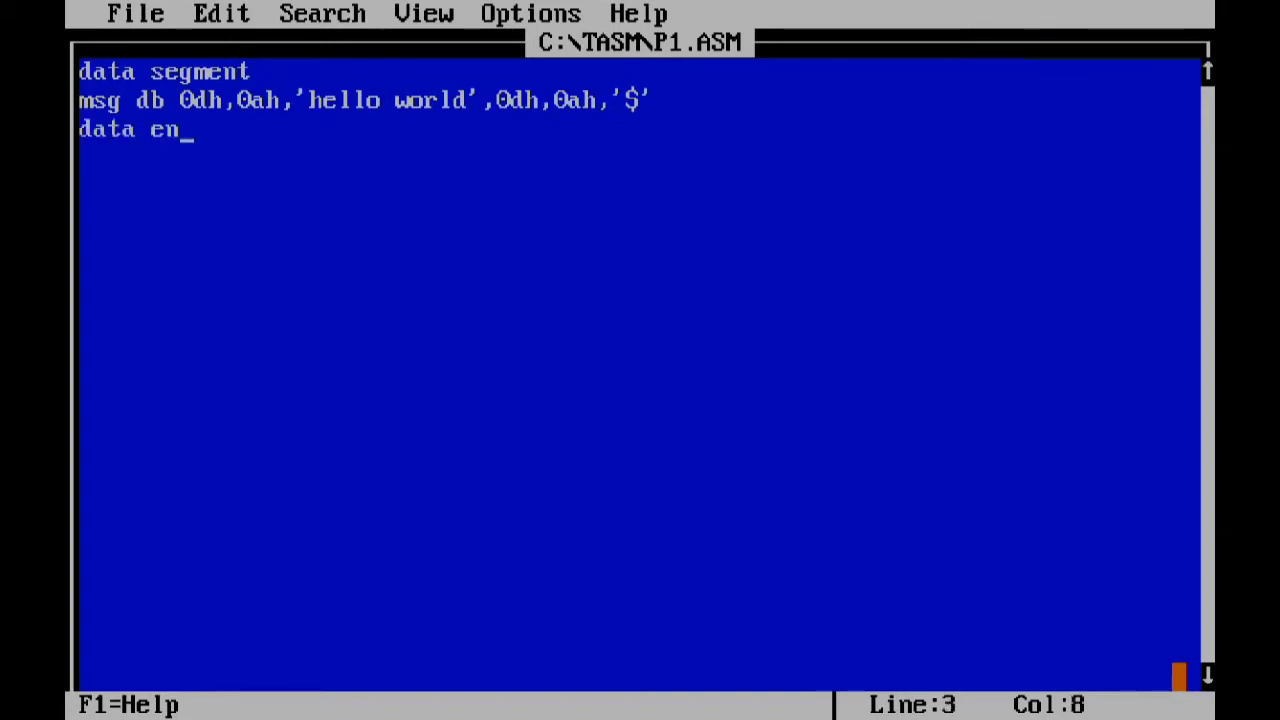
type("ds")
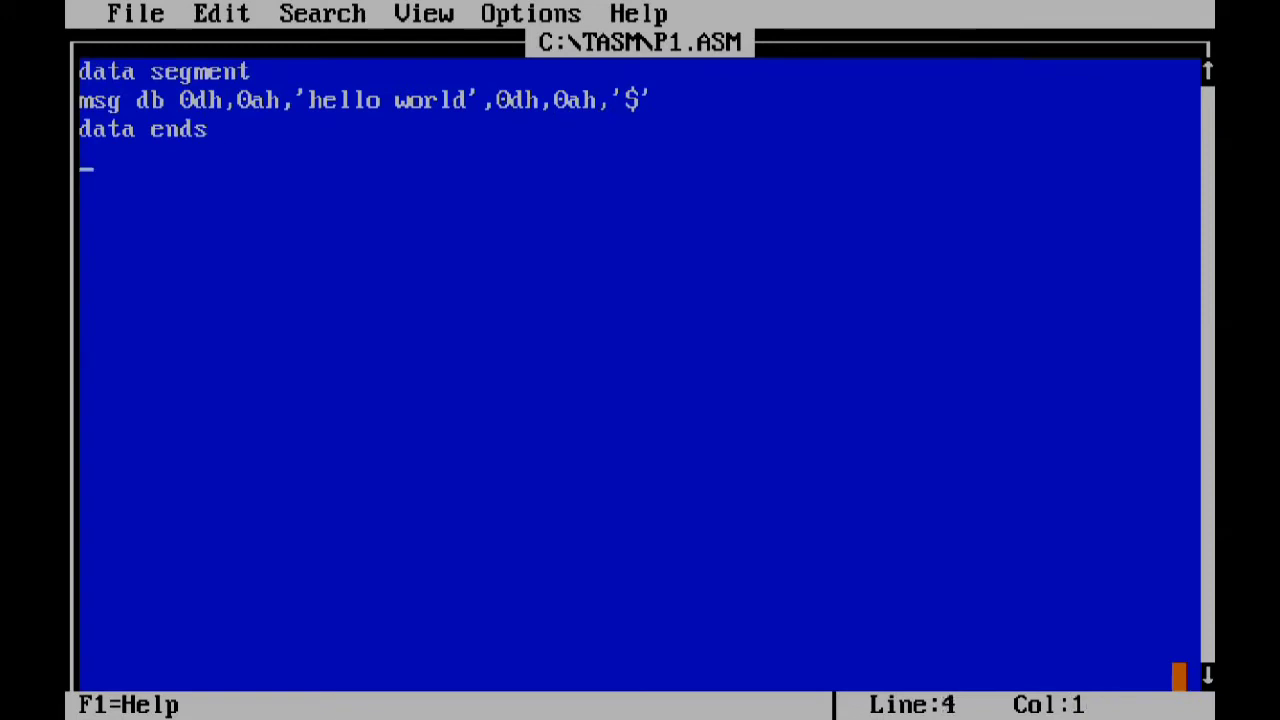
type("code")
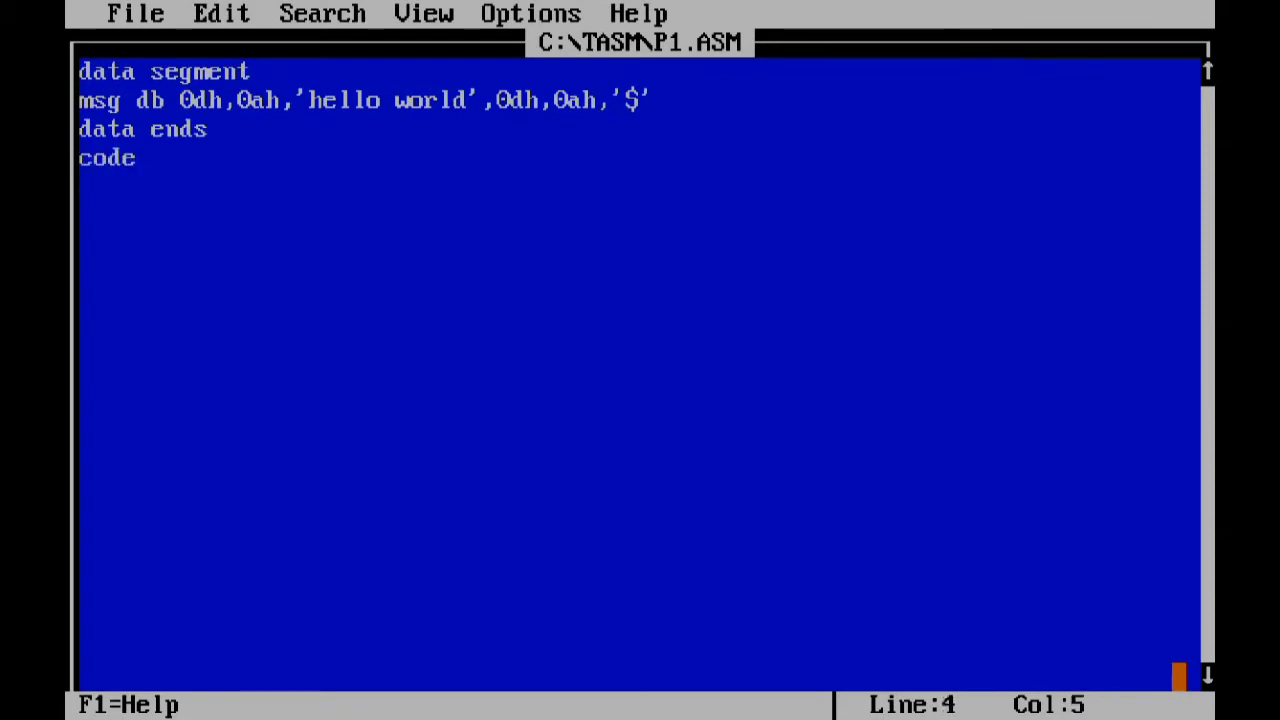
type("seg")
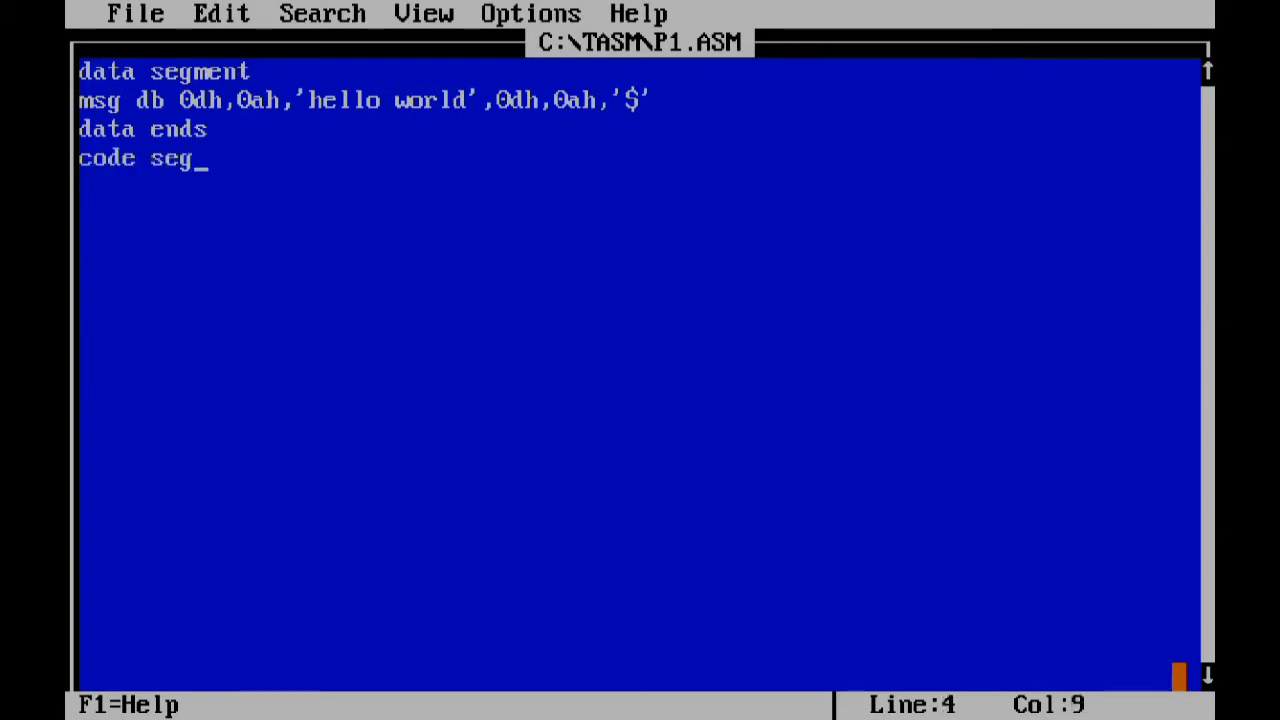
type("ment")
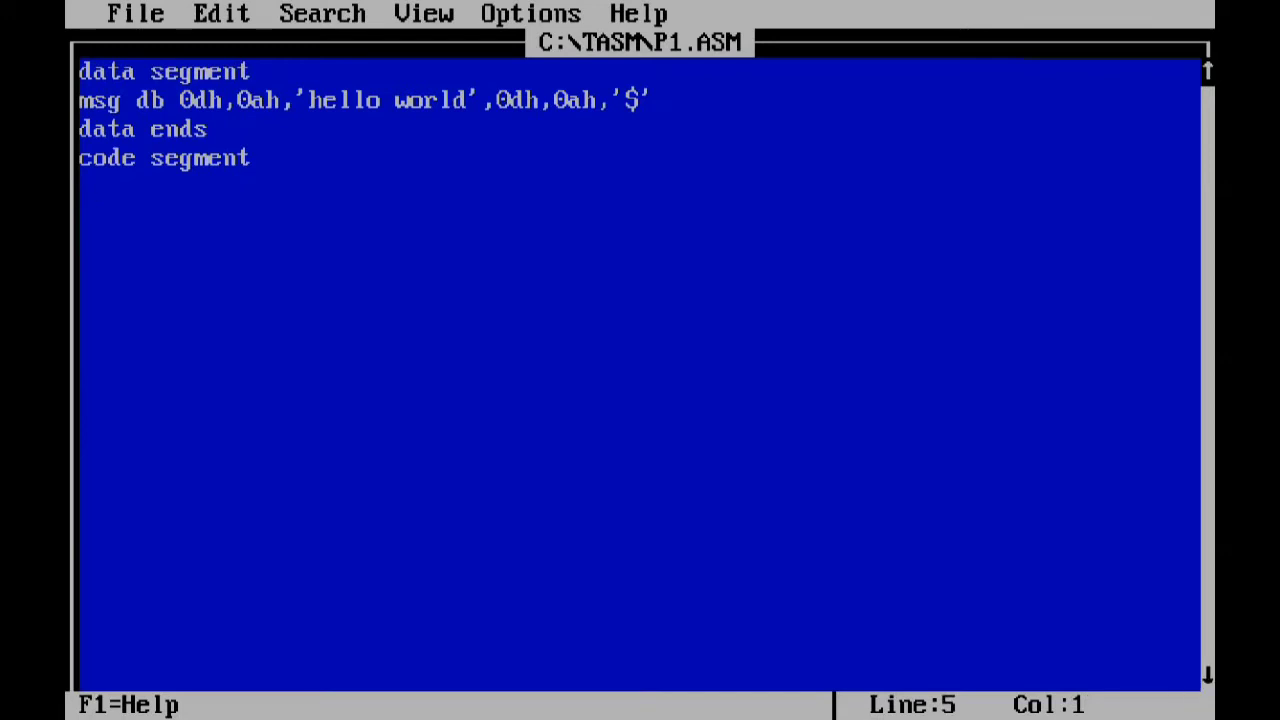
- Add the 'assume cs:code,ds:data' directive
type("assu")
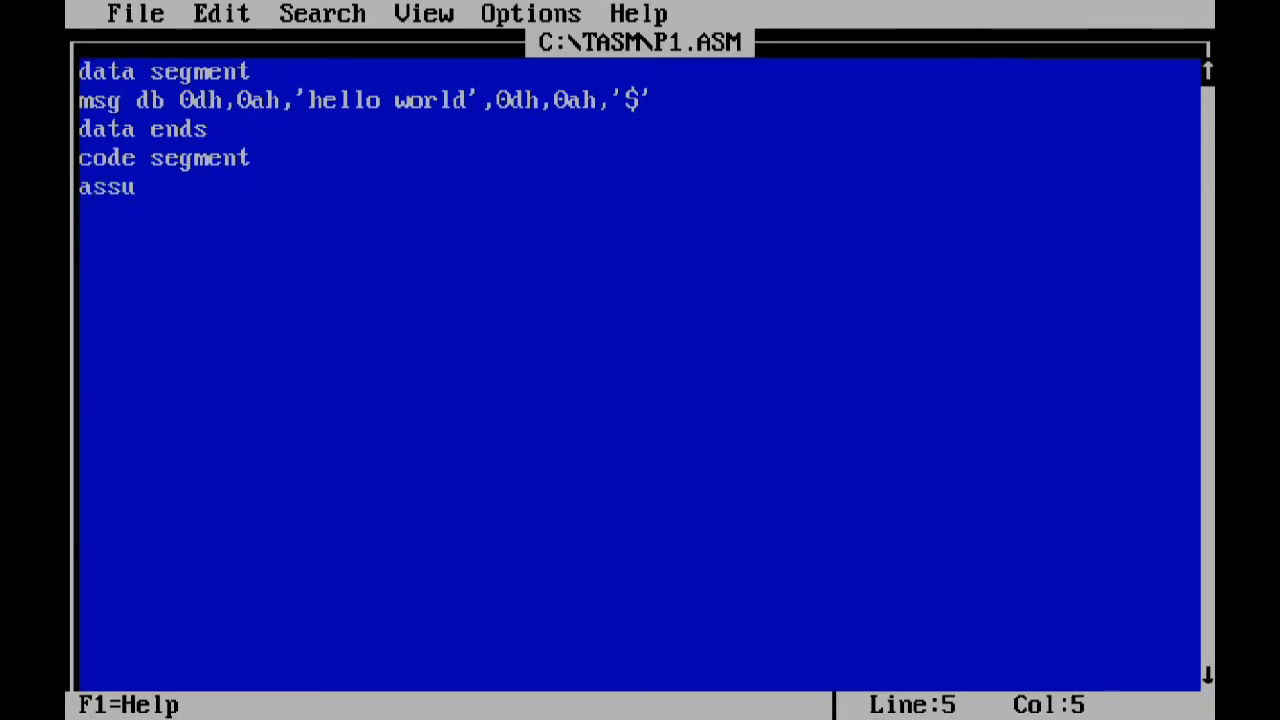
type("me c")
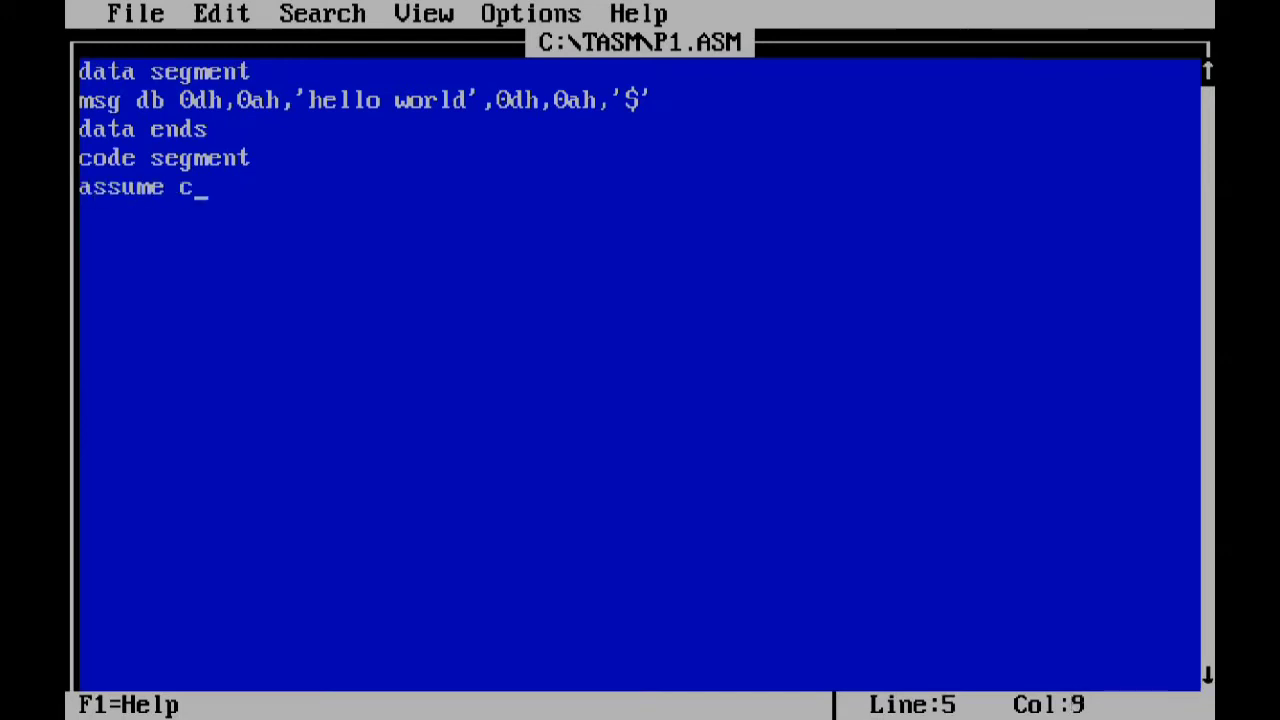
type("s:")
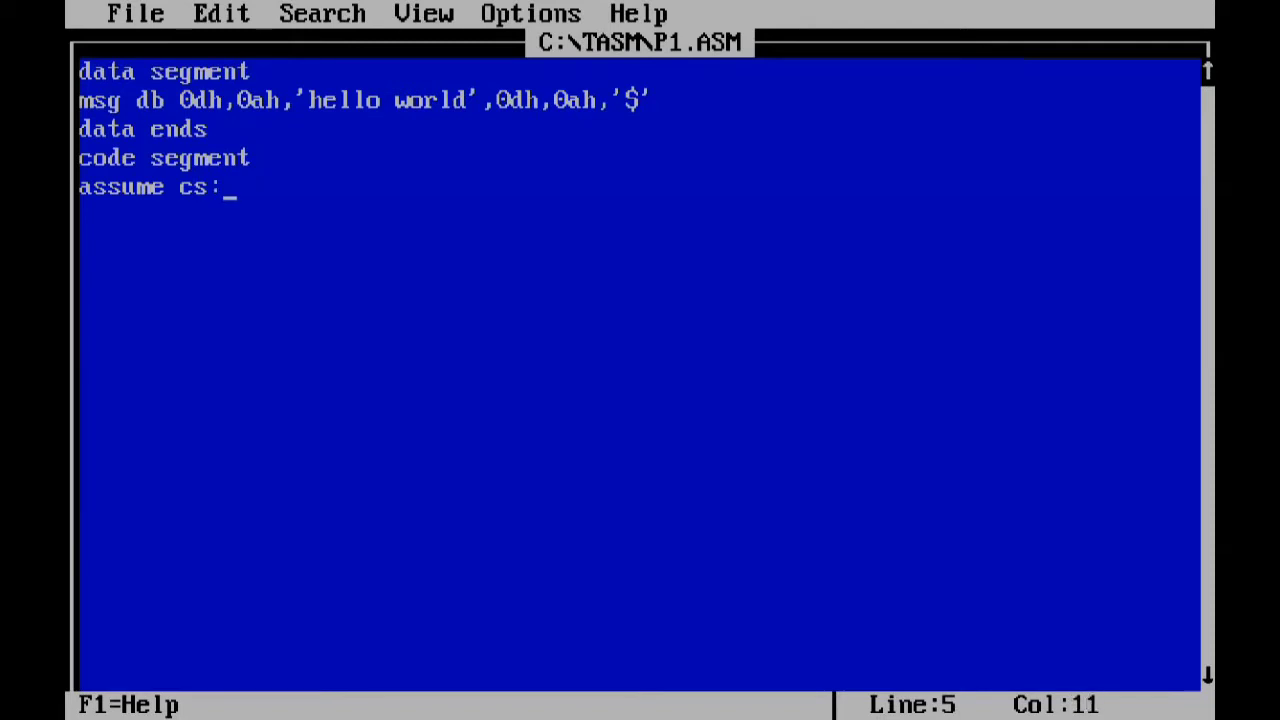
type("code")
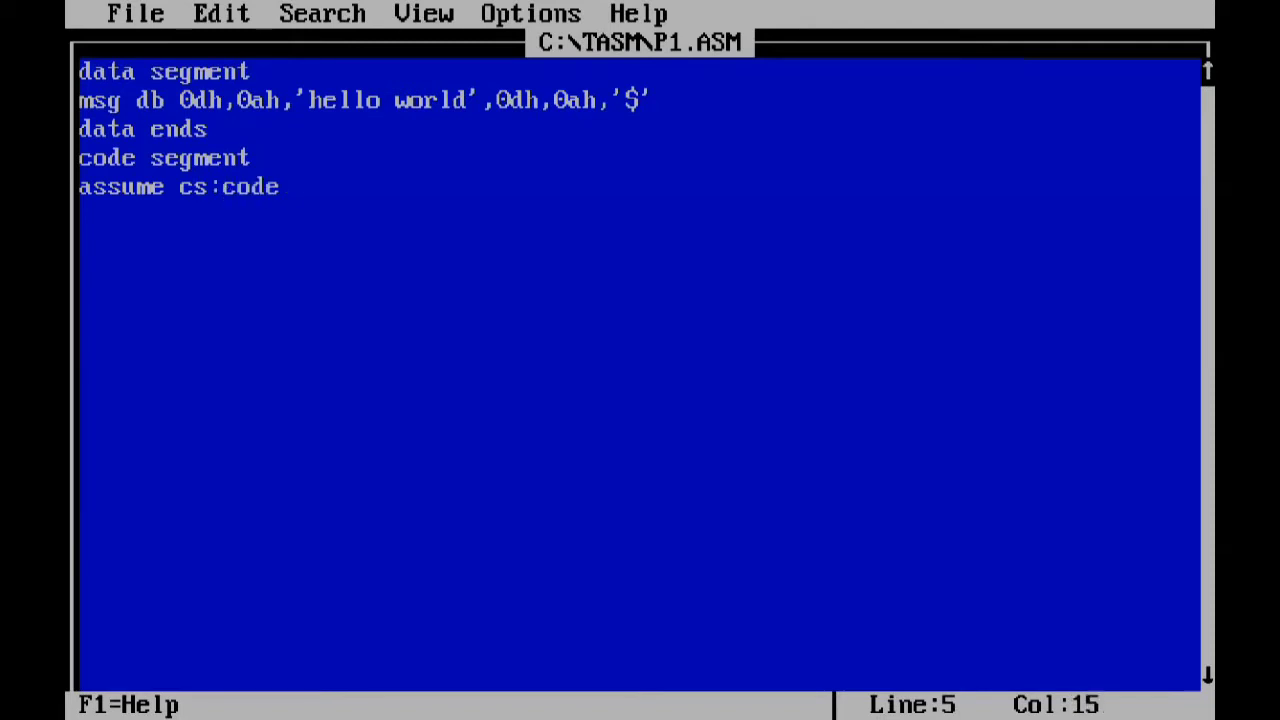
type(",ds")
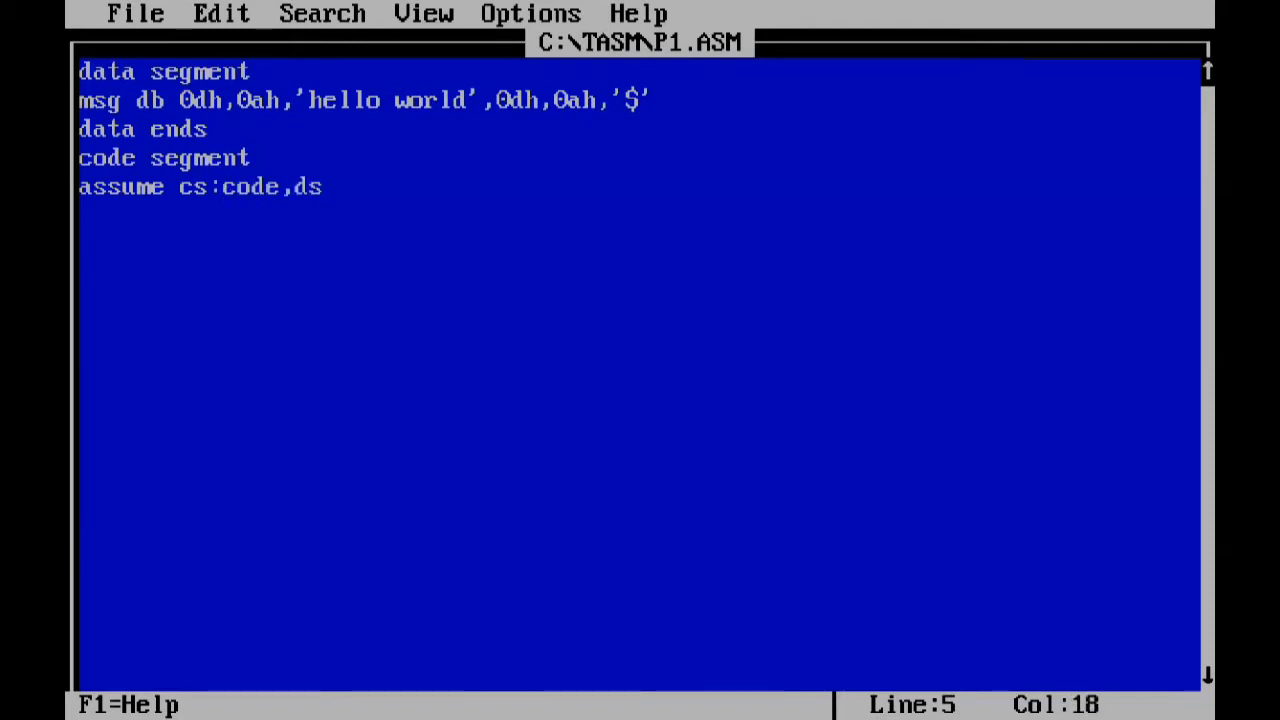
type(":data")
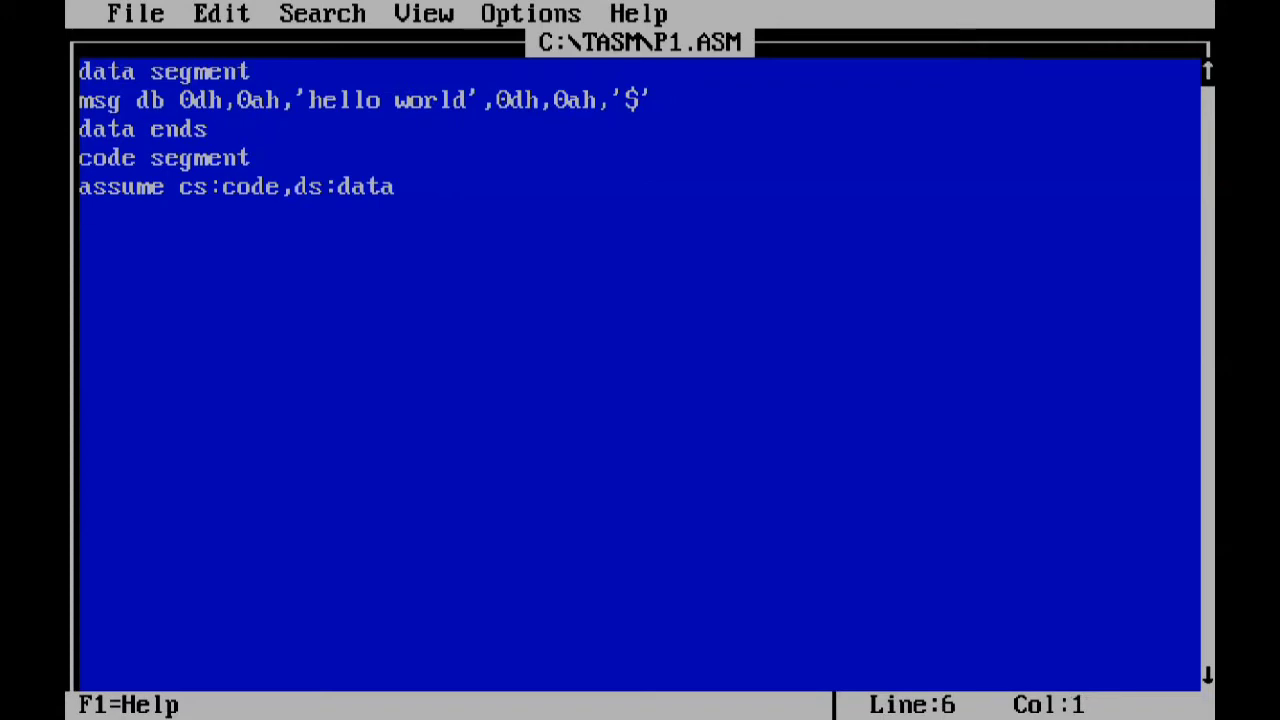
- Write the start label with 'mov ax,data' and 'mov ds,ax' to load DS
type("start")
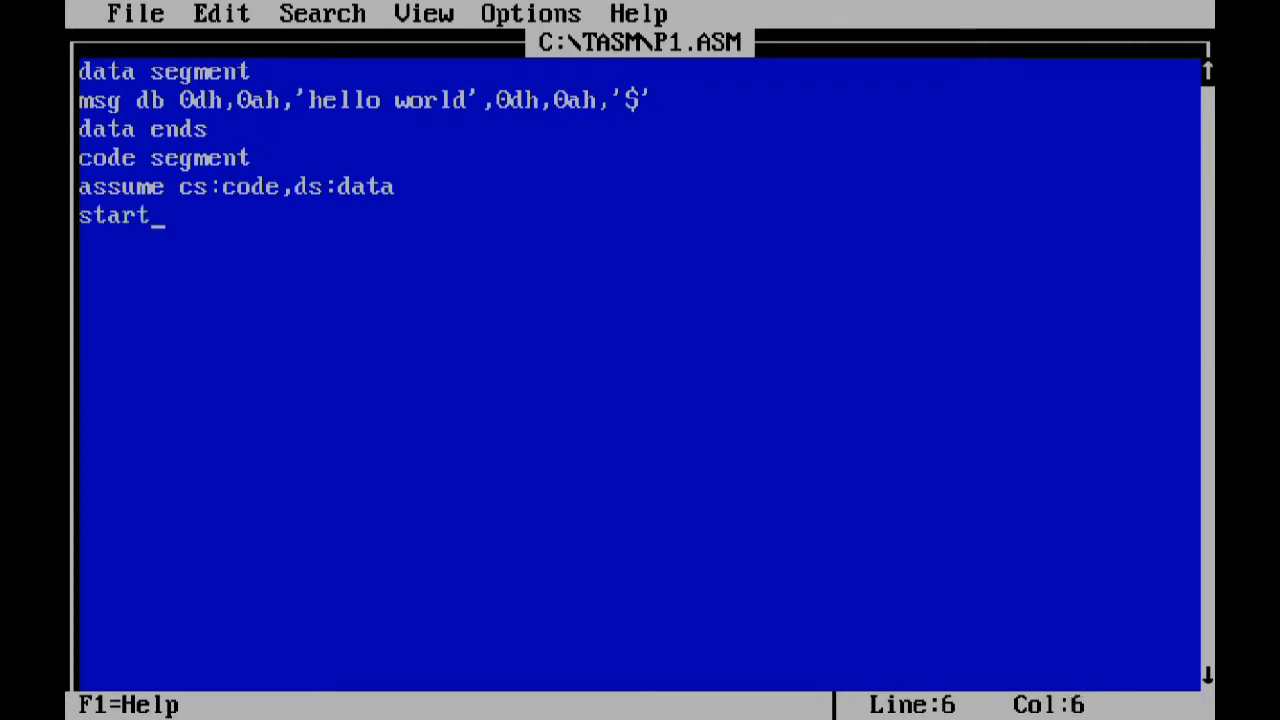
type(":")
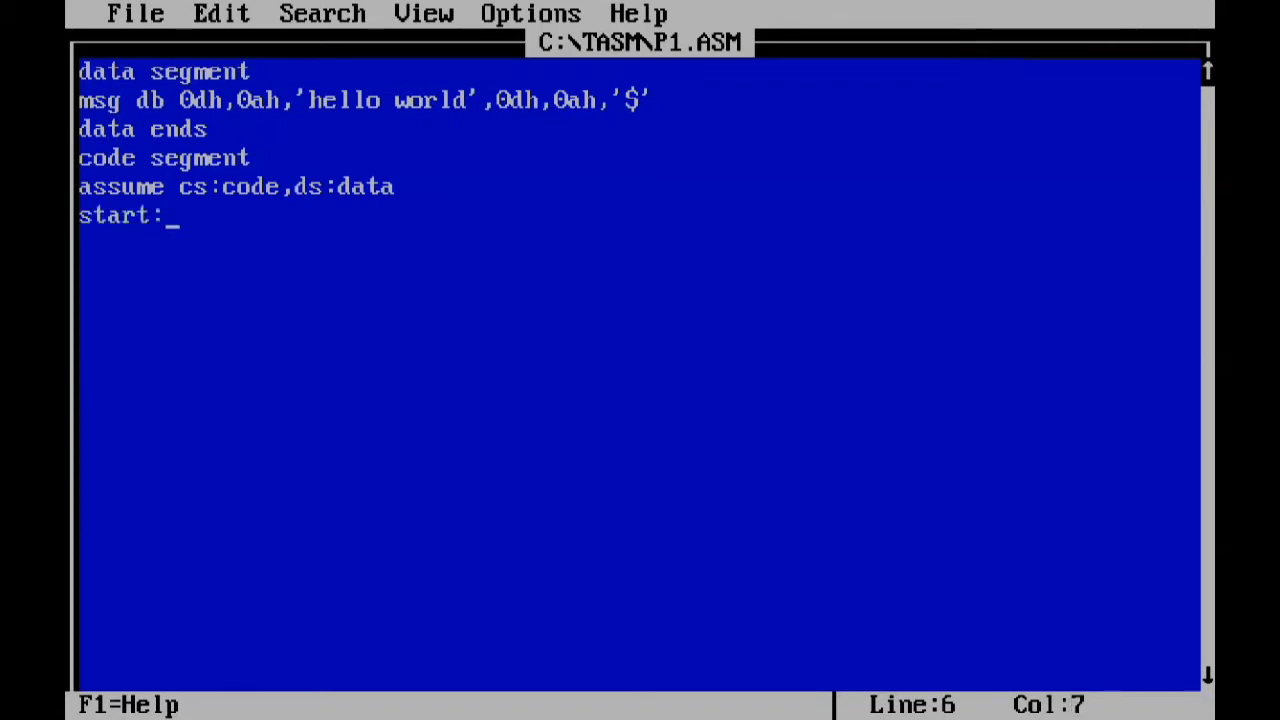
type("mov ax")
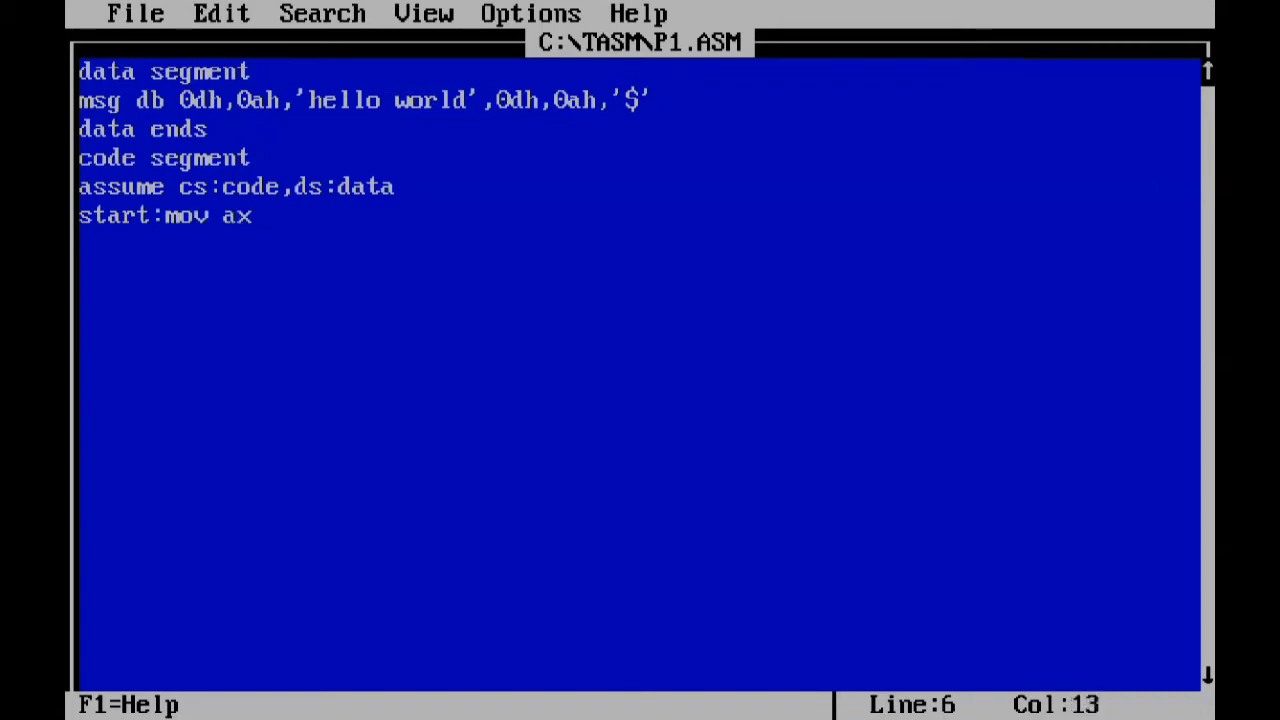
type(",da")
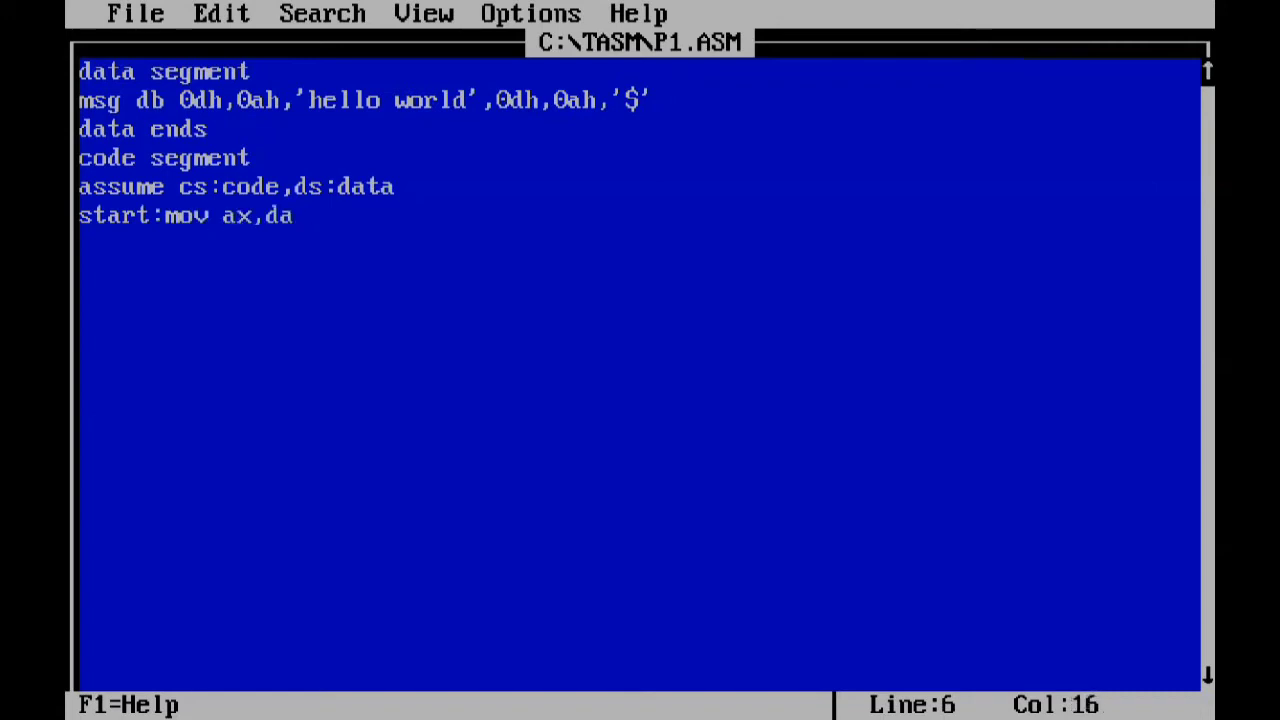
key("Enter")
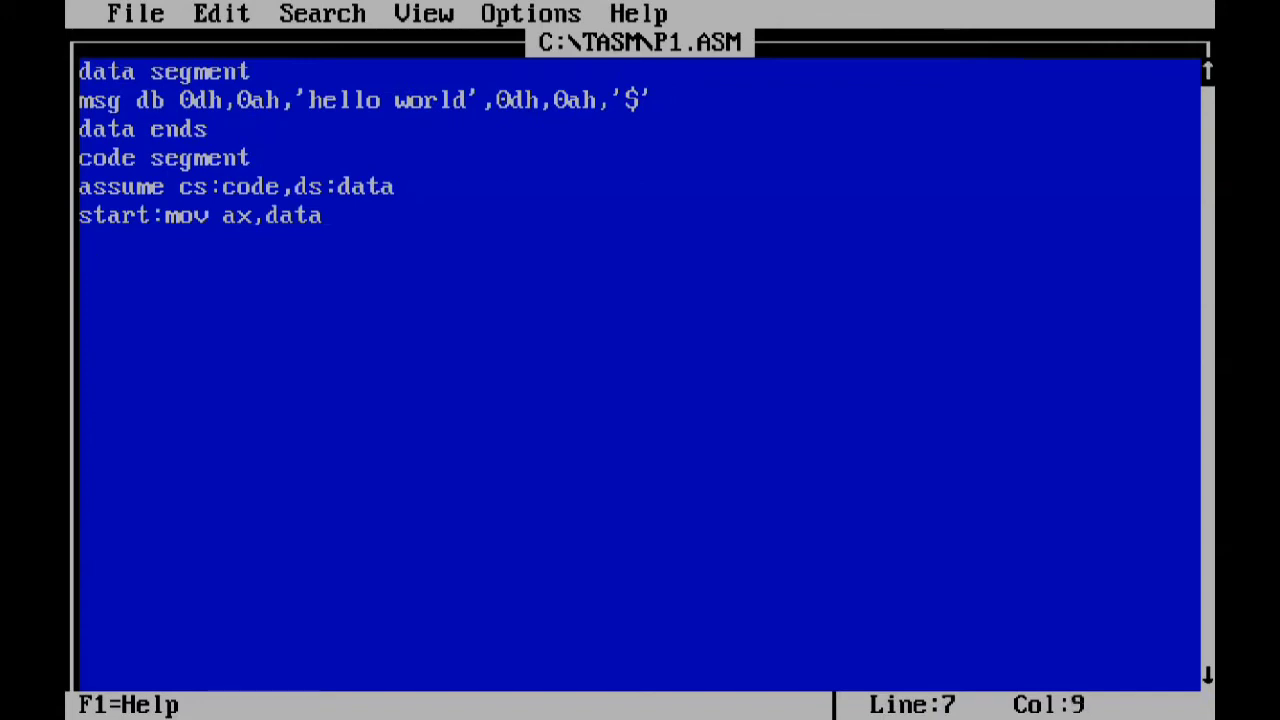
type("mov")
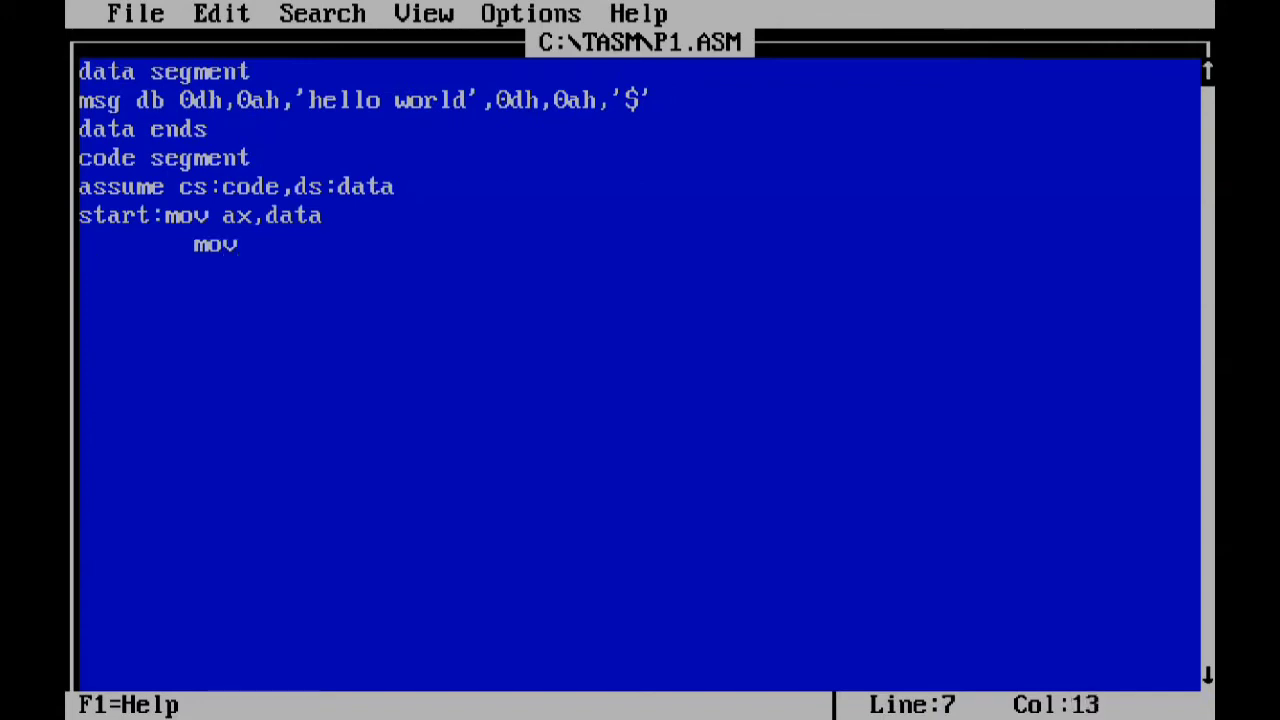
type("ds,ax")
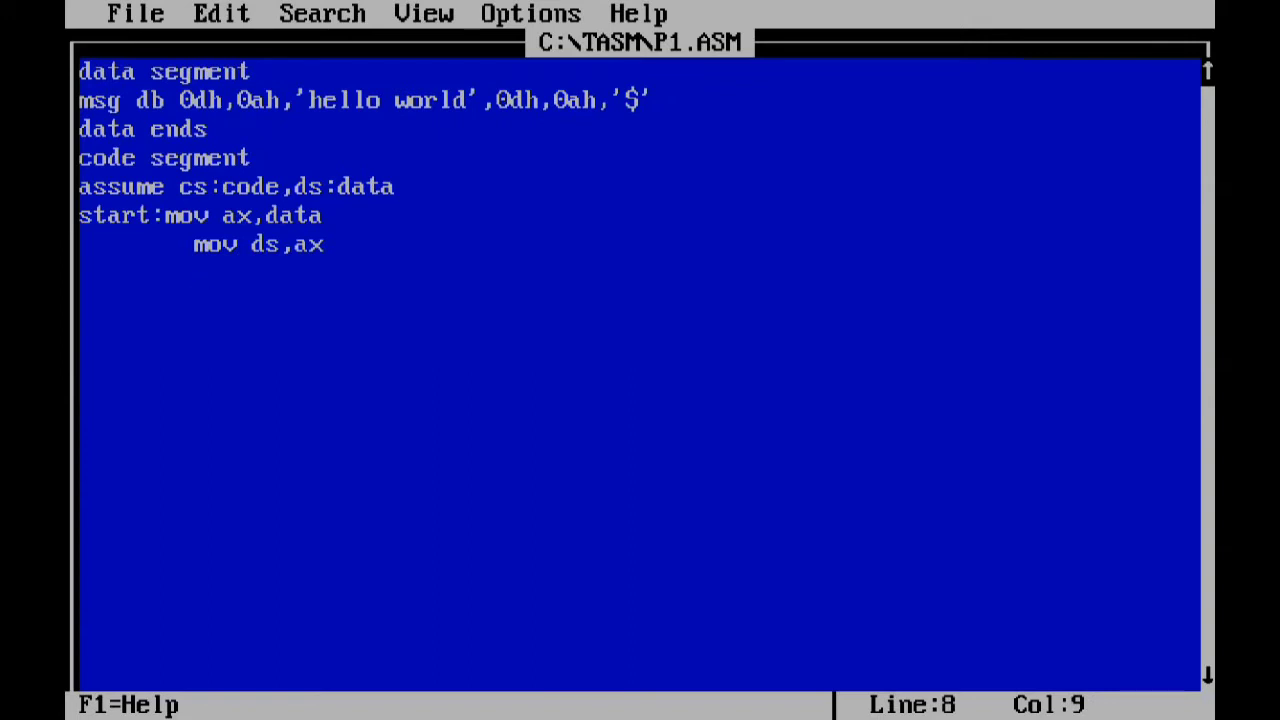
- Print msg with 'lea dx,msg', 'mov ah,09h' and 'int 21h'
type("lea")
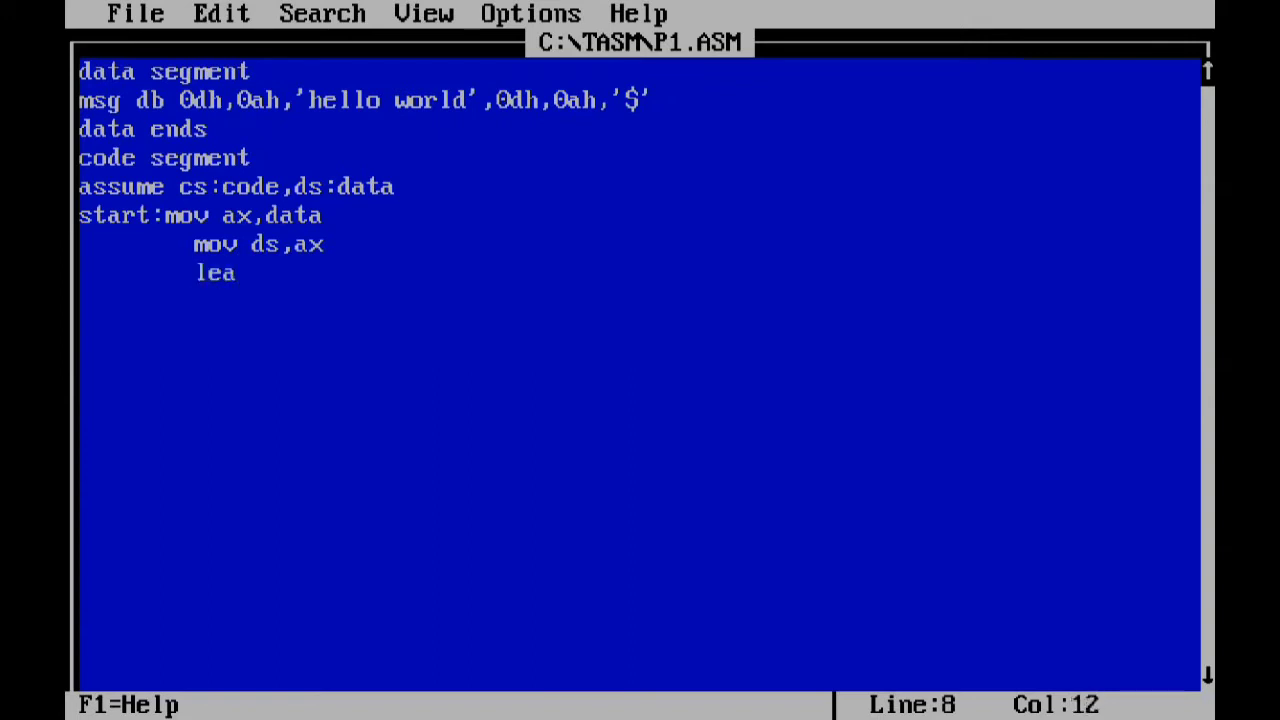
type("dx")
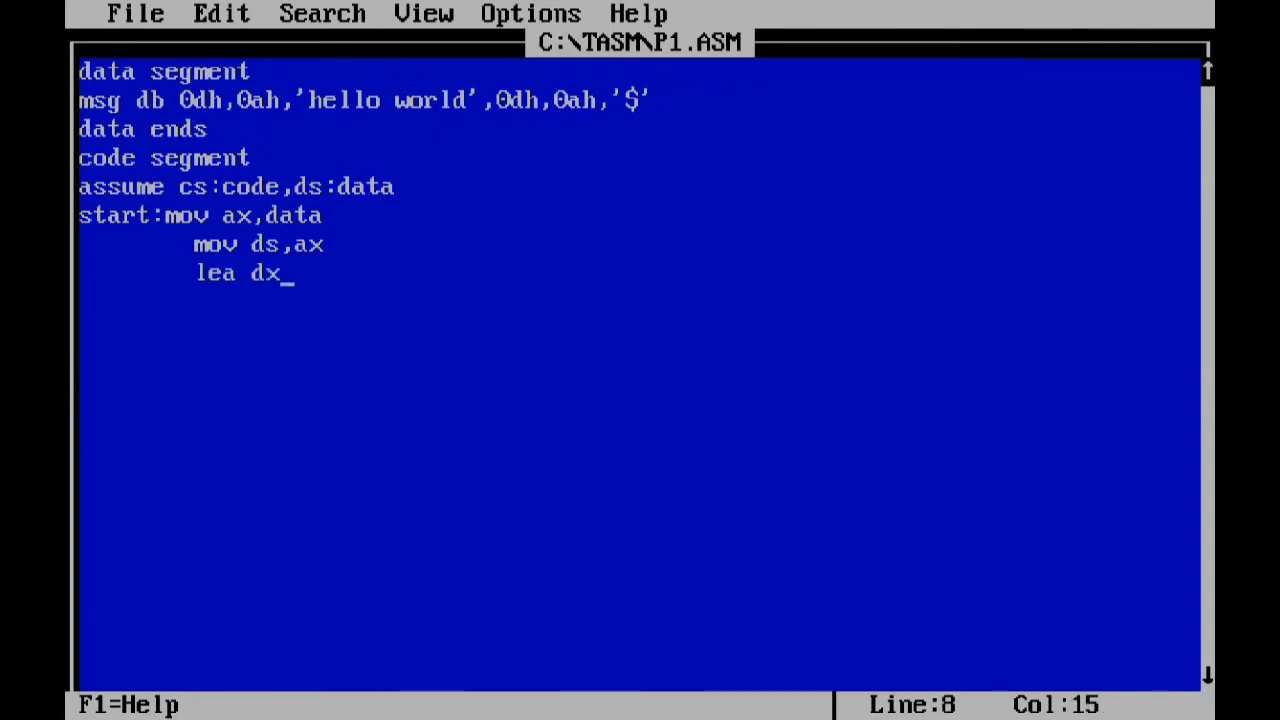
type(",")
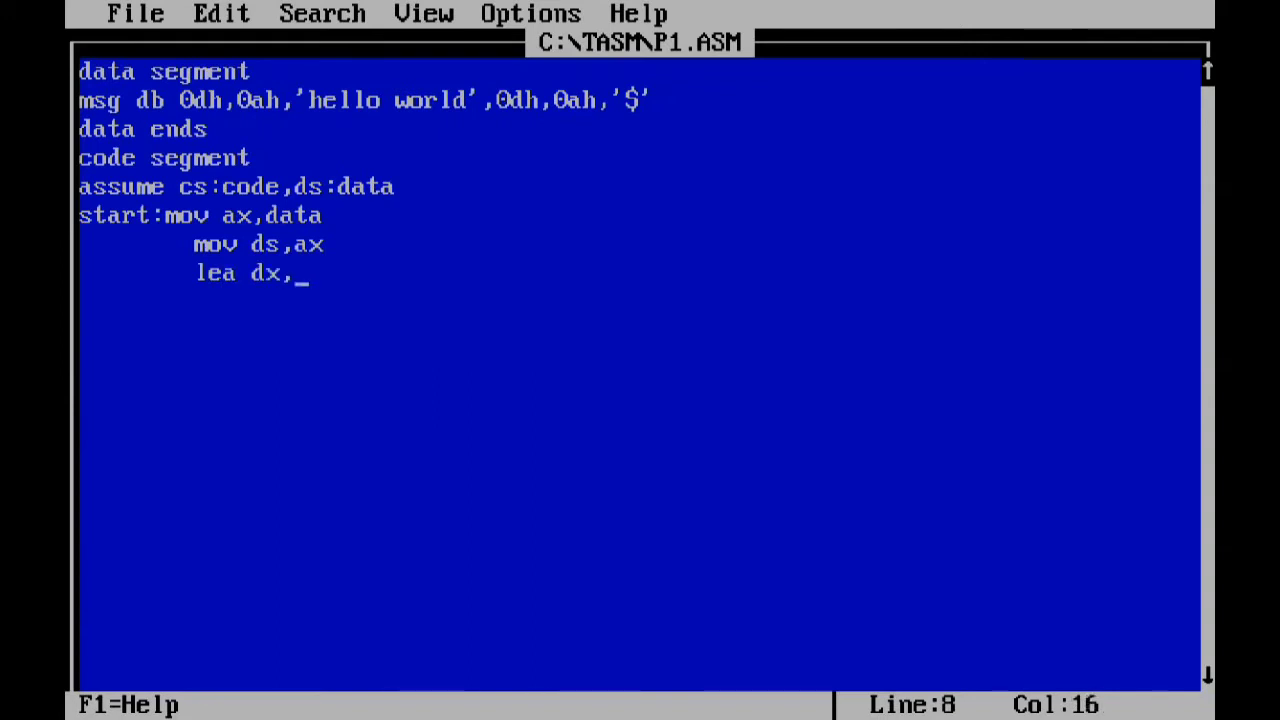
type("ms")
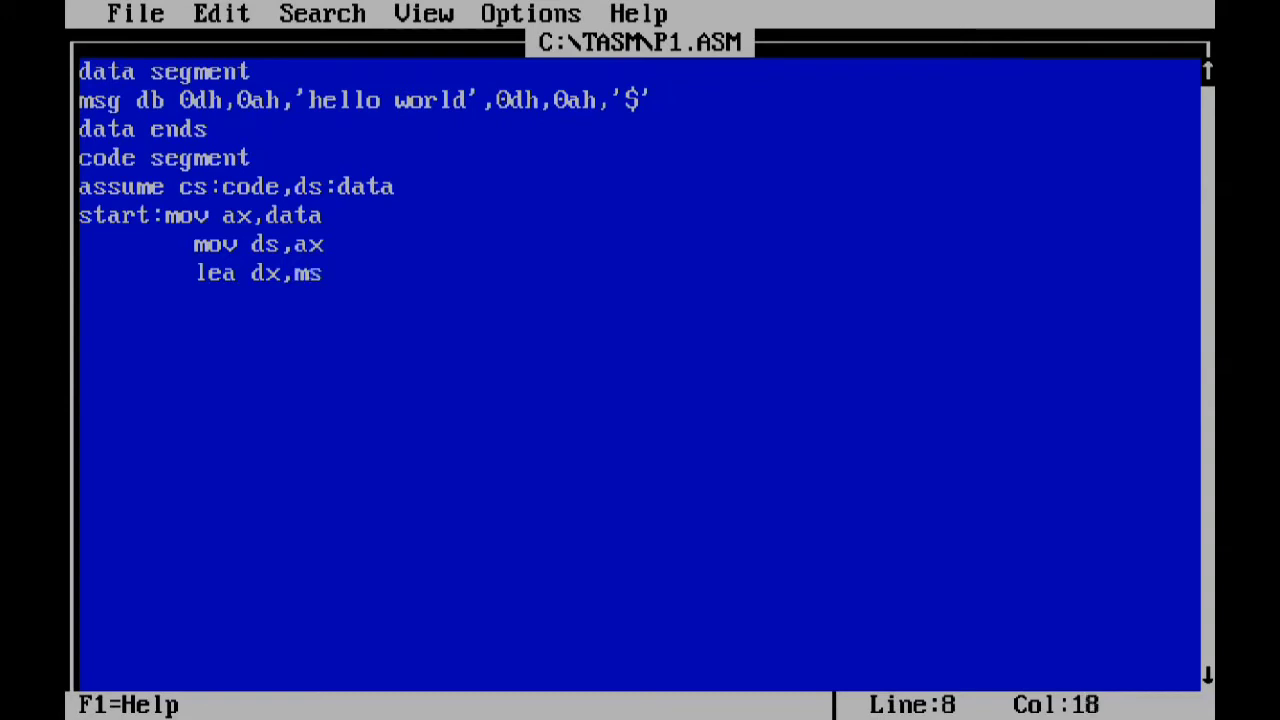
type("g")
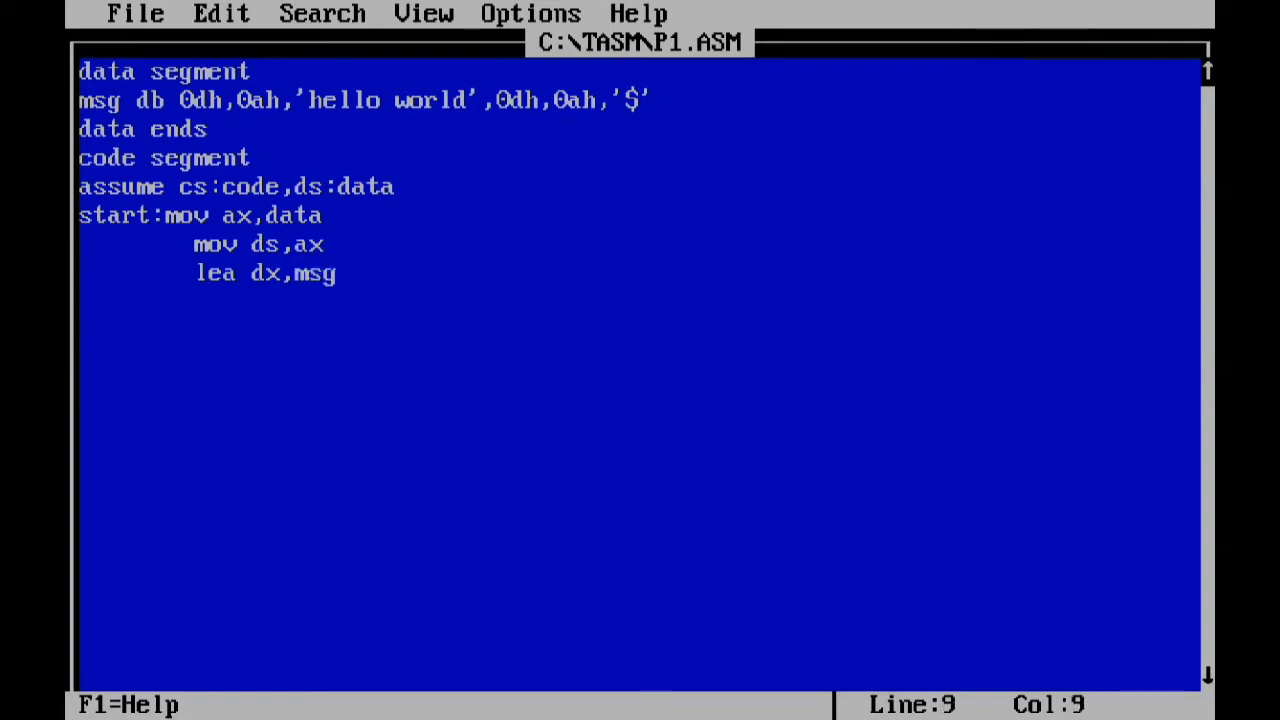
type("mov")
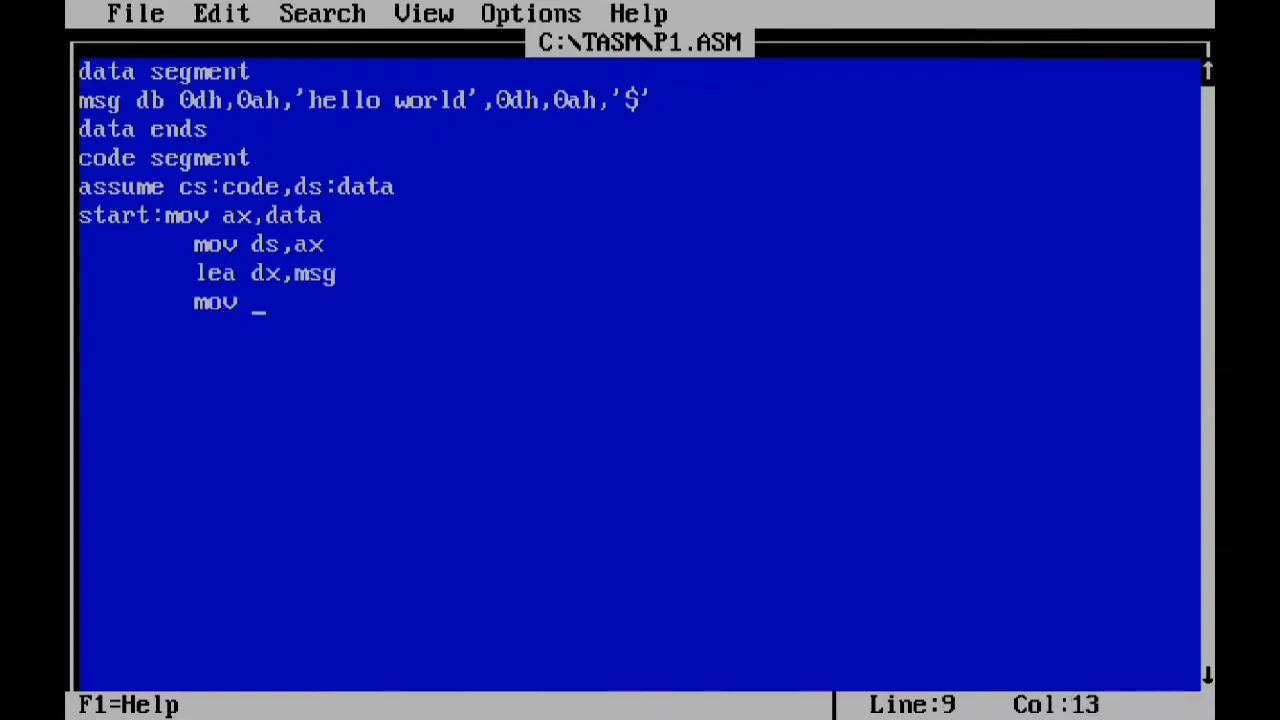
type("ah")
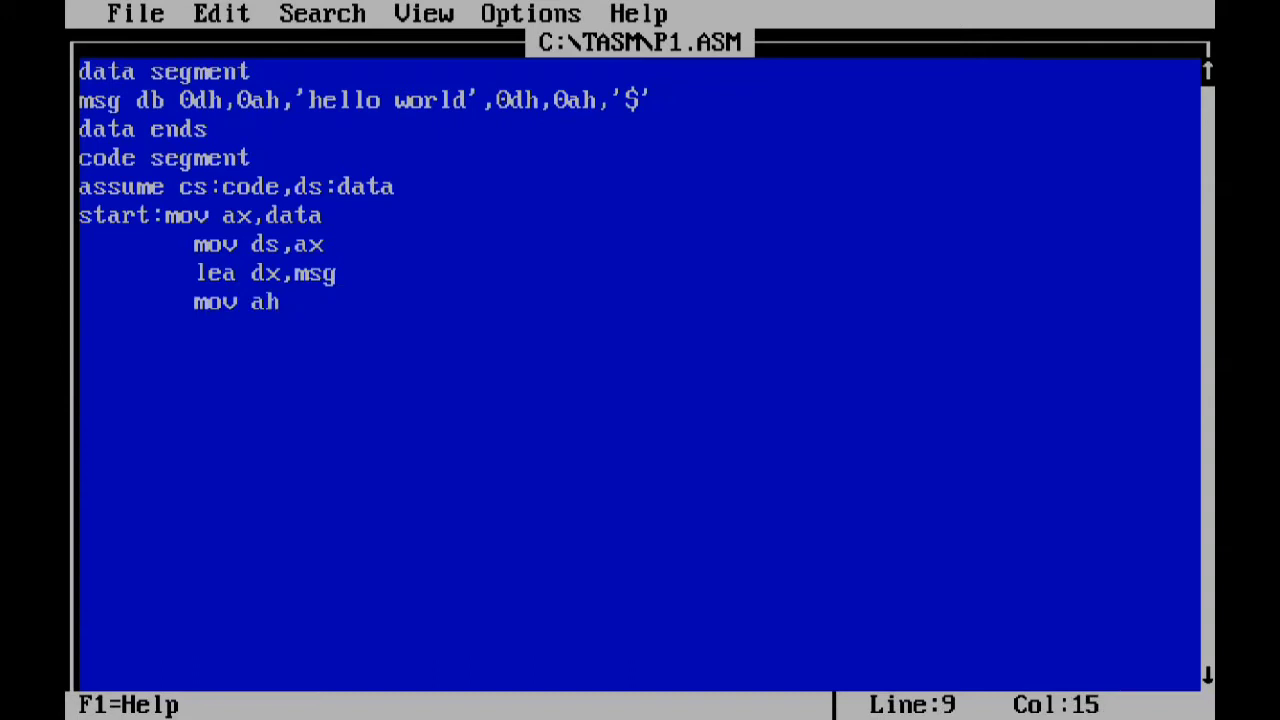
type(",")
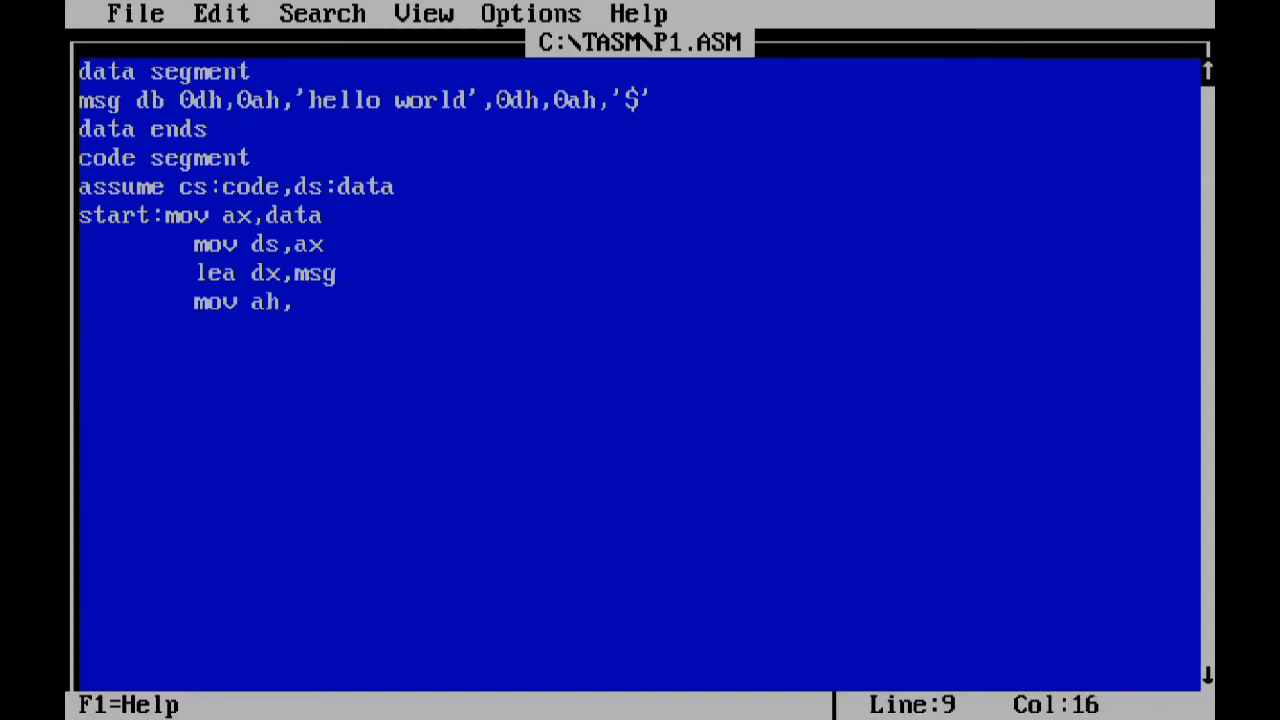
type("09h")
left_click(638, 330)
type("int")
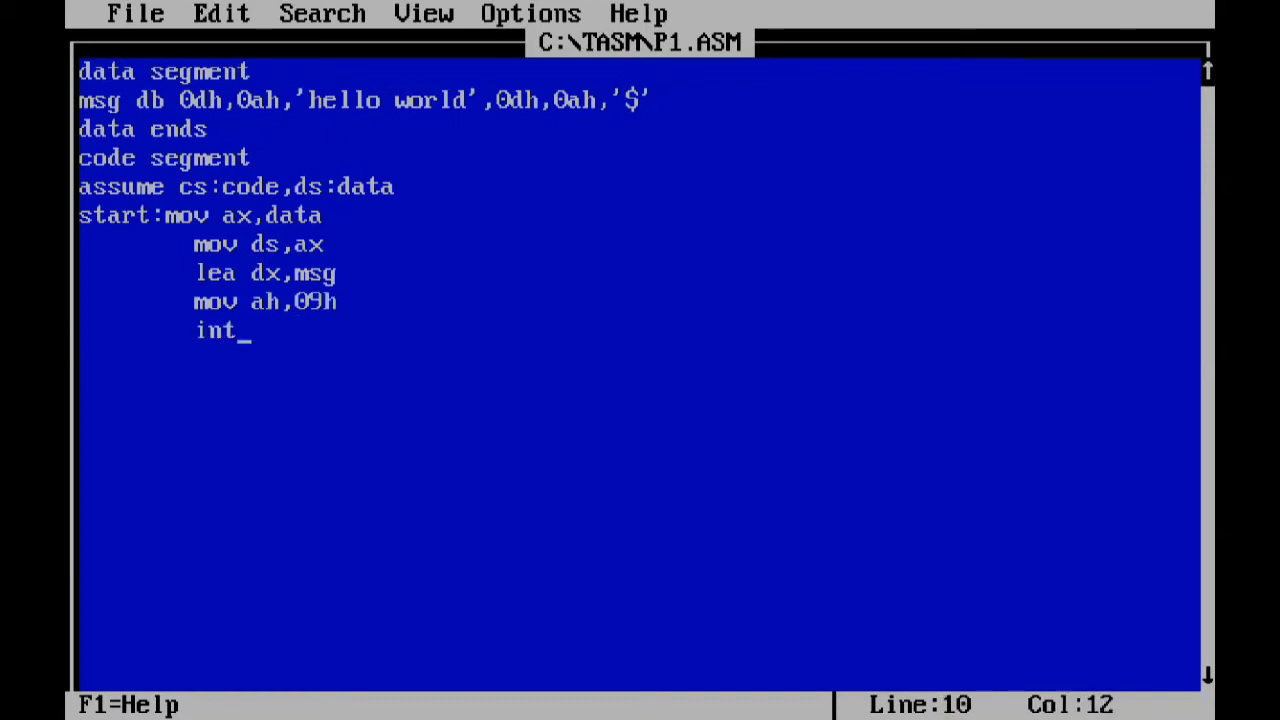
type("21h")
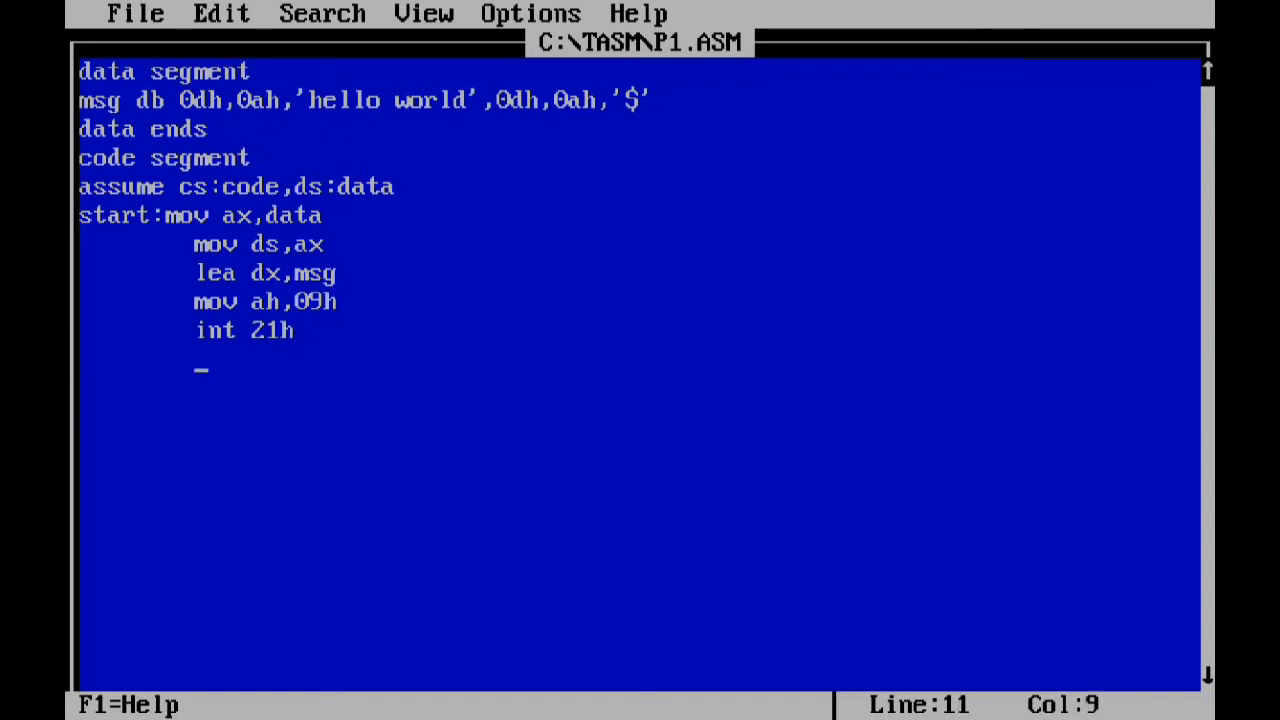
- Exit the program with 'mov ah,4ch' and 'int 21h'
type("mov ah,")
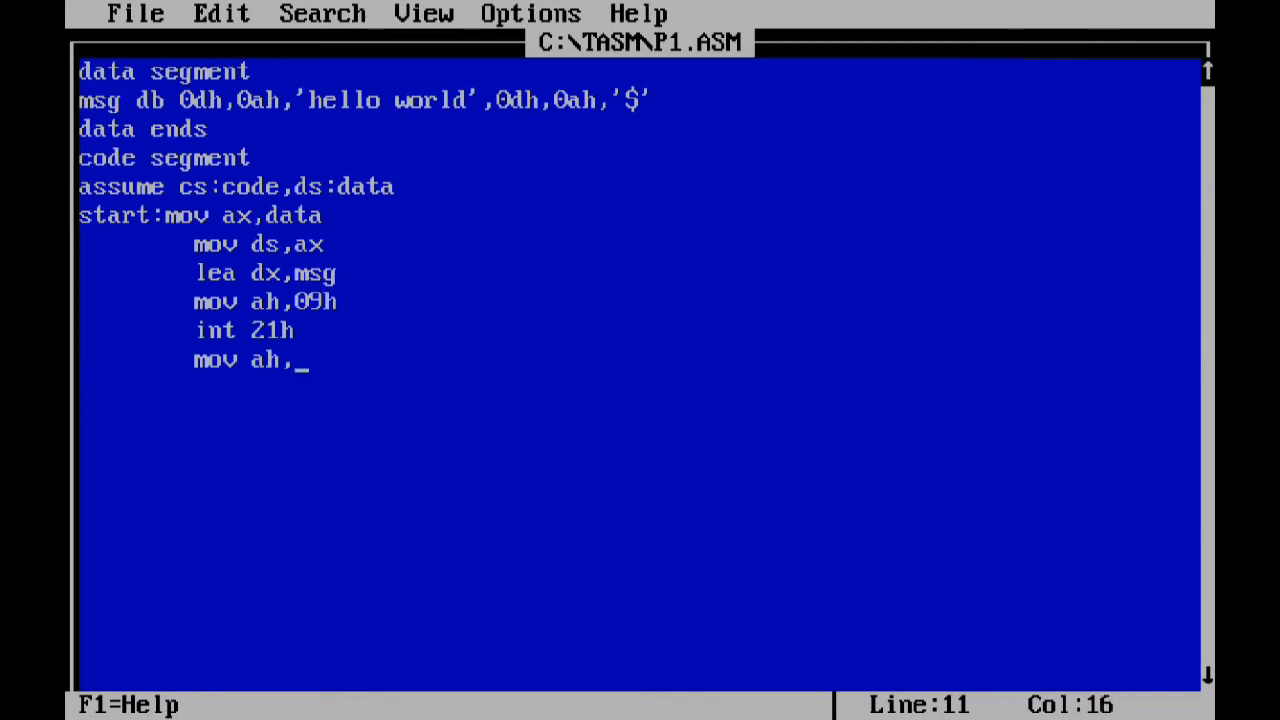
type("4")
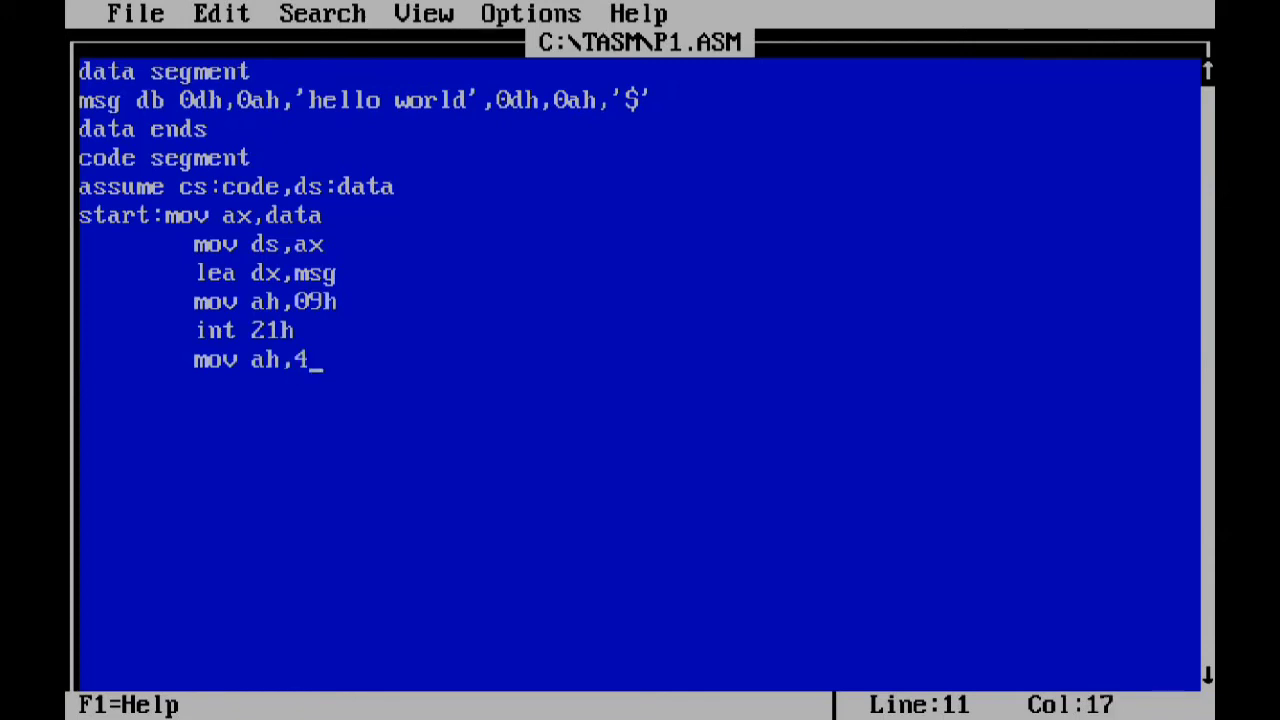
type("ch")
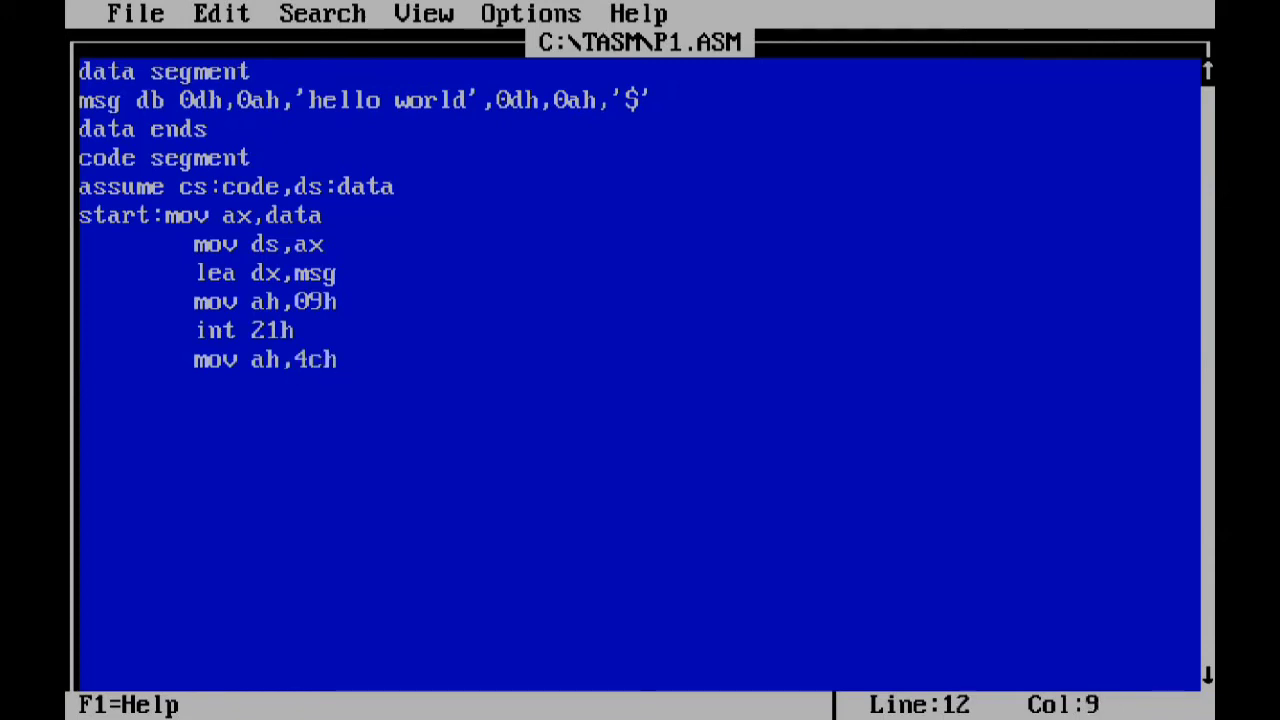
type("int")
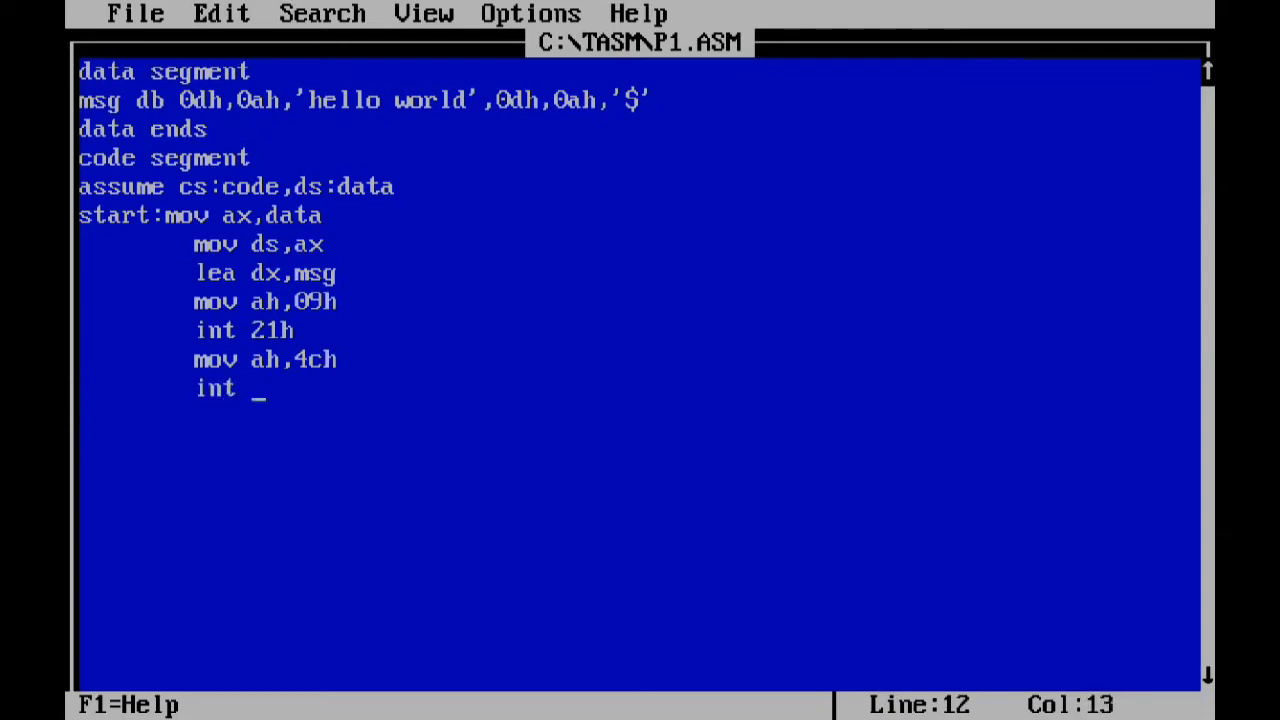
type("21h")
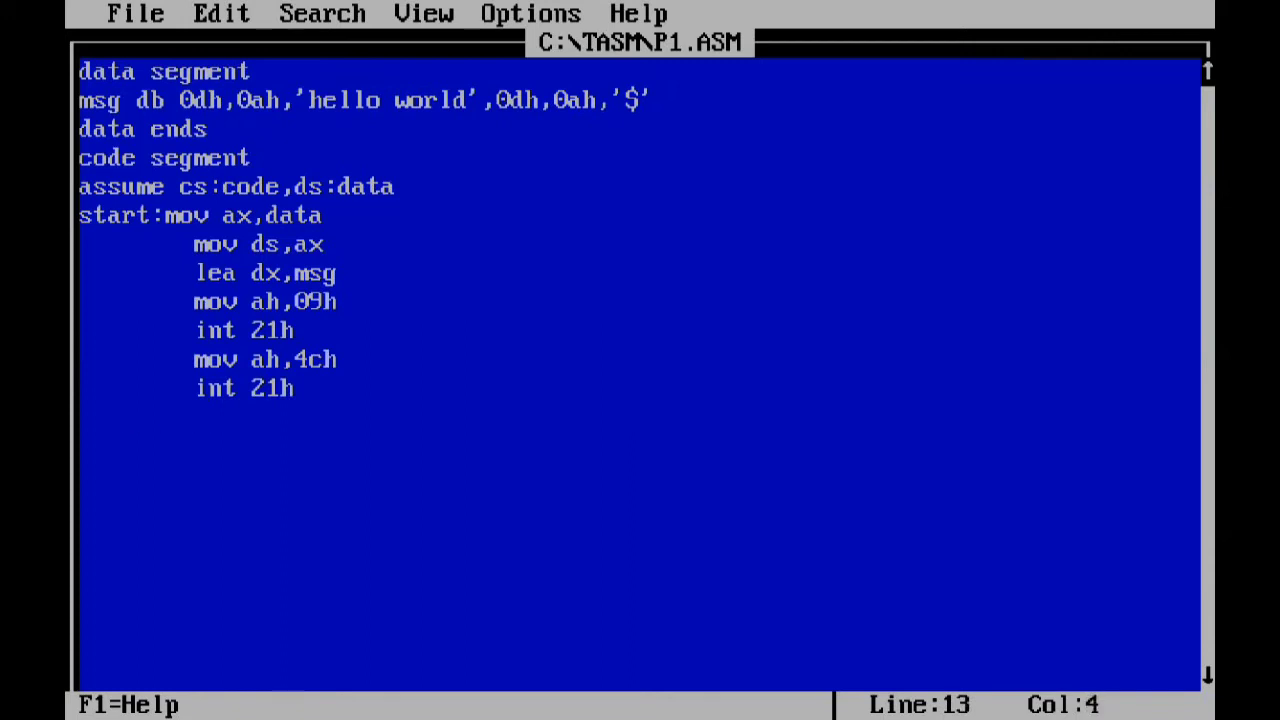
- Close the program with 'code ends' and 'end start'
type("c")
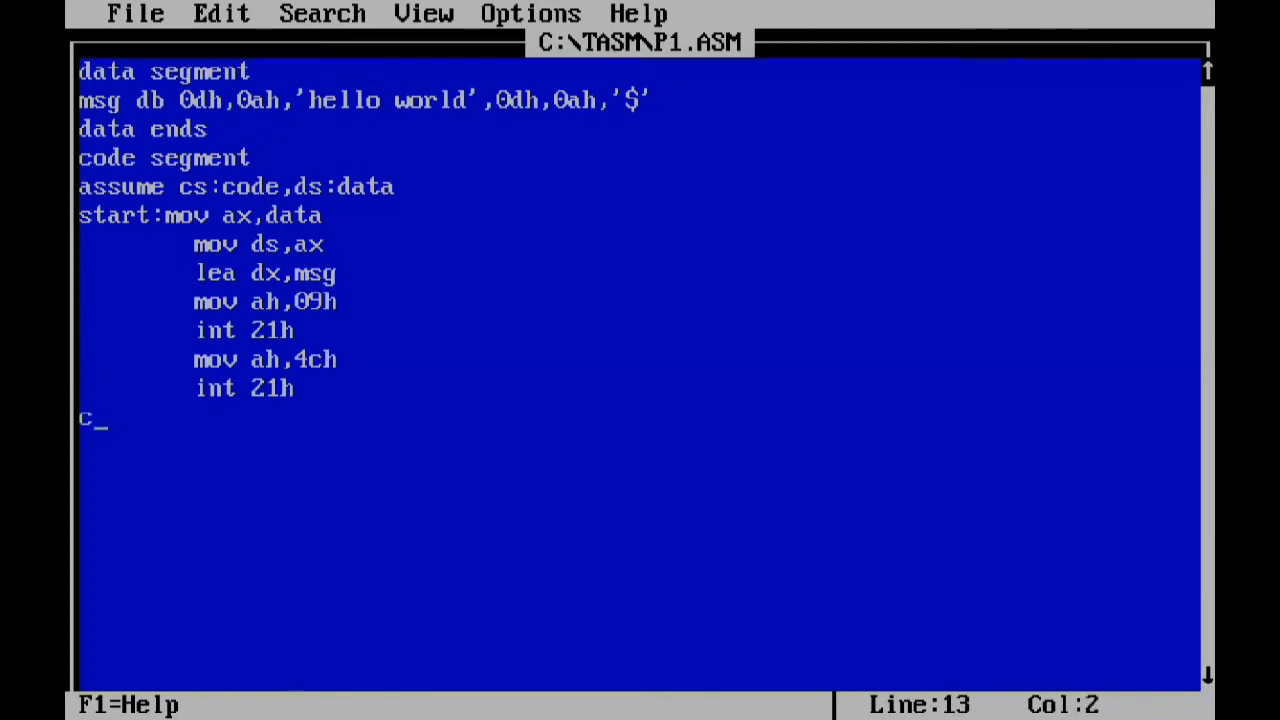
type("ode")
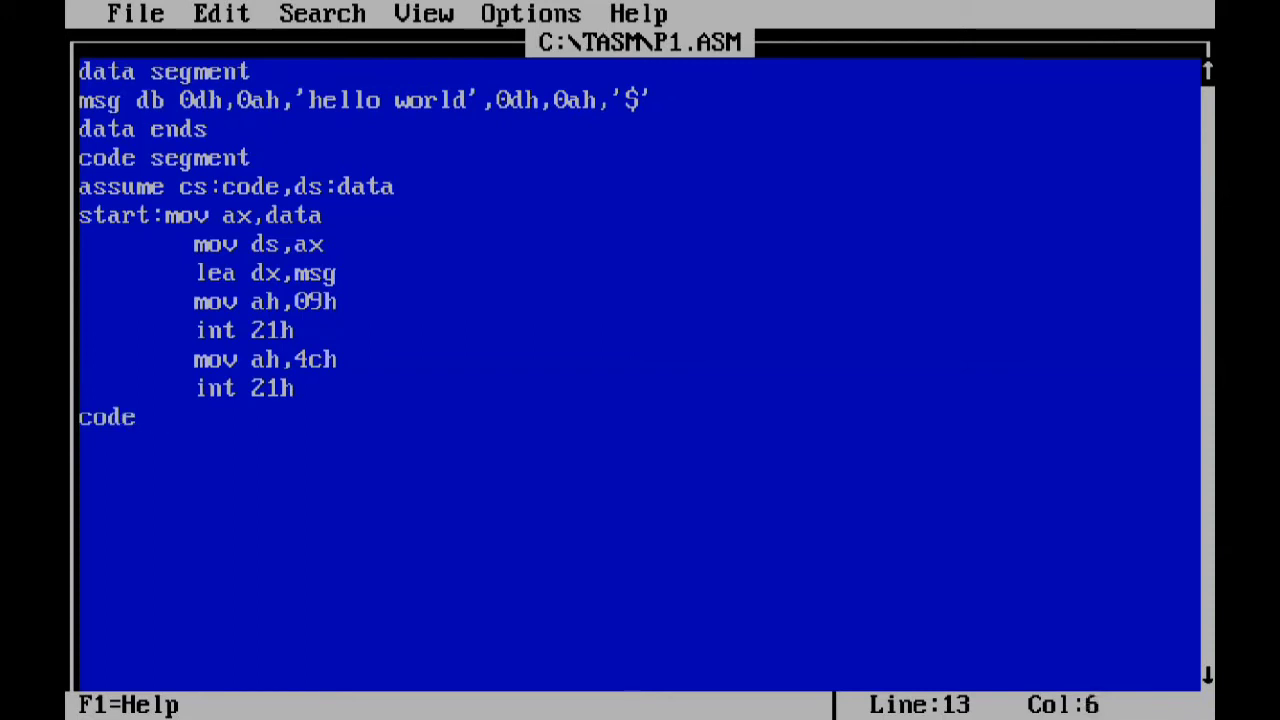
type("ends")
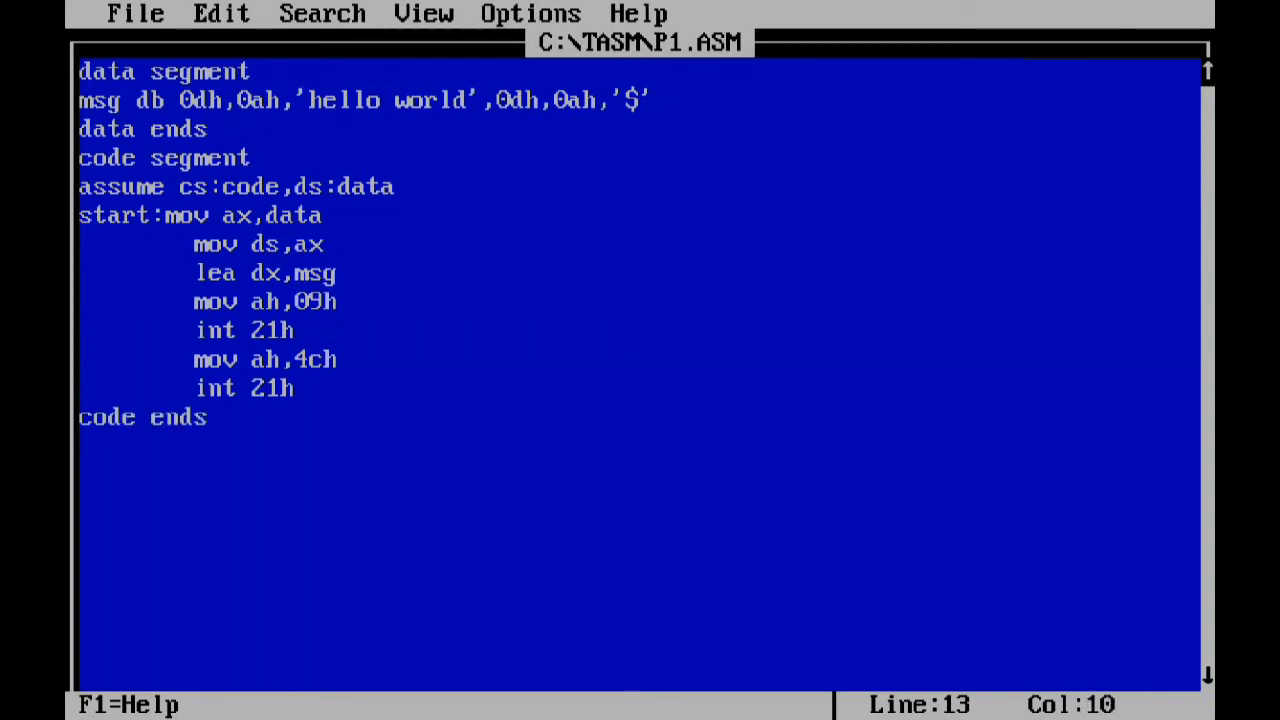
type("end")
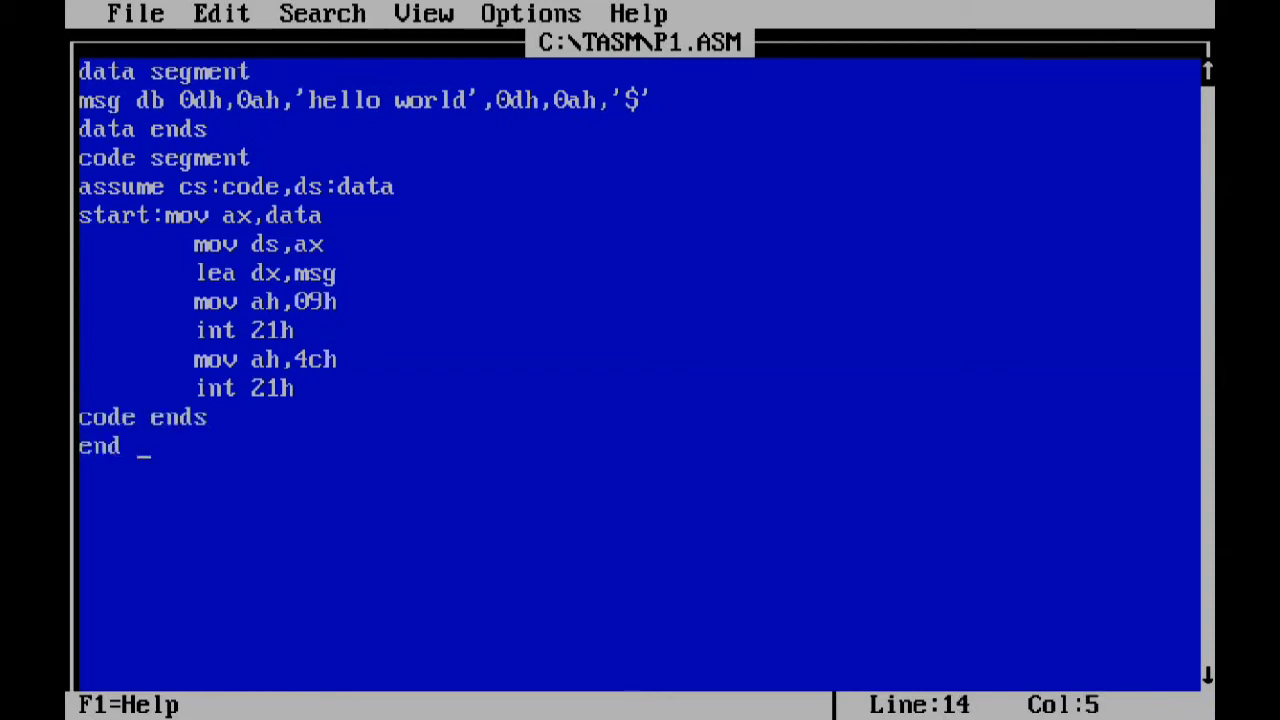
type("st")
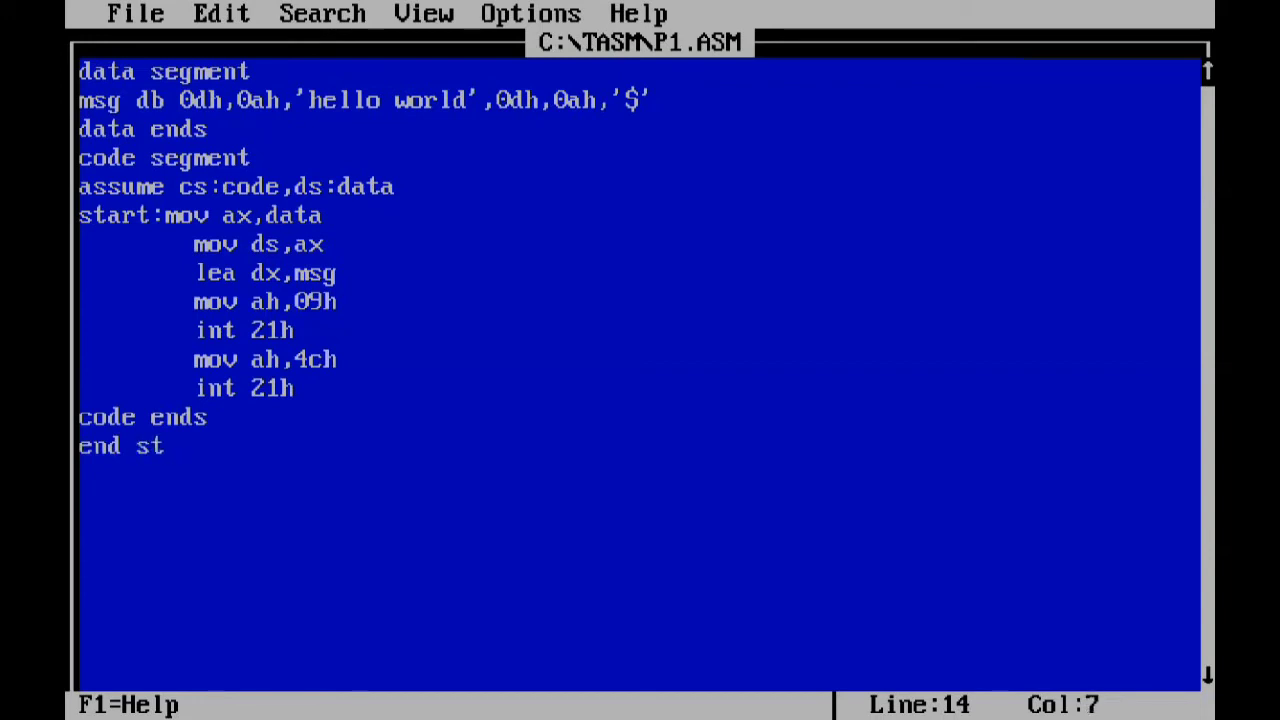
type("art")
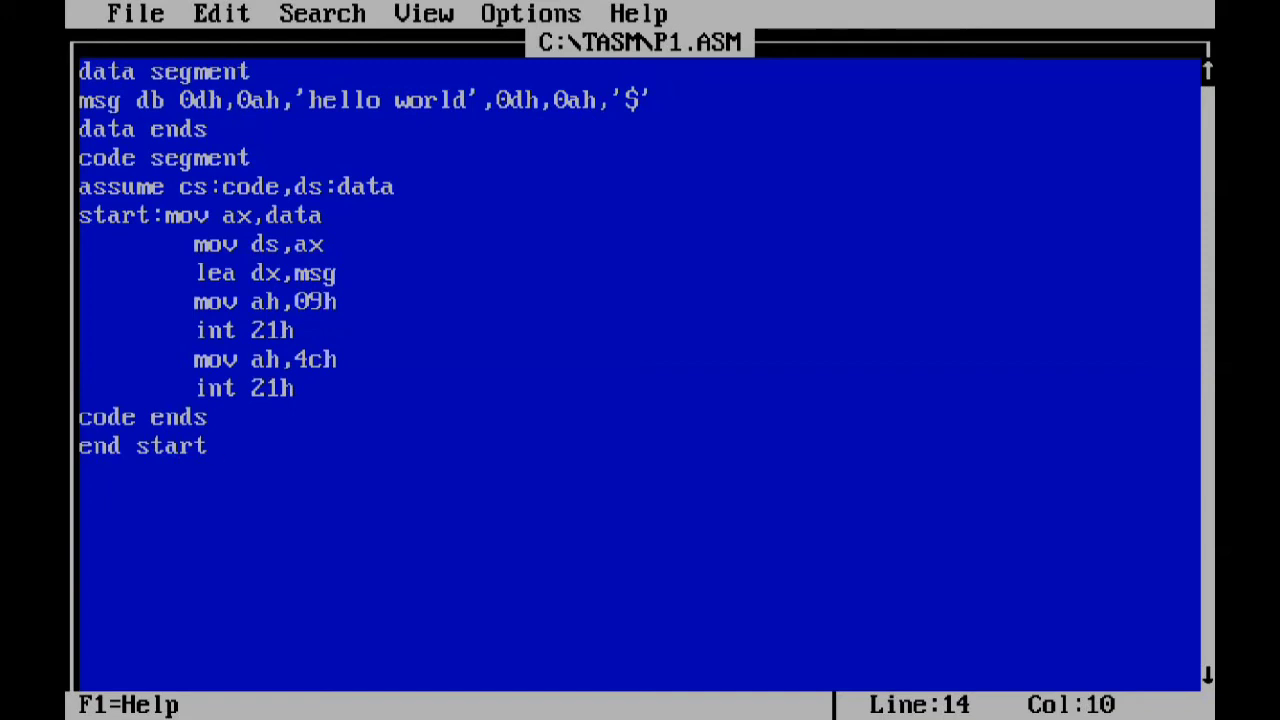
- Save P1.ASM from the File menu and exit back to the C:\TASM prompt
left_click(136, 12)
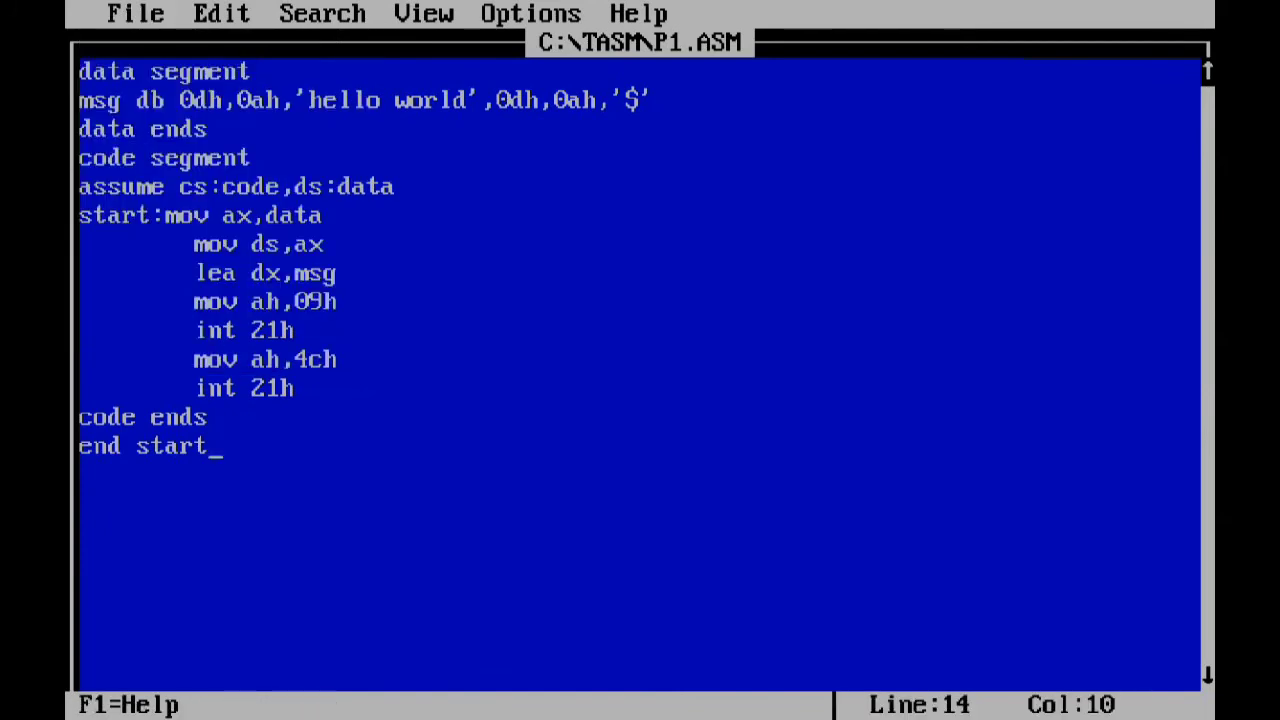
left_click(136, 12)
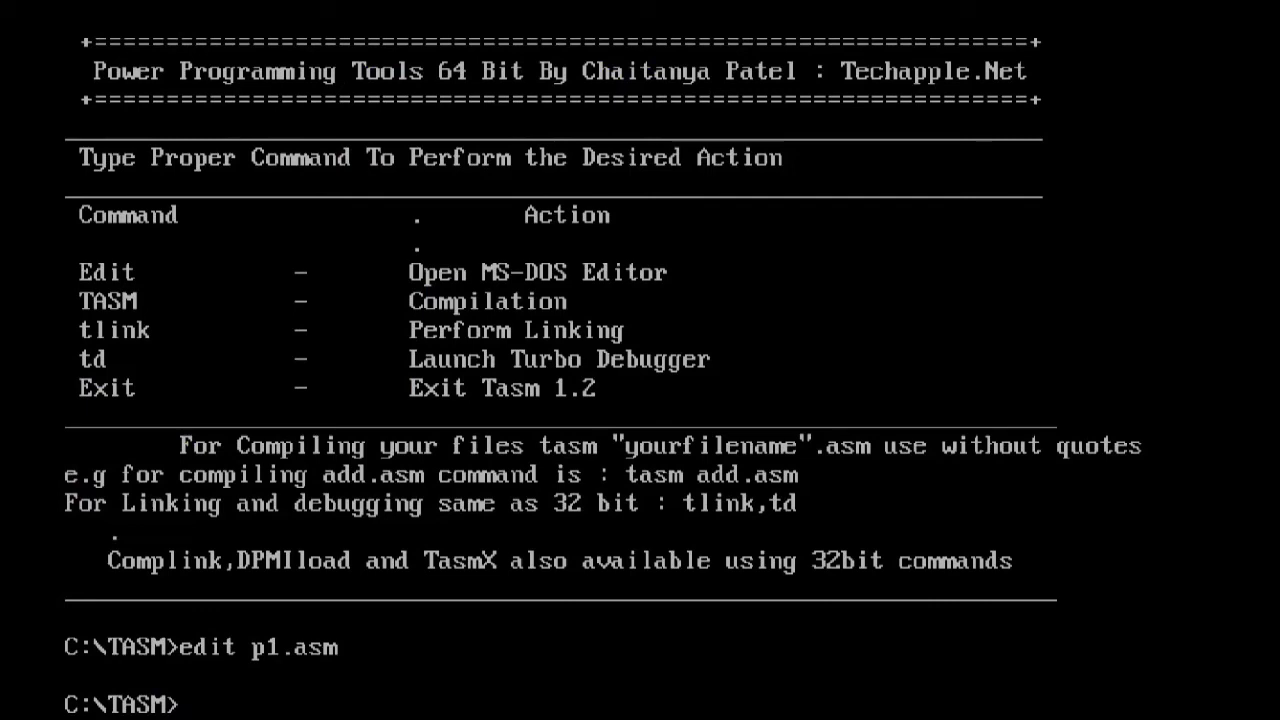
- Assemble p1.asm with 'tasm p1.asm', completing with no errors or warnings
type("tas")
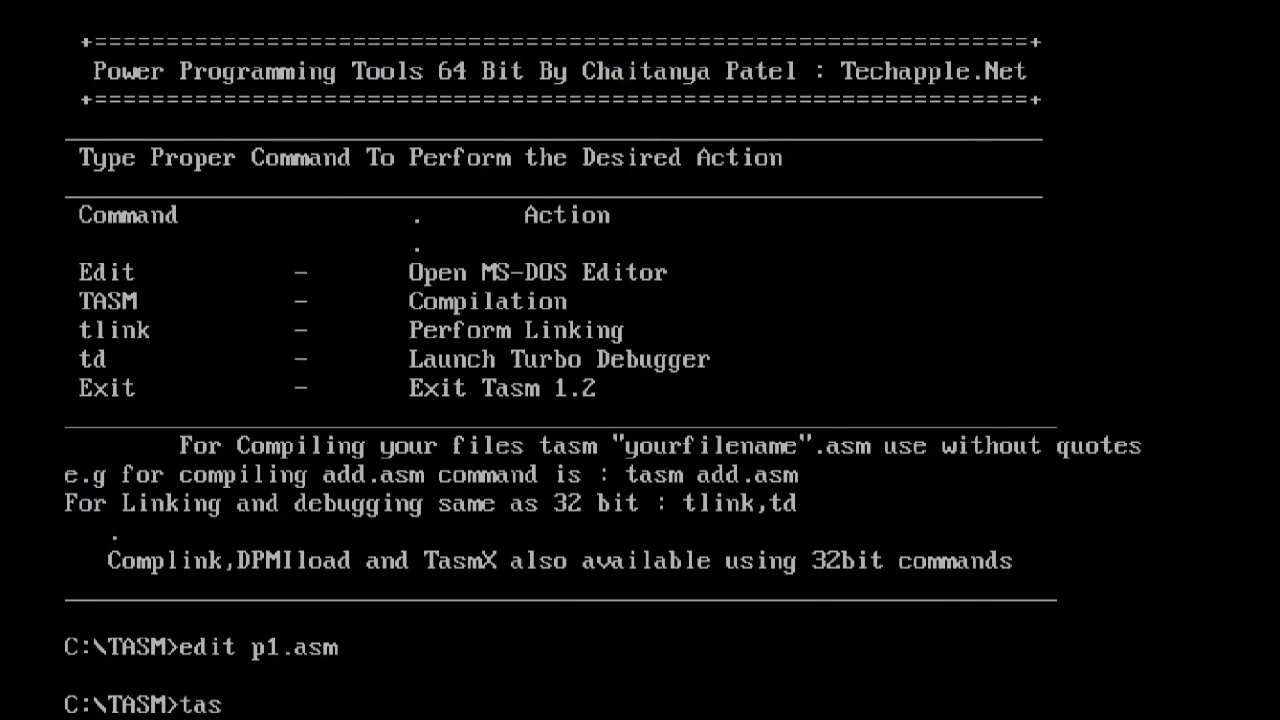
type("m p")
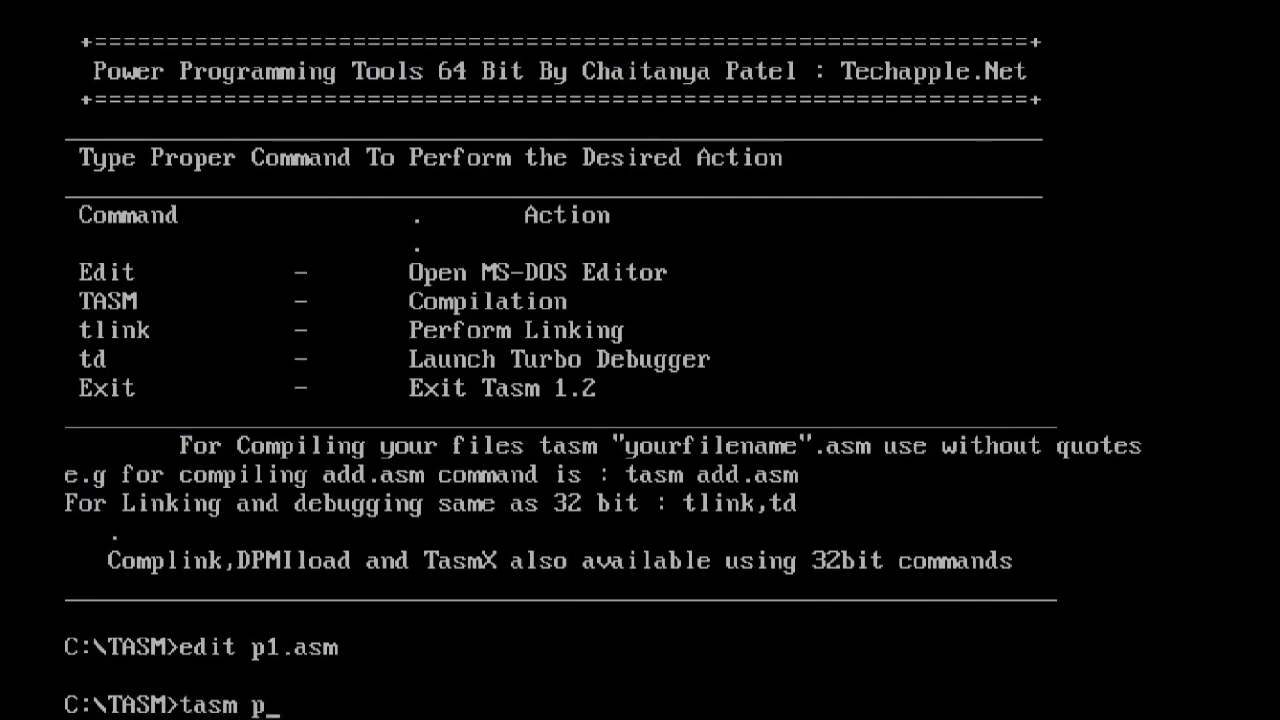
type("1.asm")
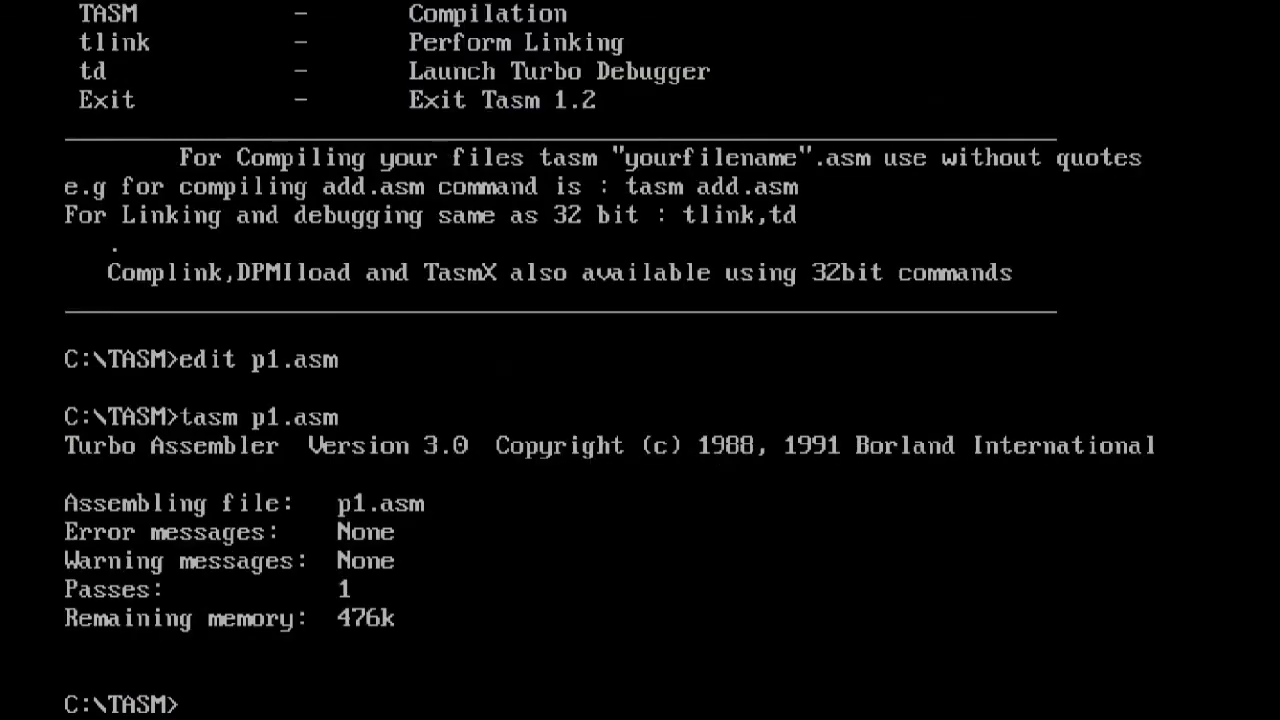
type("t")
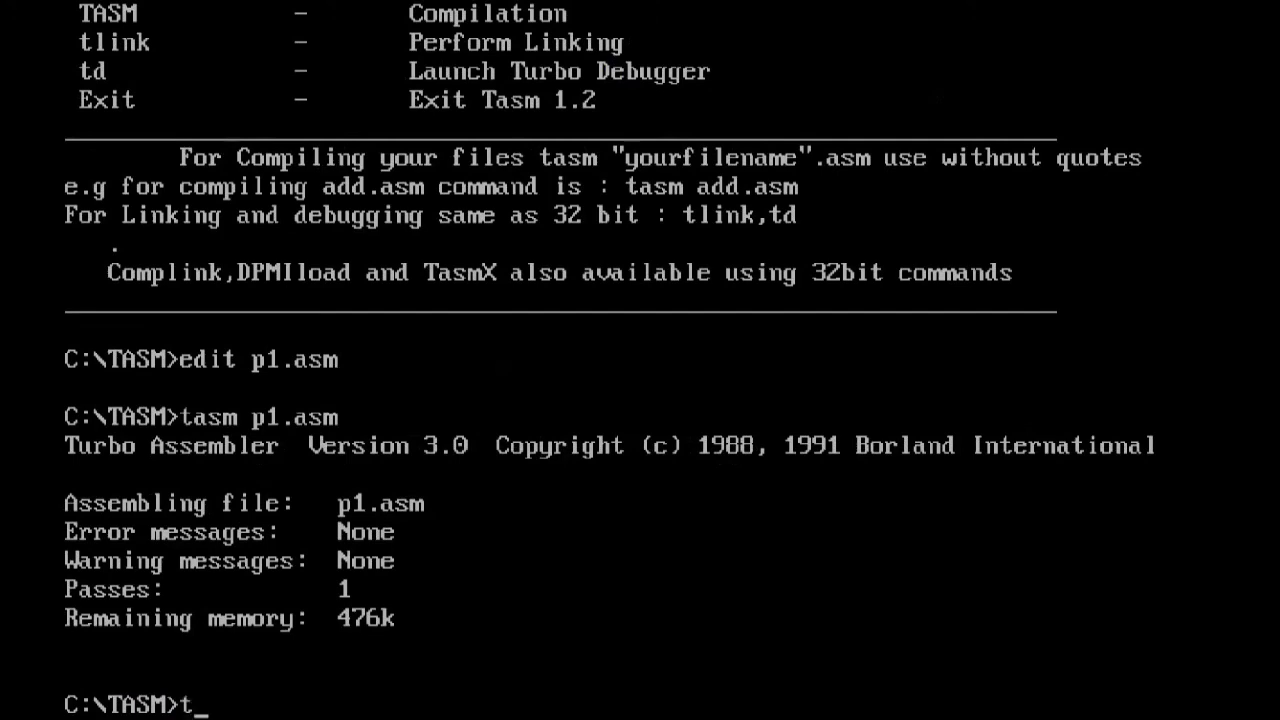
- Link p1.obj with 'tlink p1.obj', reporting only a no-stack warning
type("link")
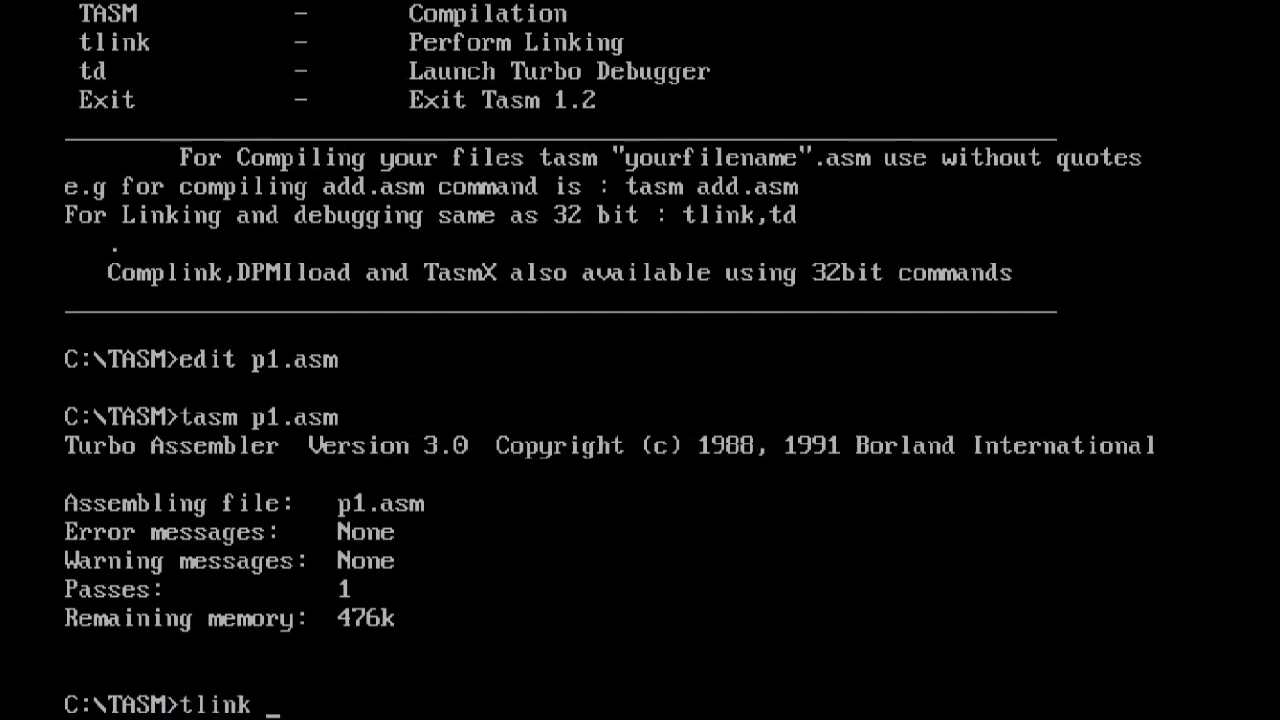
type("p1")
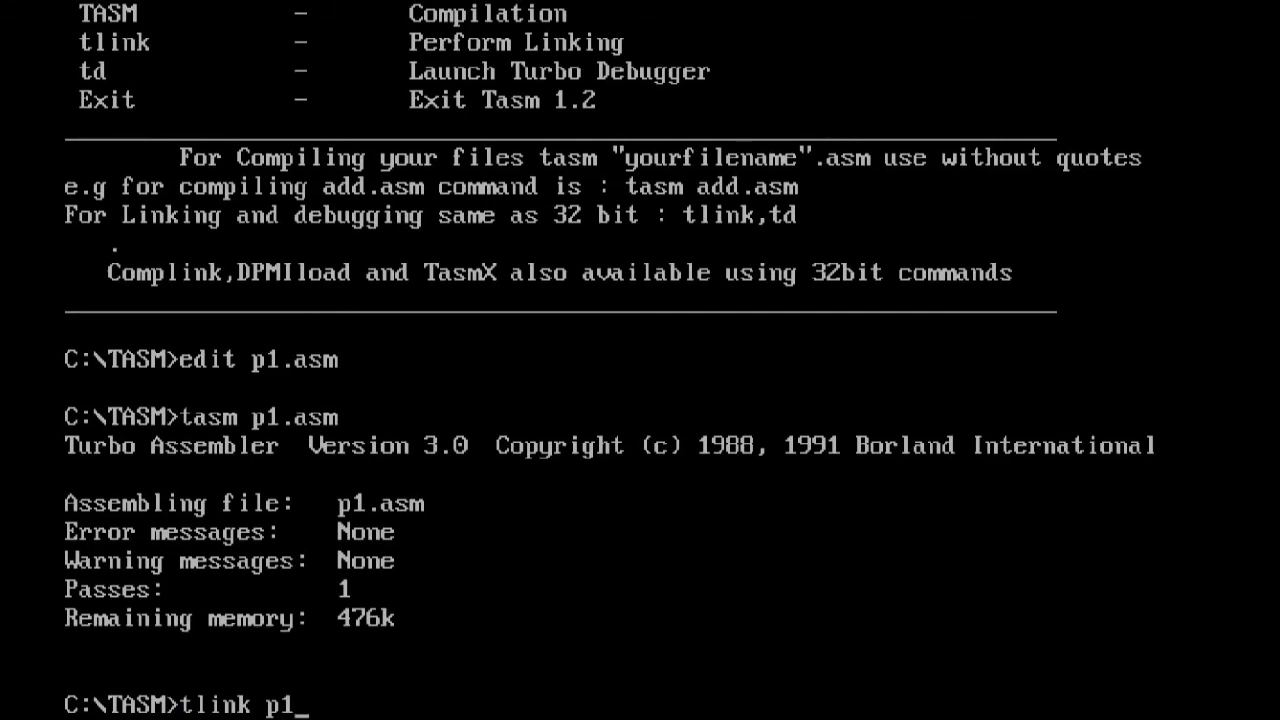
type(".obj")
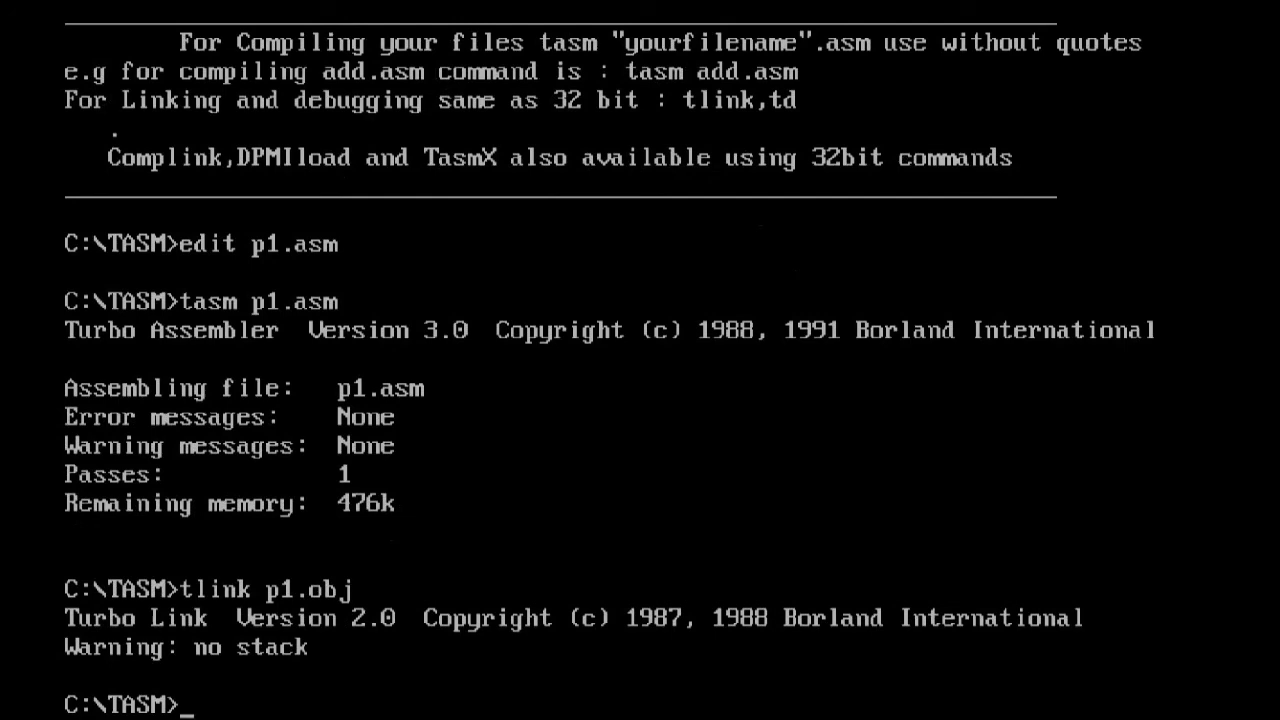
type("p1")
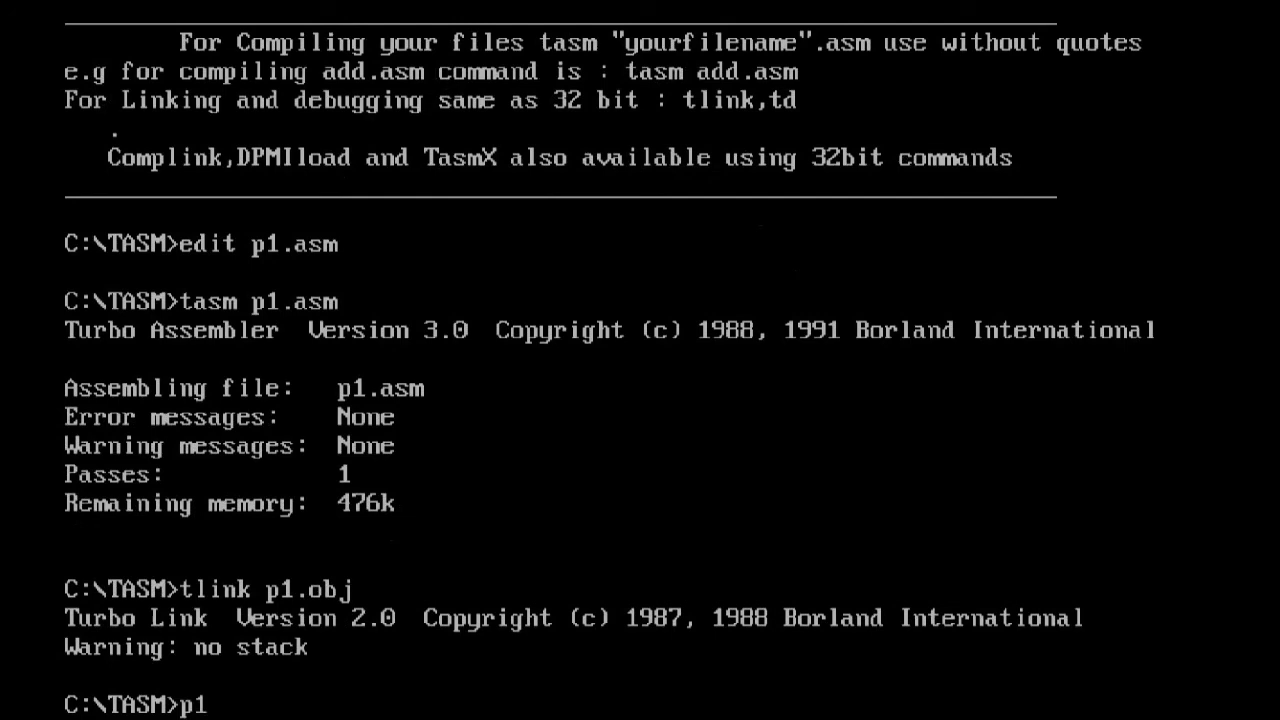
- Run p1.exe so it prints 'hello world', then begin the exit command
type(".exe")
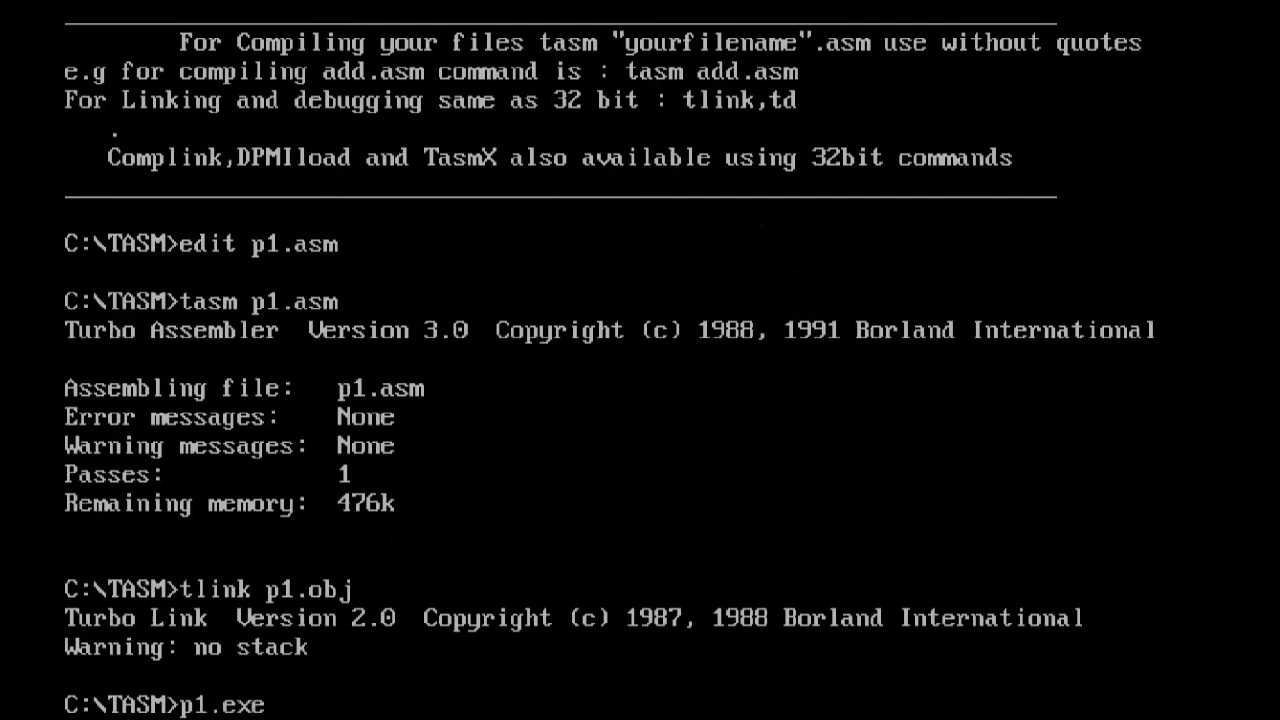
key("Return")
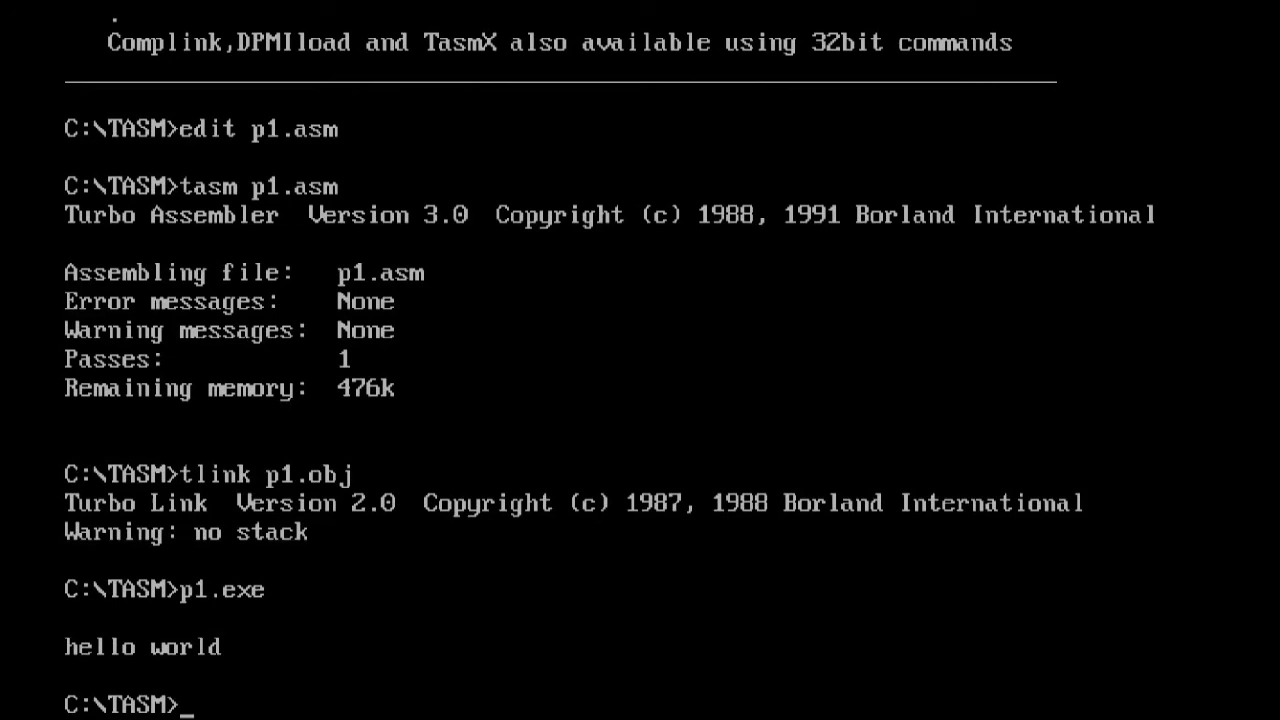
type("e")
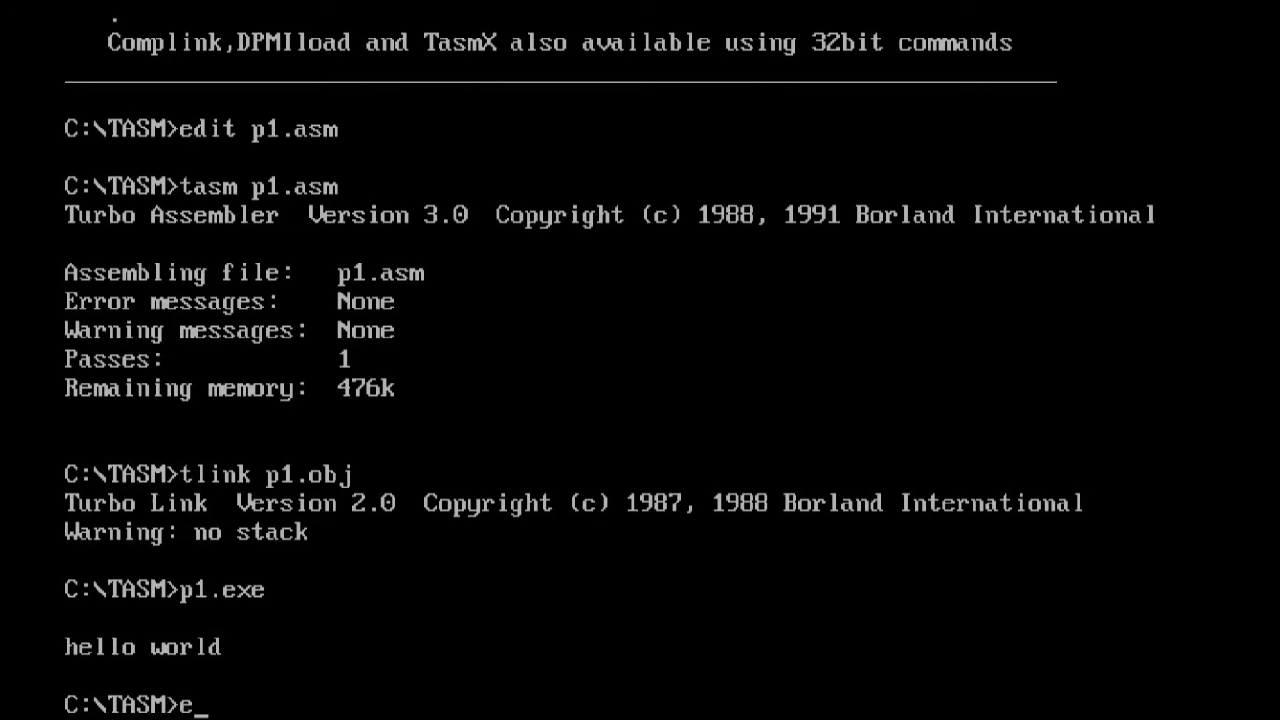
type("xi")
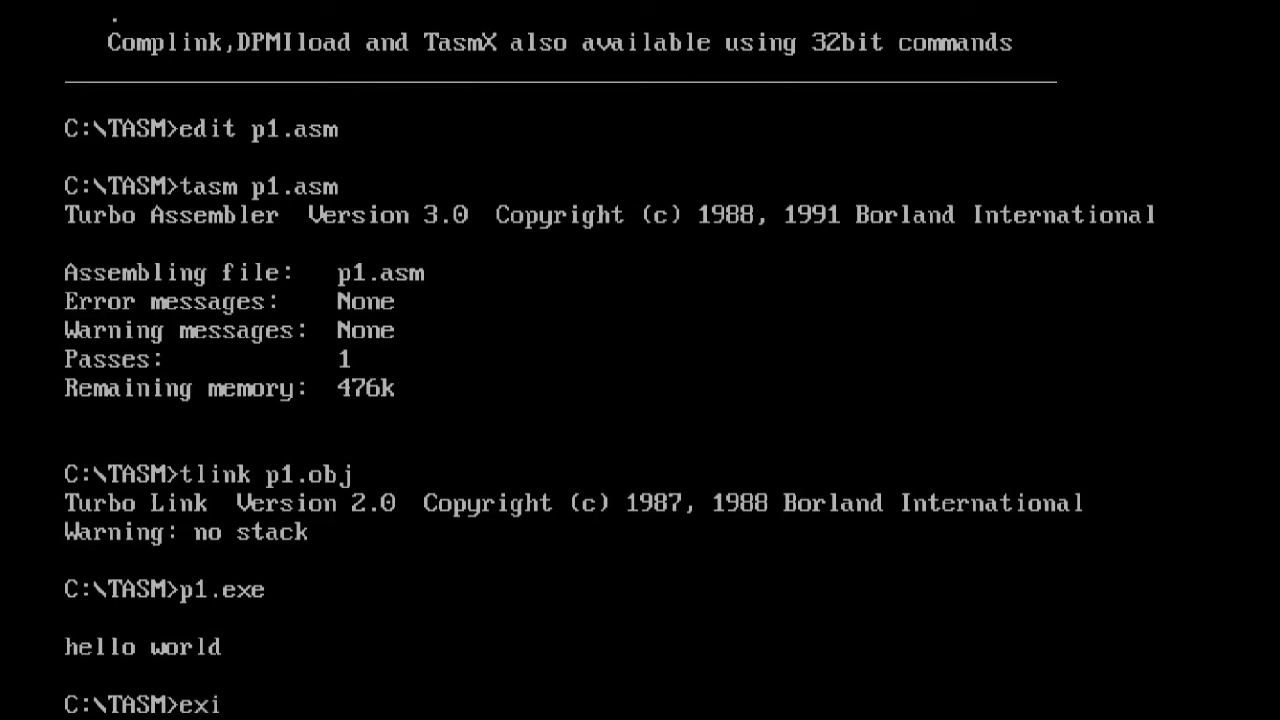